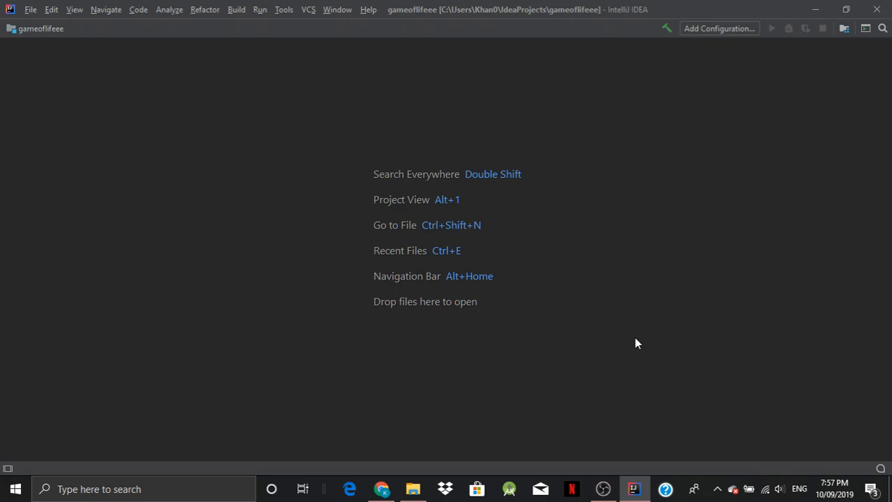
pyautogui.moveTo(478, 237)
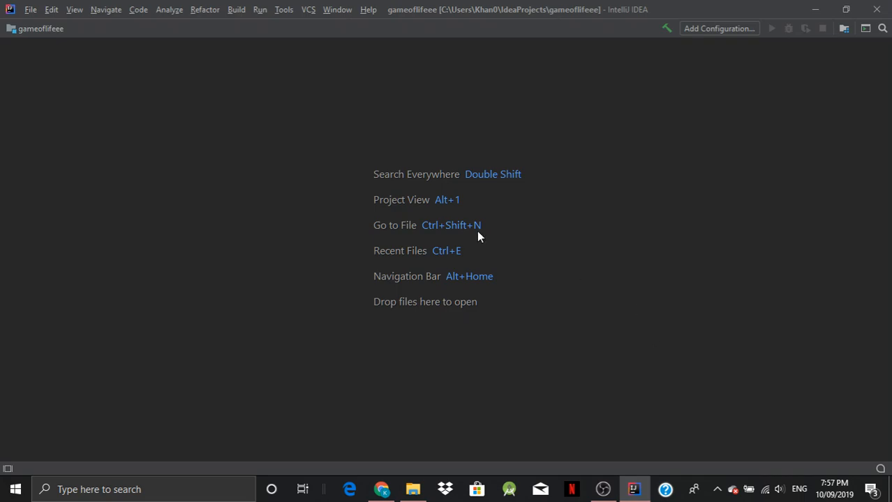
# Step: Create a new Java project named gameoflifeeee after the name gameoflife was rejected as taken
pyautogui.click(30, 9)
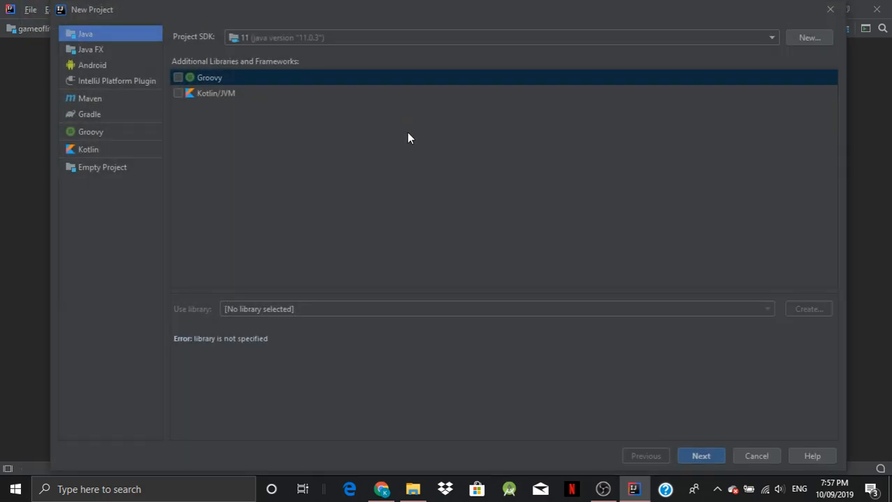
pyautogui.moveTo(708, 455)
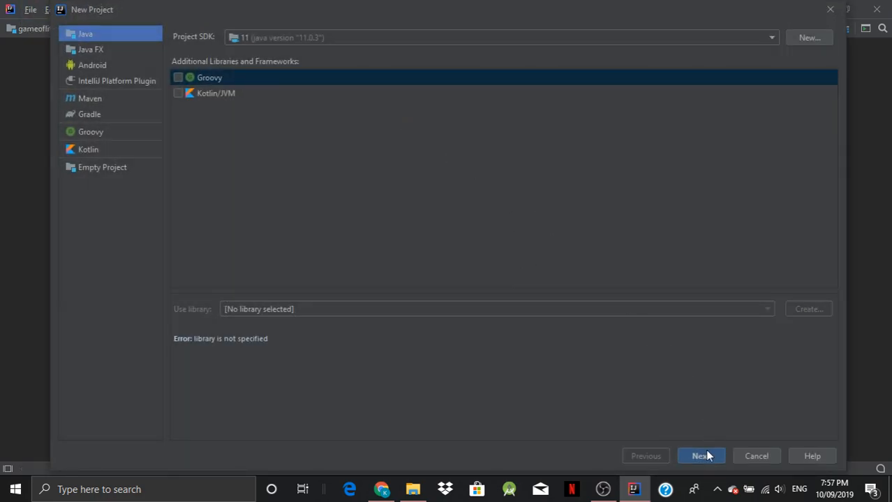
pyautogui.moveTo(257, 38)
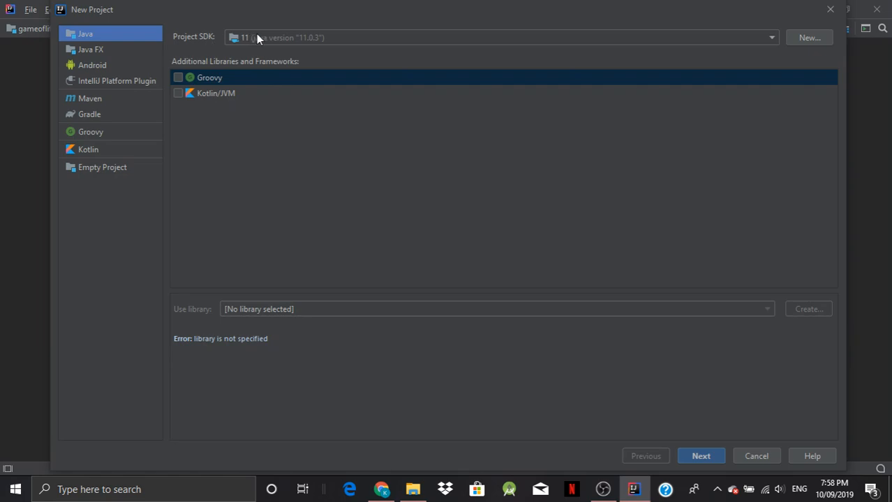
pyautogui.click(700, 456)
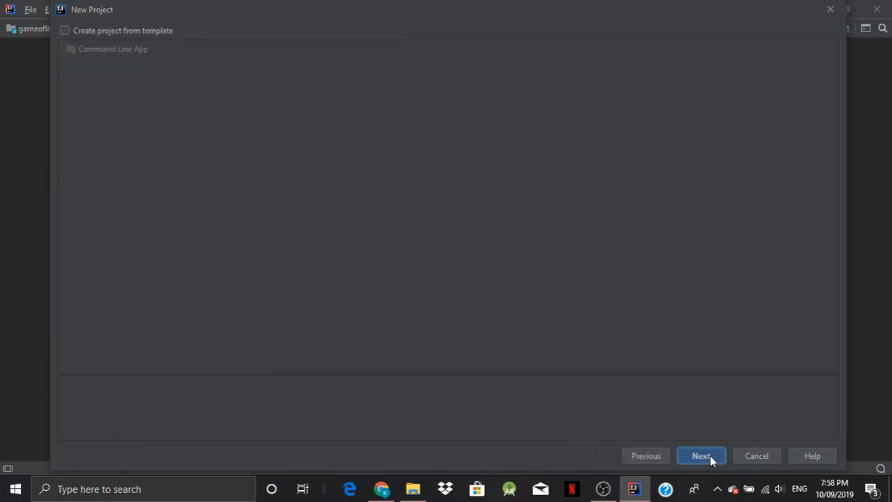
pyautogui.click(701, 456)
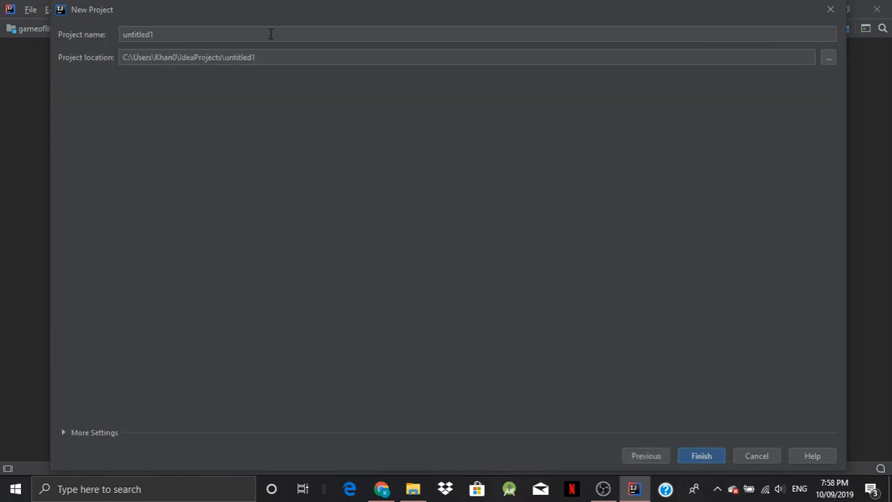
pyautogui.write('game')
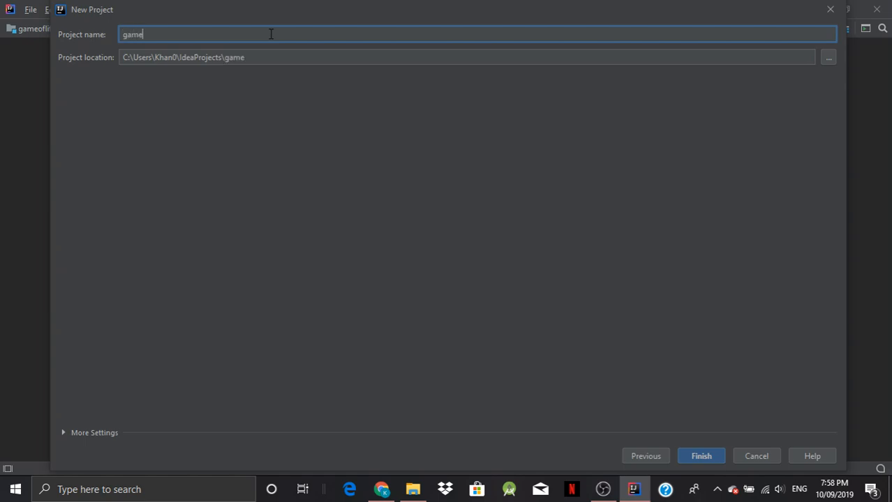
pyautogui.write('oflife')
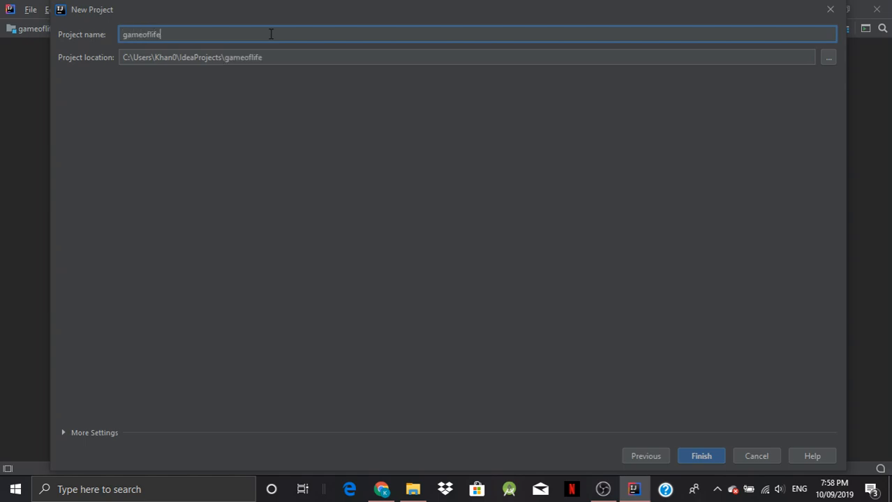
pyautogui.click(700, 456)
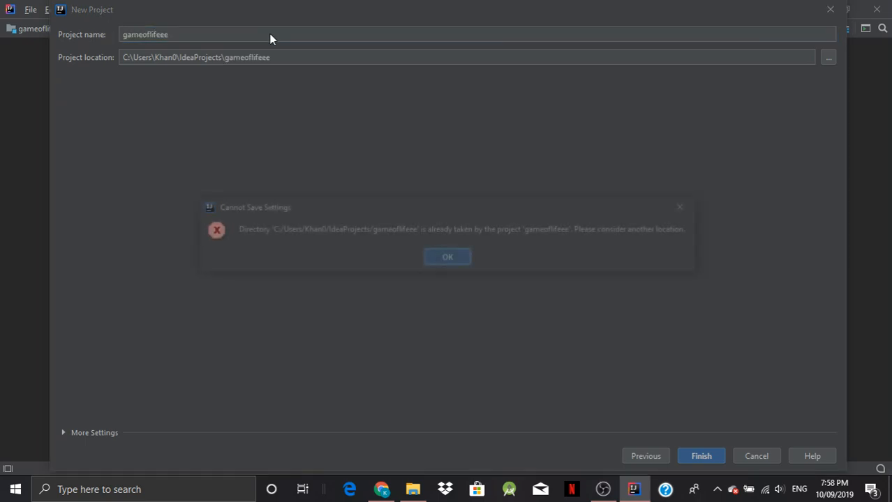
pyautogui.click(447, 257)
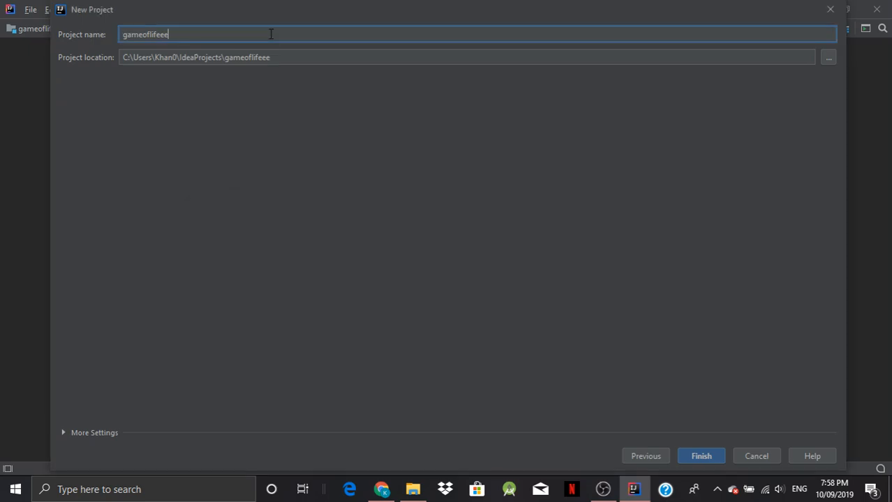
pyautogui.write('e')
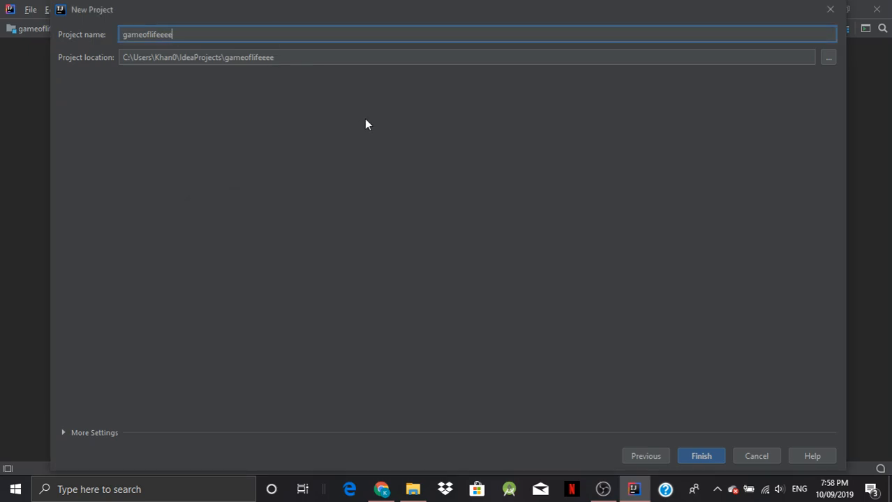
pyautogui.click(700, 456)
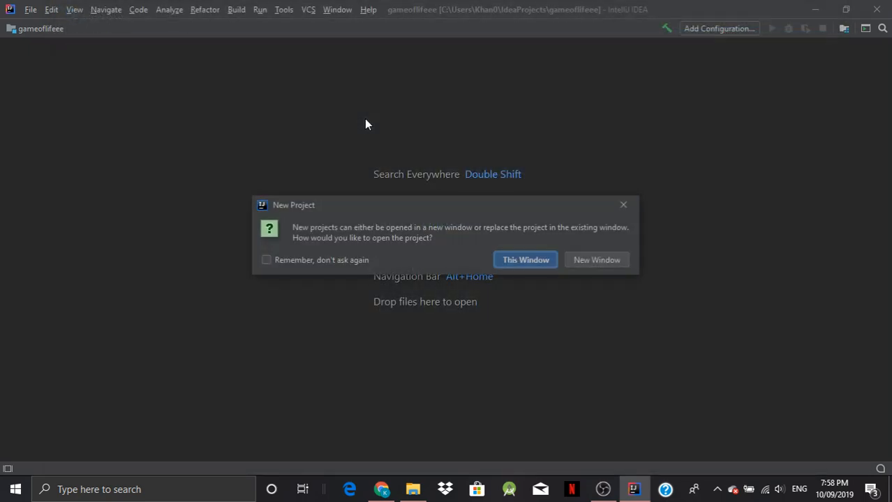
# Step: Open gameoflifeeee in this window and name a new Java class LifeFrame in src
pyautogui.click(524, 260)
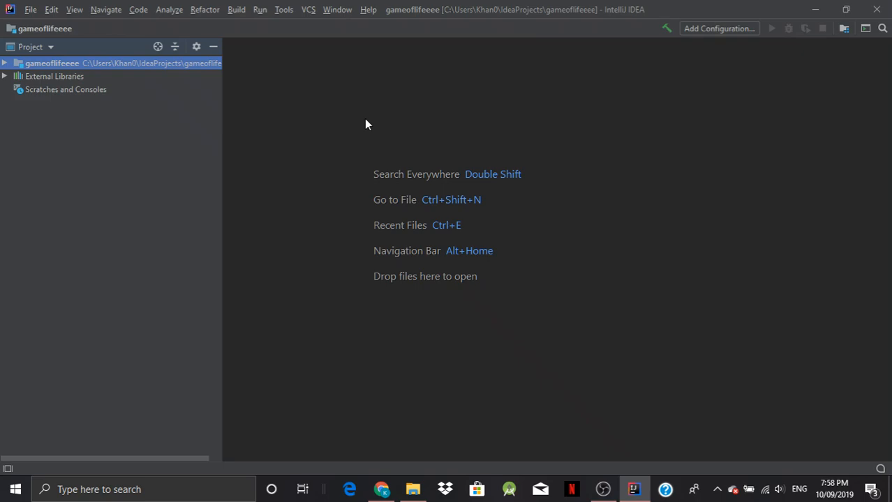
pyautogui.moveTo(56, 6)
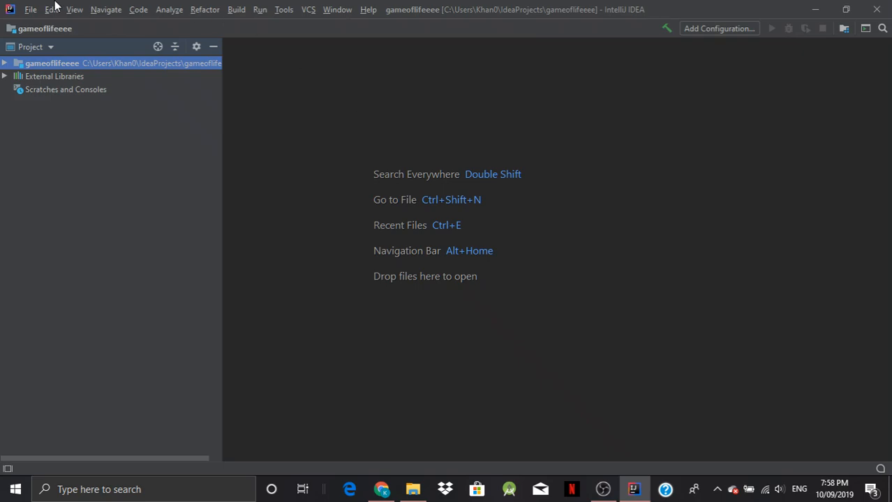
pyautogui.moveTo(565, 134)
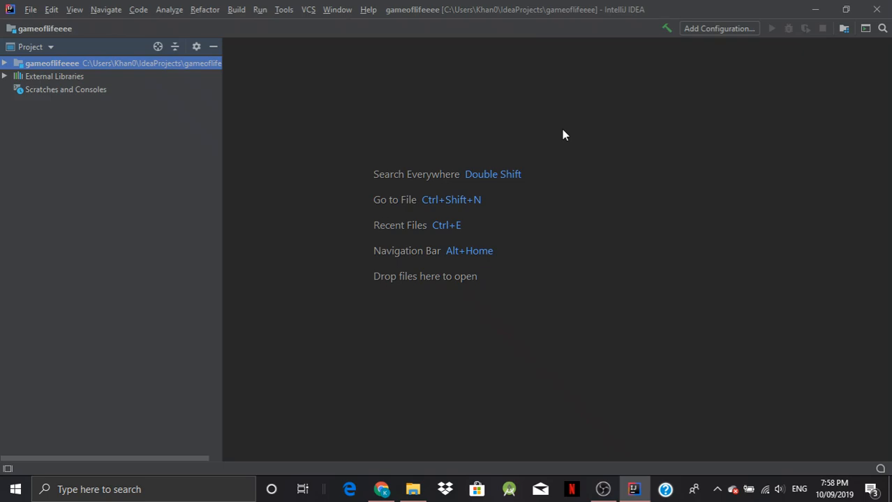
pyautogui.moveTo(78, 81)
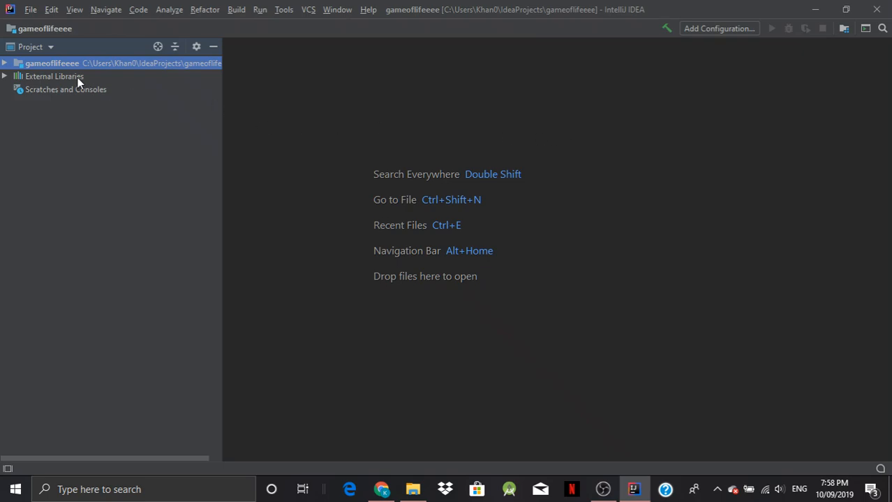
pyautogui.click(4, 63)
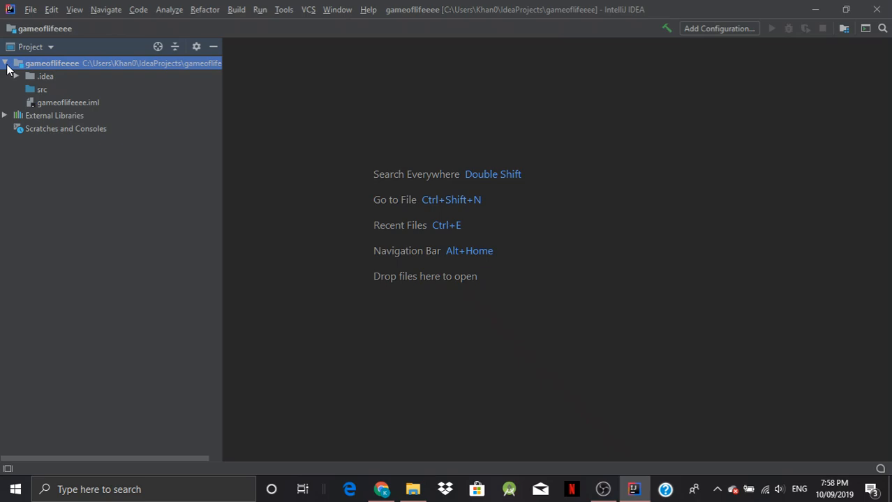
pyautogui.rightClick(42, 89)
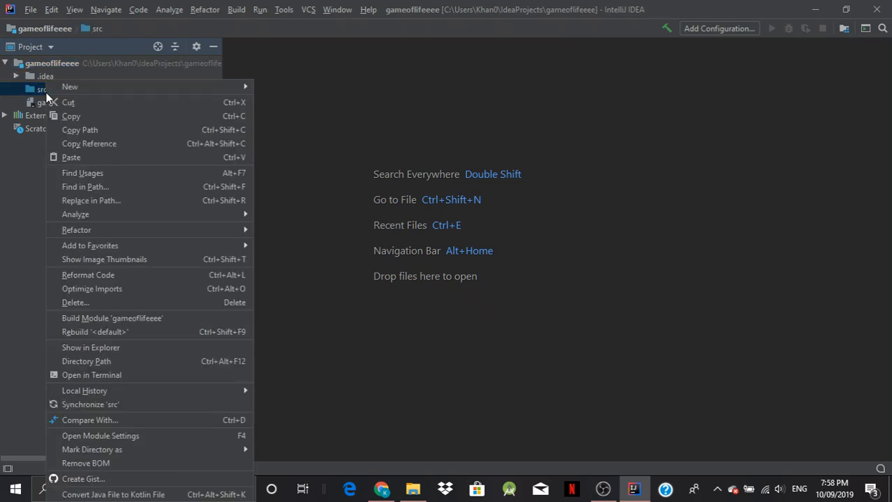
pyautogui.click(70, 87)
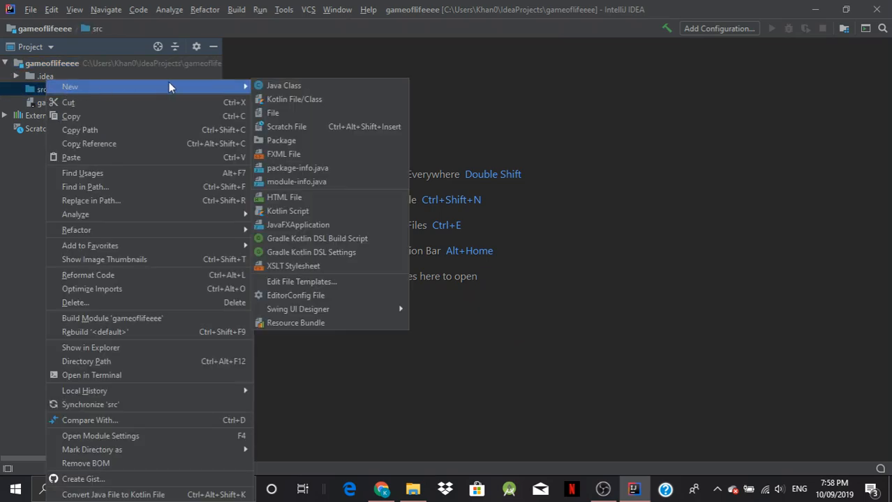
pyautogui.click(283, 85)
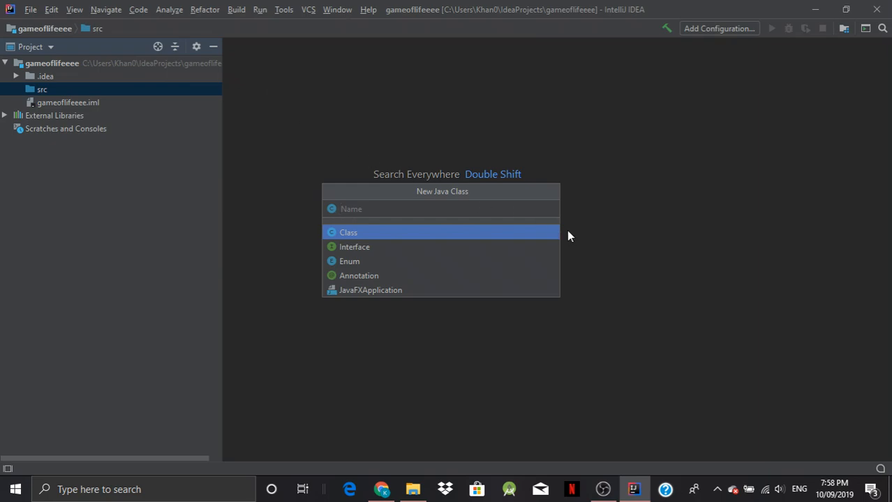
pyautogui.write('Li')
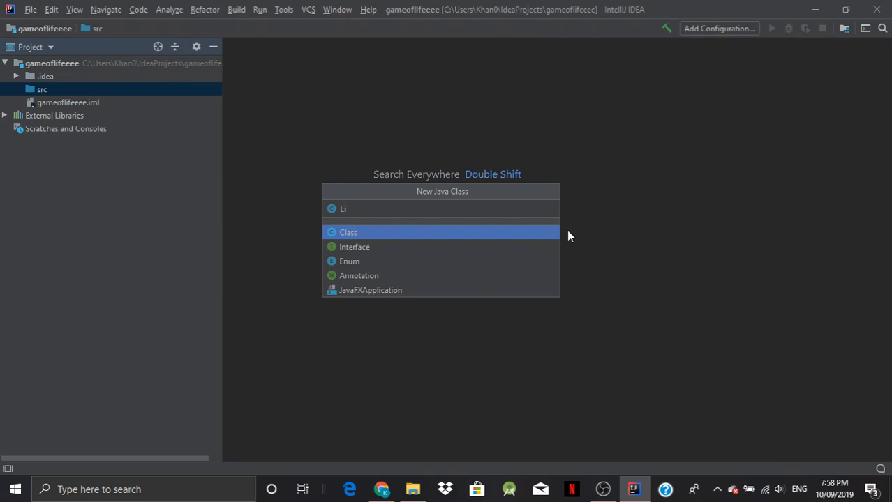
pyautogui.write('feFrame')
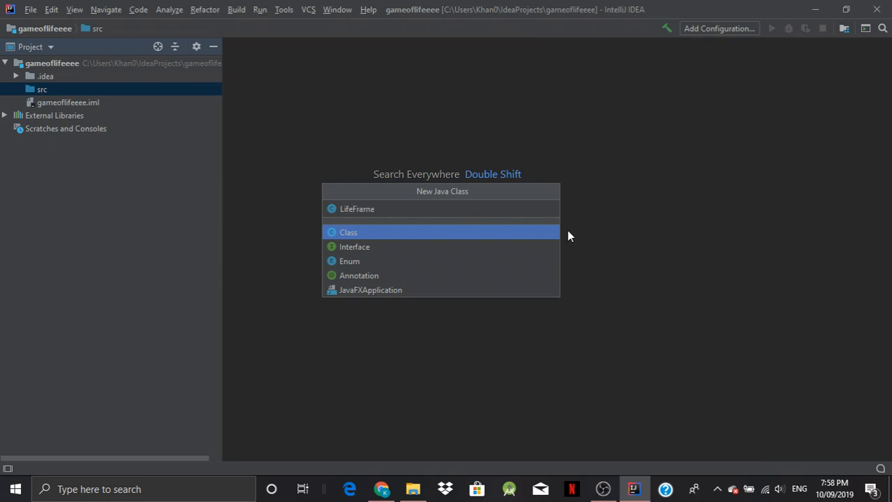
# Step: Create LifeFrame, importing javax.swing.JFrame and adding an empty public LifeFrame constructor
pyautogui.click(347, 232)
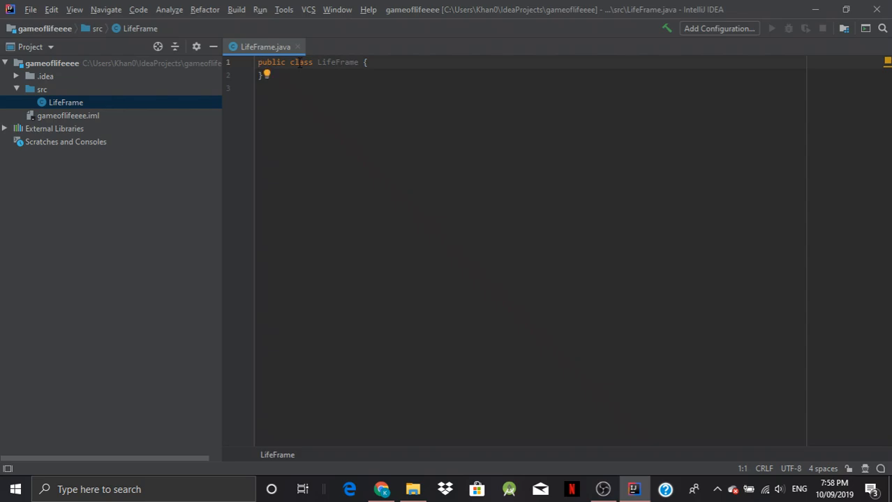
pyautogui.write('import ja')
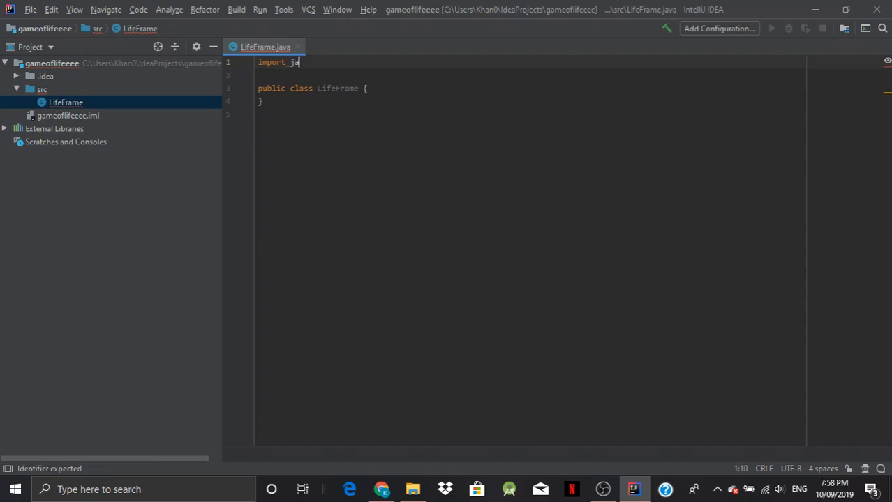
pyautogui.write('vax')
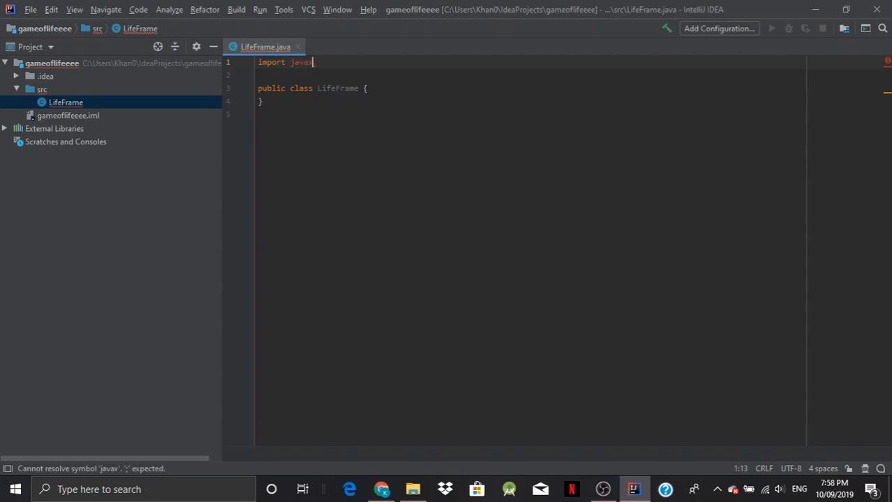
pyautogui.write('.swing.')
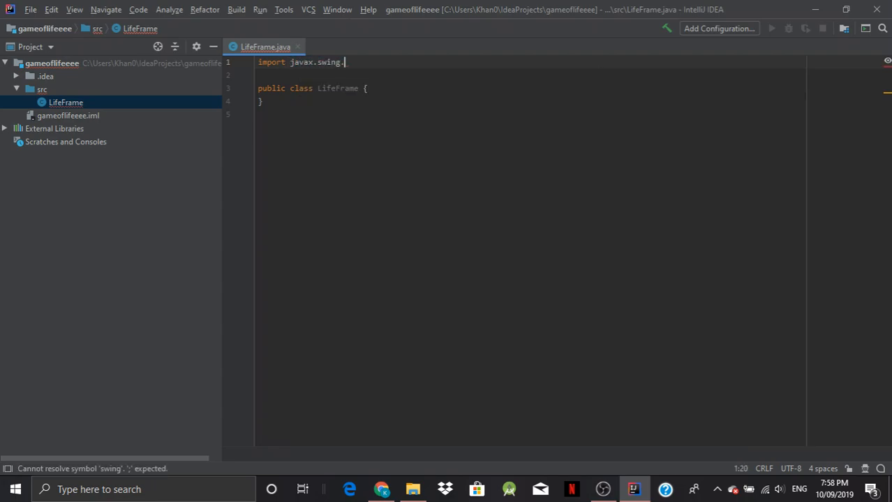
pyautogui.write('JFrame;')
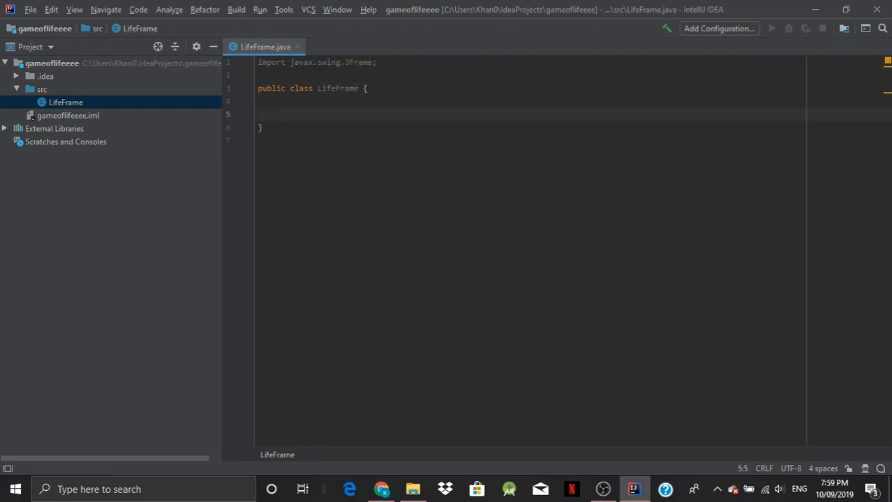
pyautogui.write('public')
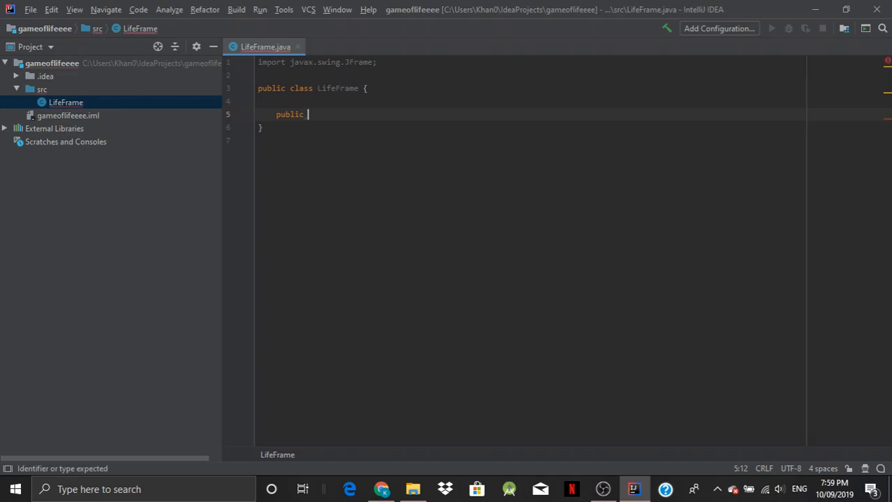
pyautogui.write('LifeFrame() {')
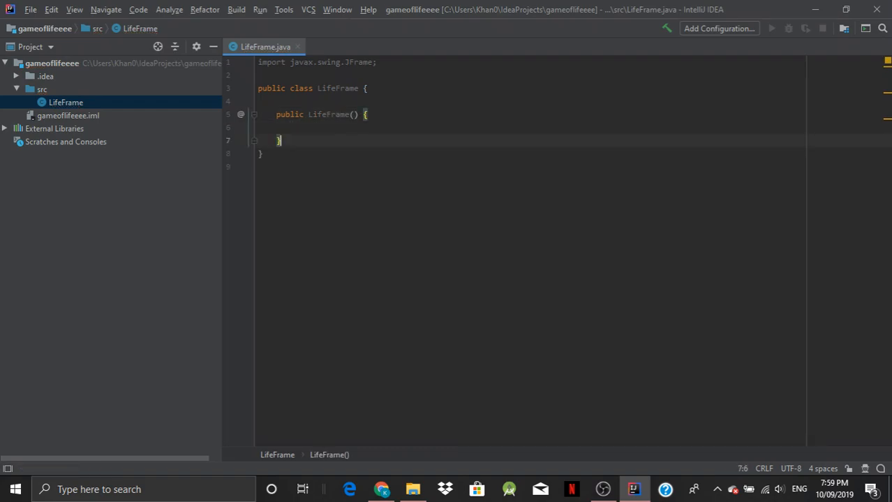
# Step: Add a public static void main(String[] args) method stub
pyautogui.write('public')
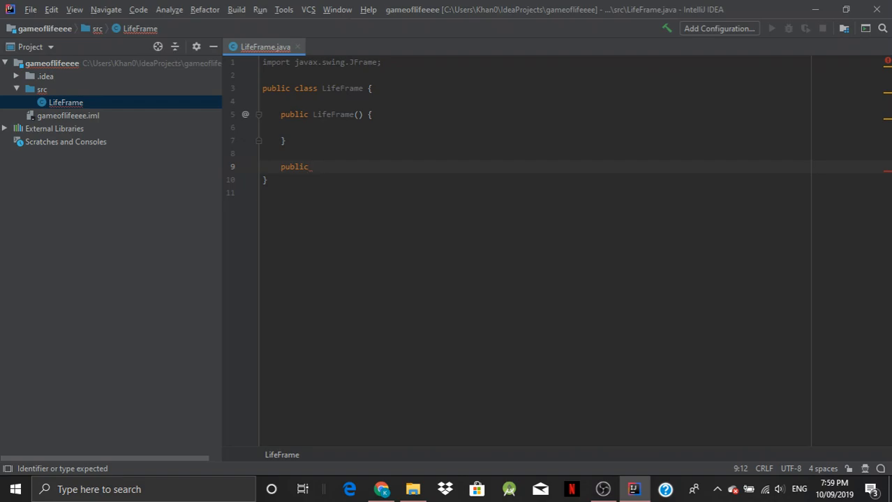
pyautogui.write('static')
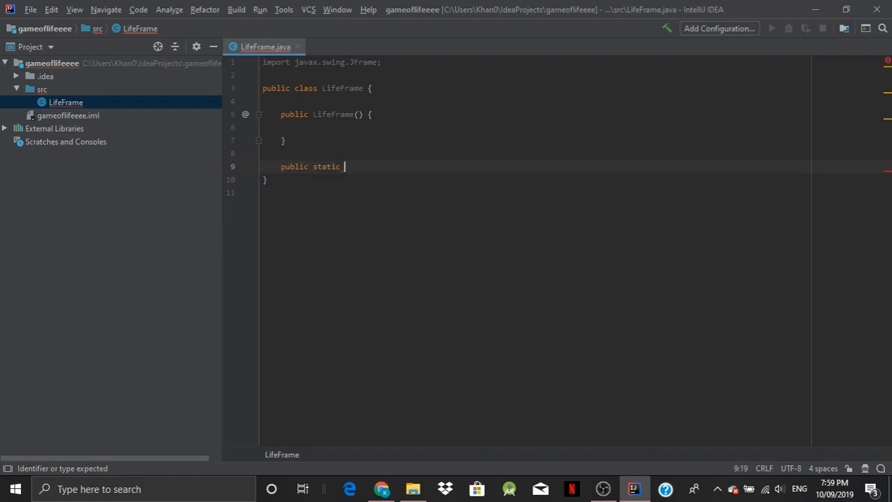
pyautogui.write('void')
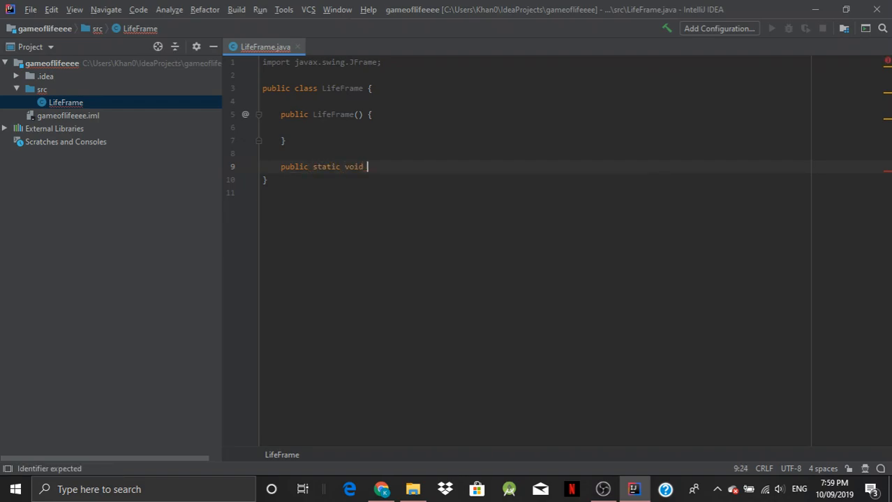
pyautogui.write('main(string[]')
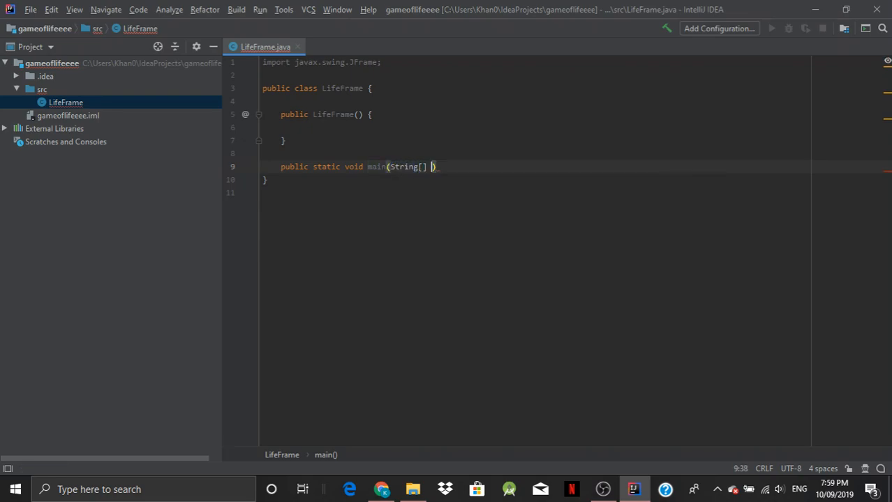
pyautogui.write('args) {')
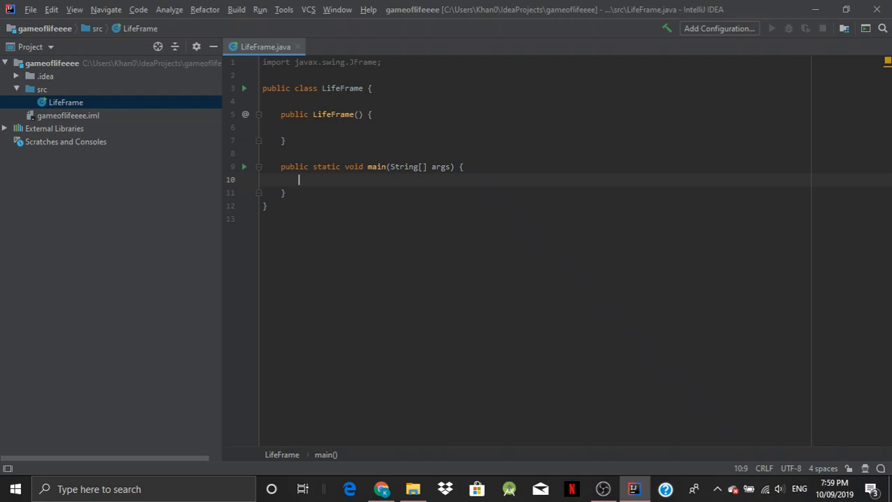
# Step: Add 'extends JFrame' to the LifeFrame declaration and open a blank constructor line
pyautogui.click(364, 88)
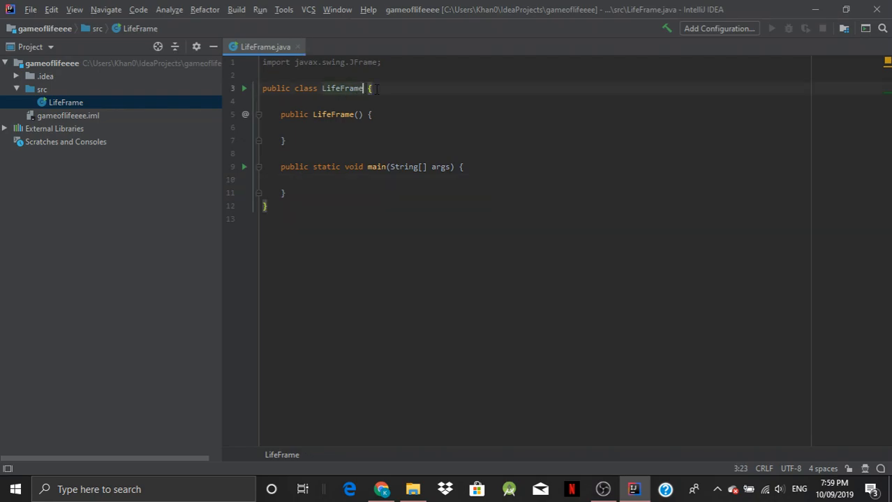
pyautogui.write('ex')
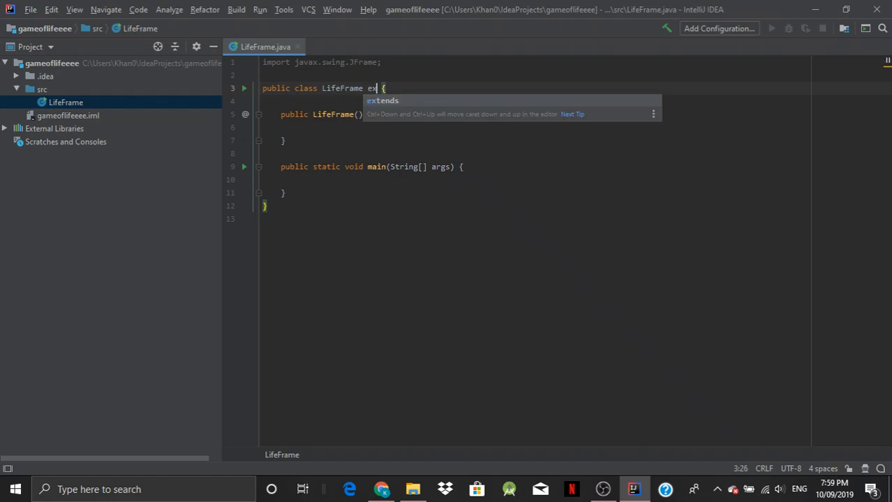
pyautogui.write('tends J')
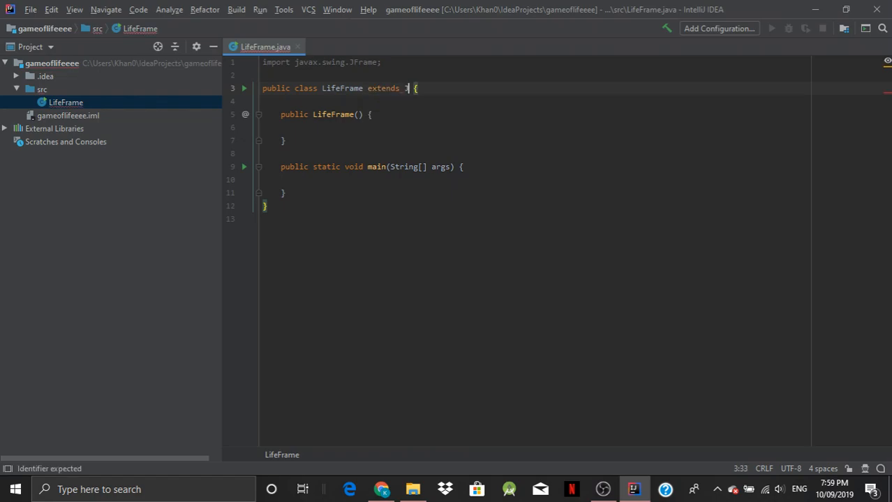
pyautogui.write('Frame')
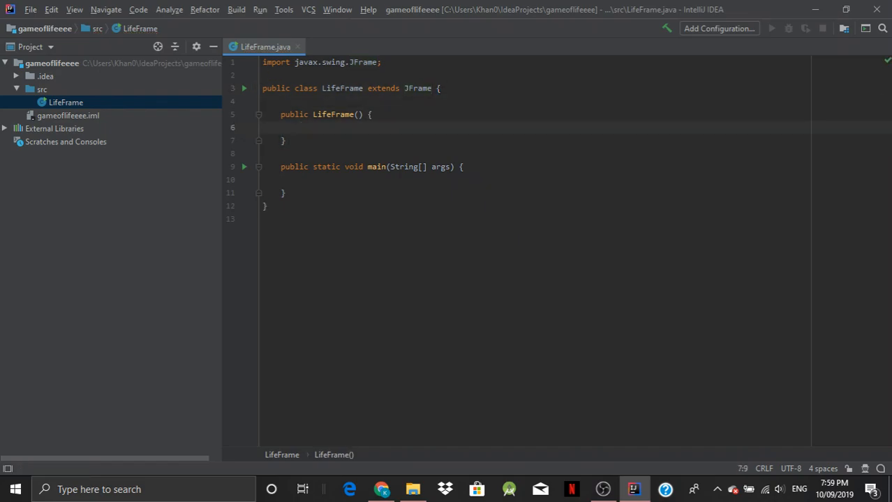
pyautogui.press('enter')
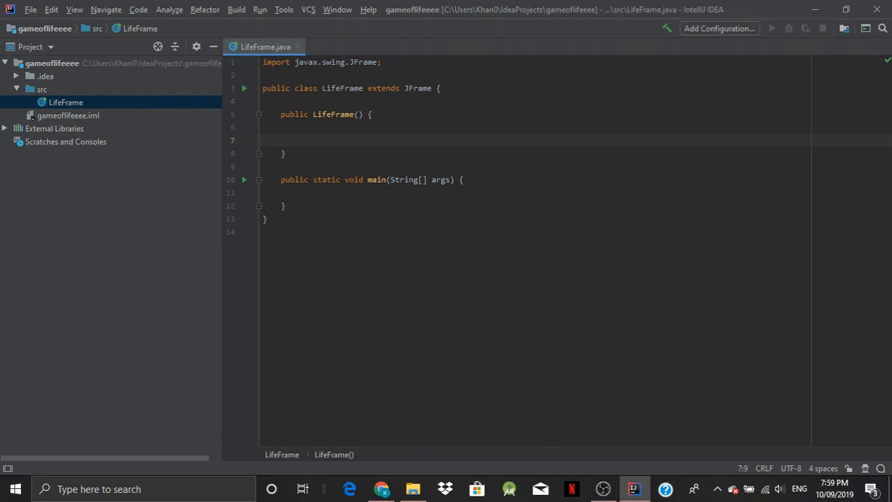
# Step: Add setSize(700, 1300) and setVisible(true) calls to the LifeFrame constructor
pyautogui.click(299, 114)
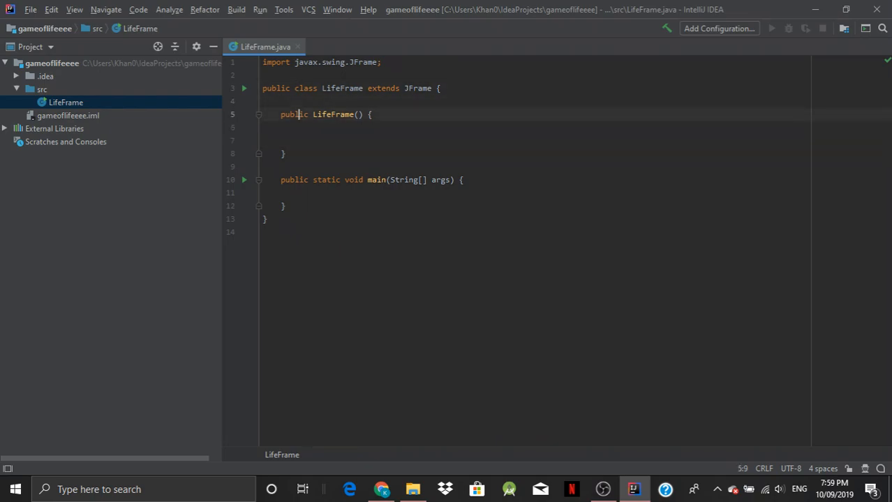
pyautogui.write('setSize(')
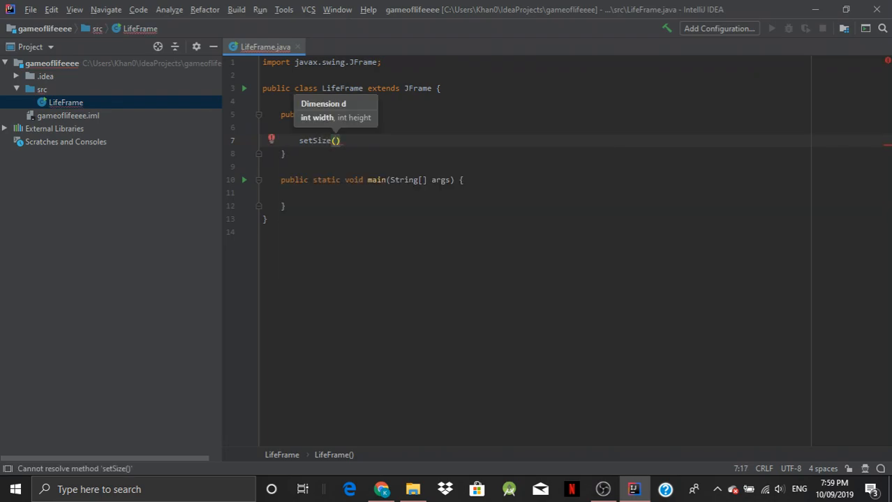
pyautogui.write('700, 1300')
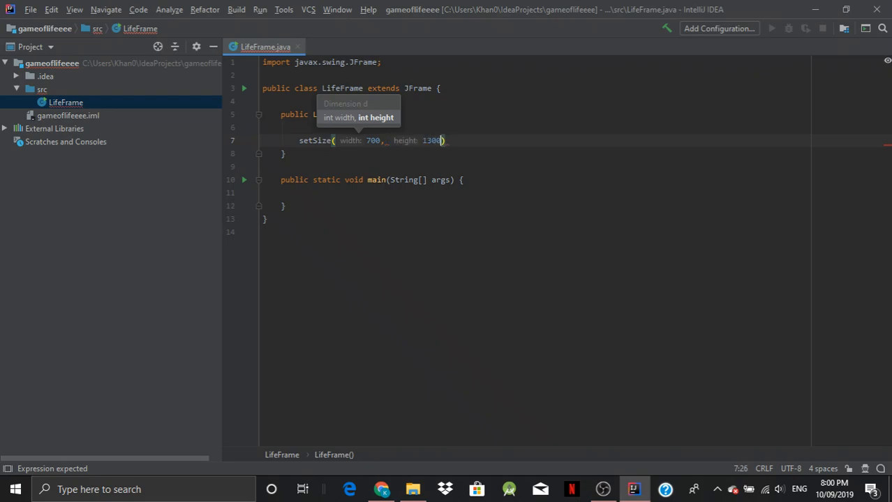
pyautogui.write(';')
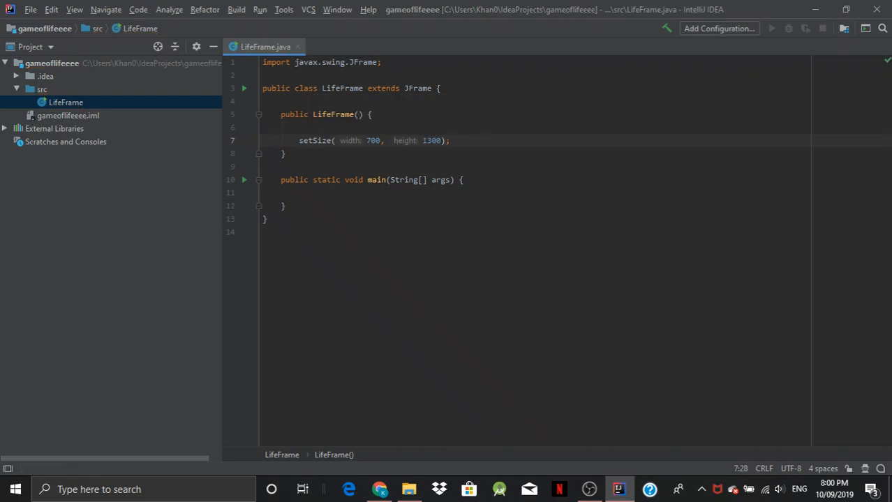
pyautogui.write('setVisible();')
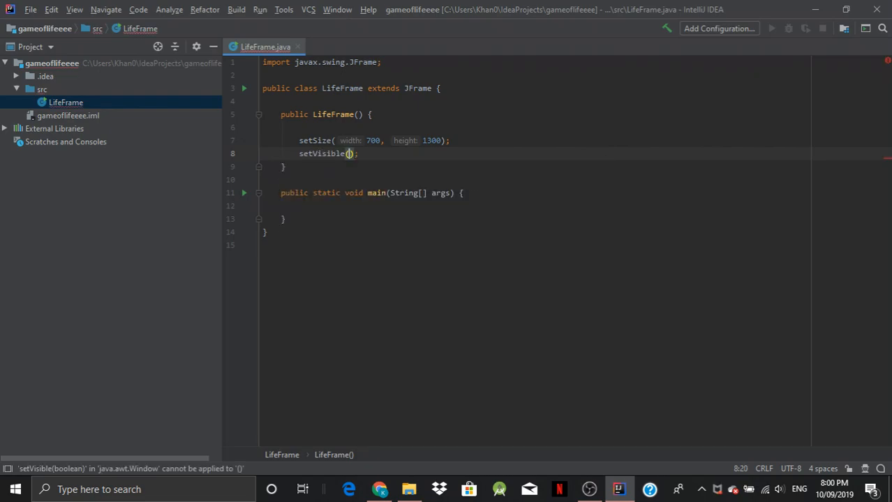
pyautogui.write('true')
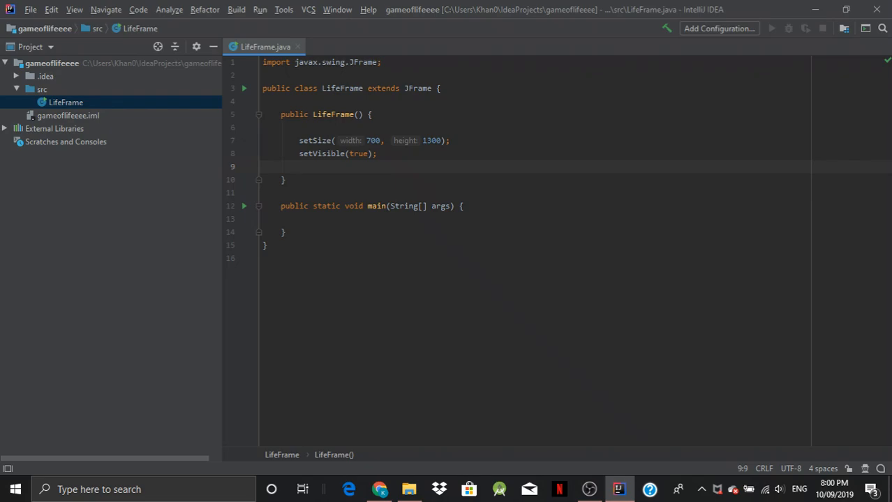
# Step: Add setDefaultCloseOperation(JFrame.EXIT_ON_CLOSE) to the LifeFrame constructor
pyautogui.write('set')
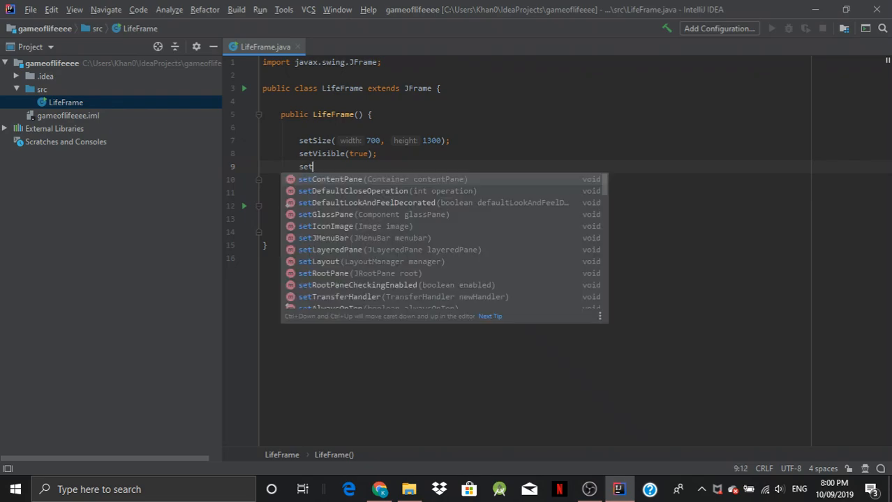
pyautogui.write('D')
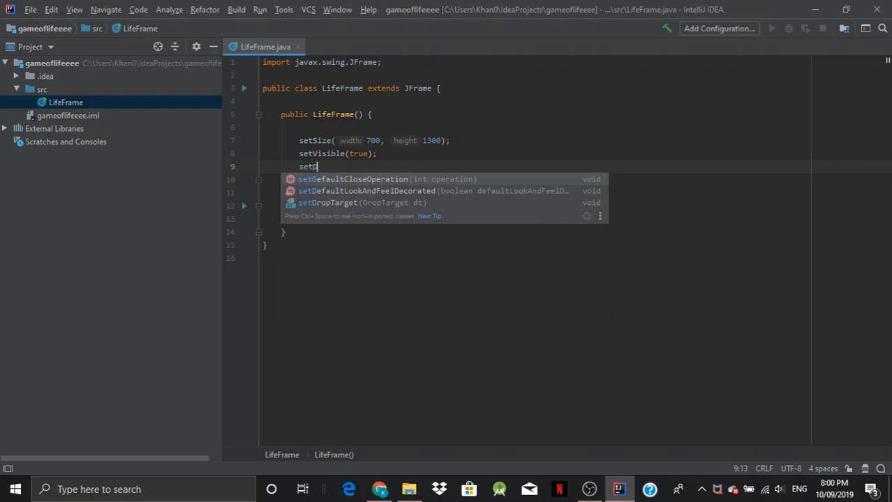
pyautogui.click(352, 179)
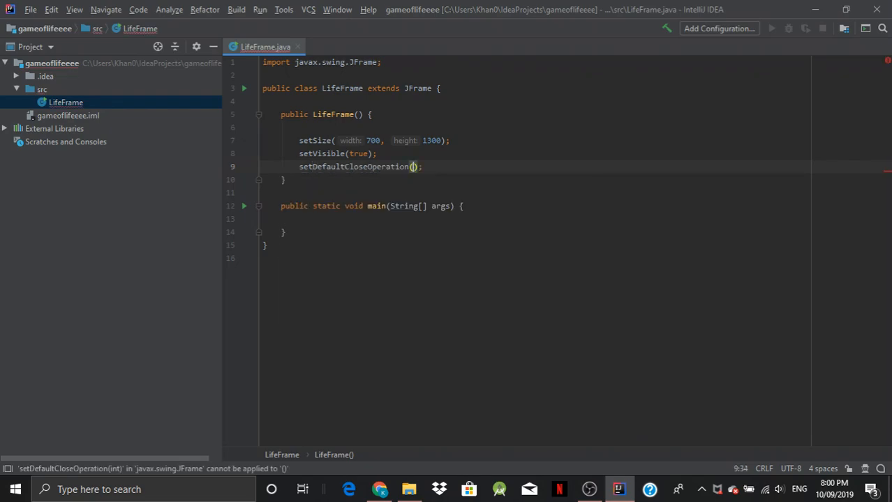
pyautogui.write('JFrame')
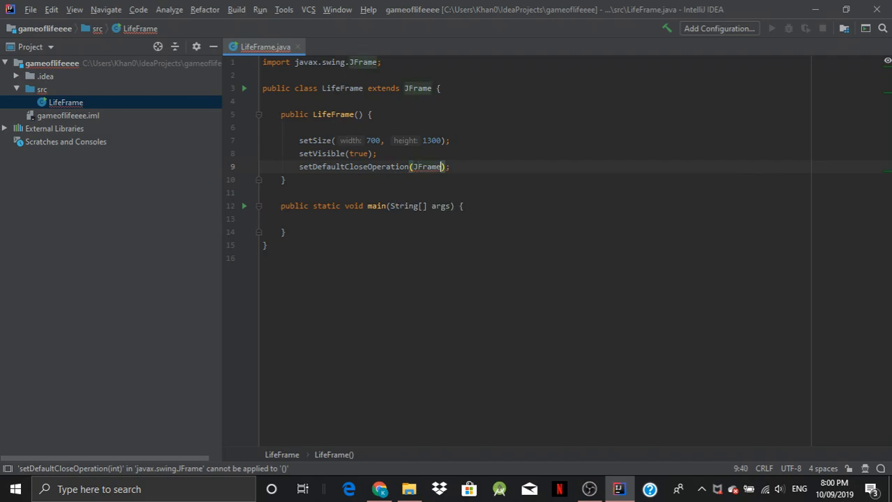
pyautogui.write('EXIT_ON_CLOSE')
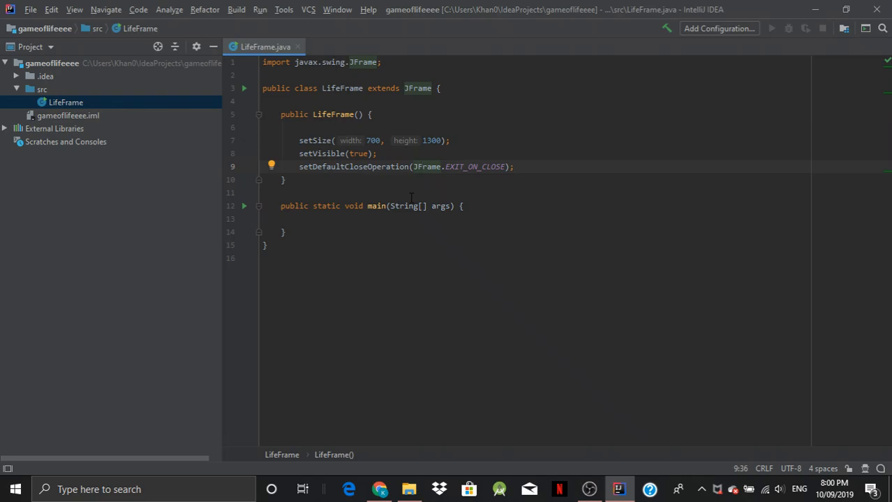
pyautogui.click(284, 232)
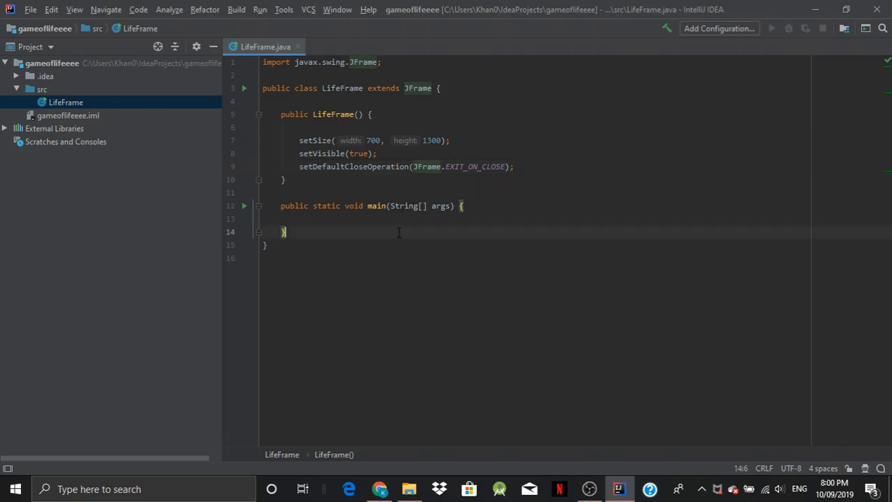
# Step: Write new LifeFrame() in main and run LifeFrame.main()
pyautogui.press('enter')
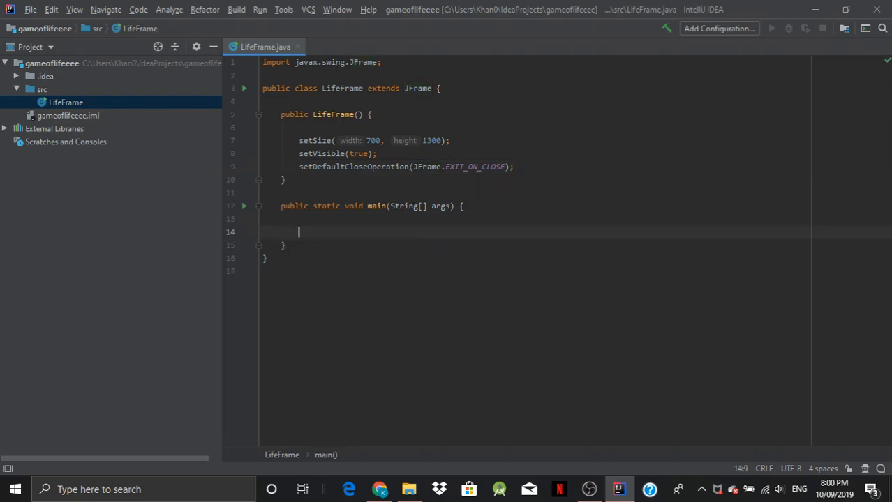
pyautogui.write('new')
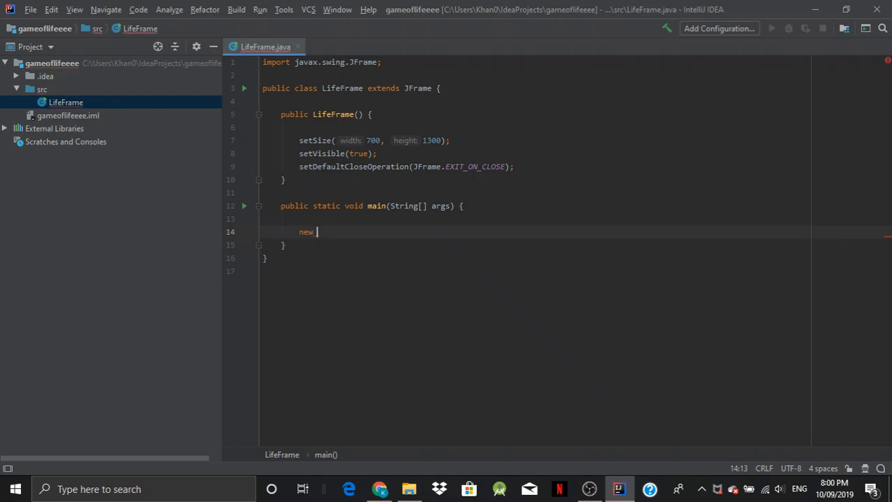
pyautogui.write('LifeFram')
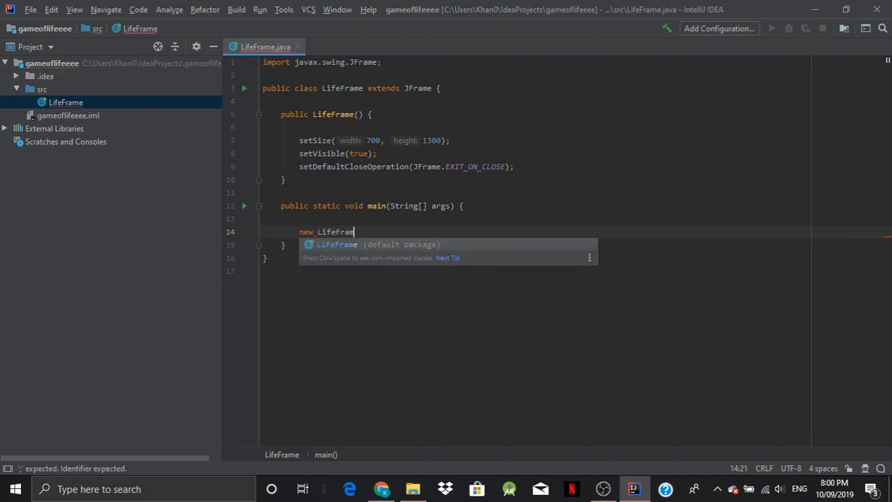
pyautogui.press('Enter')
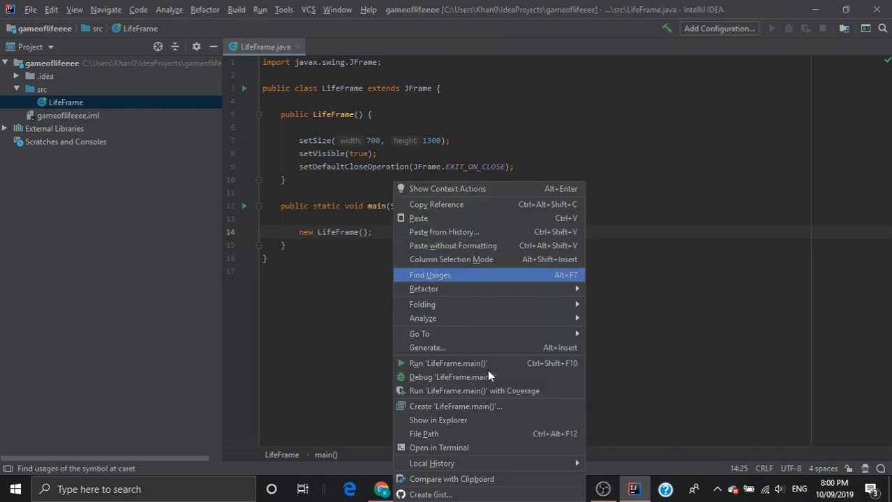
pyautogui.press('Escape')
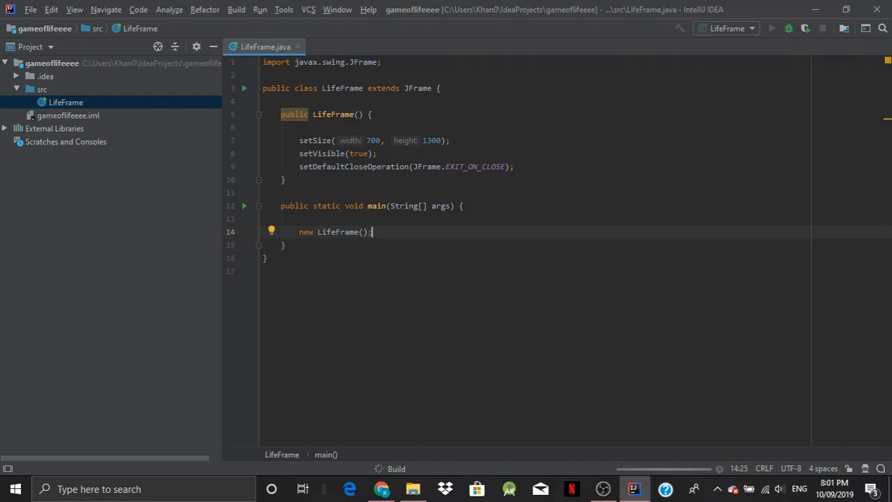
pyautogui.moveTo(537, 210)
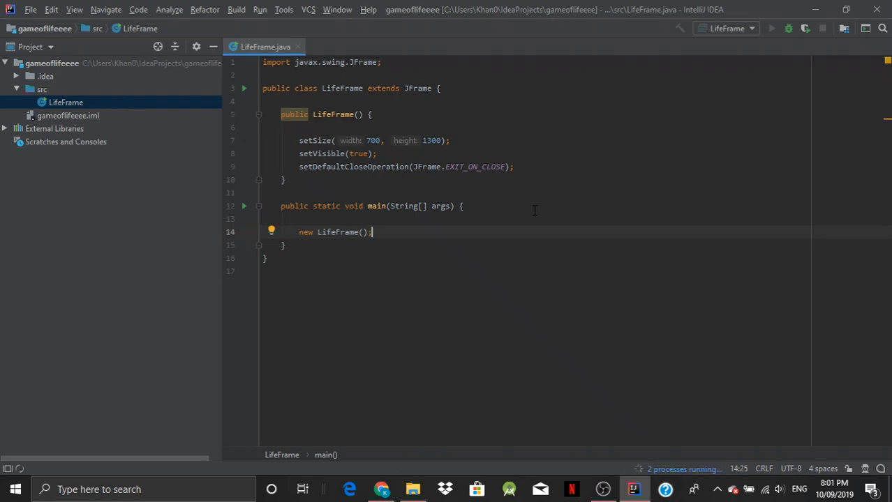
# Step: Launch LifeFrame and drag its blank window across the screen
pyautogui.click(772, 29)
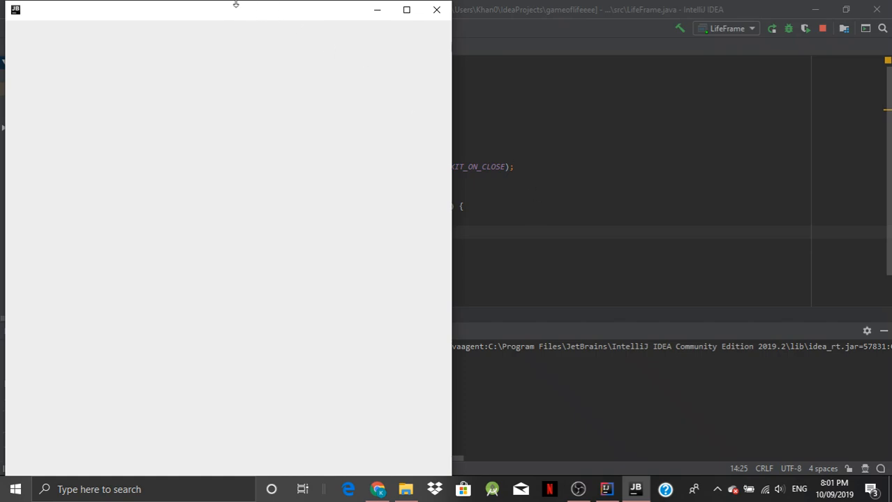
pyautogui.moveTo(235, 6); pyautogui.dragTo(558, 23)
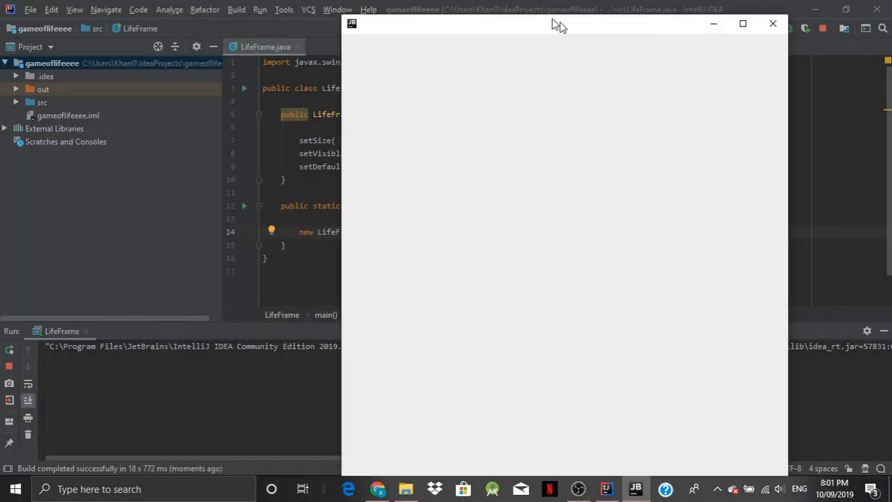
pyautogui.moveTo(558, 23); pyautogui.dragTo(417, 172)
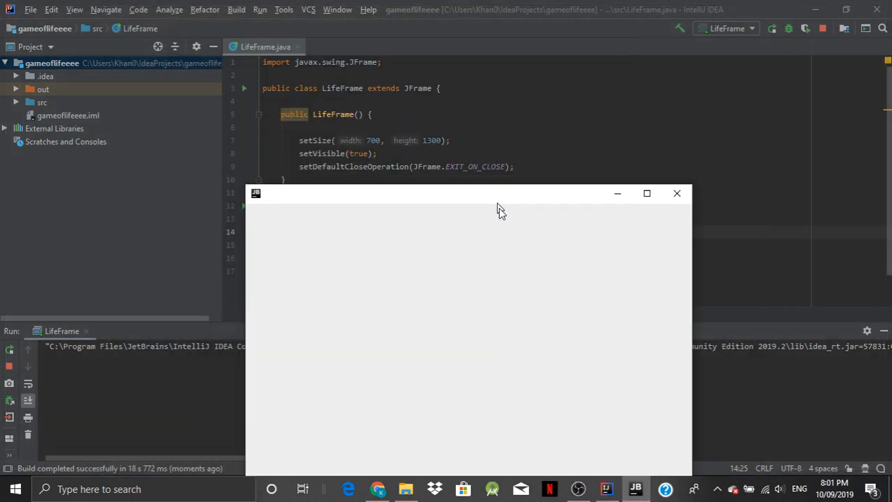
pyautogui.moveTo(467, 193); pyautogui.dragTo(481, 223)
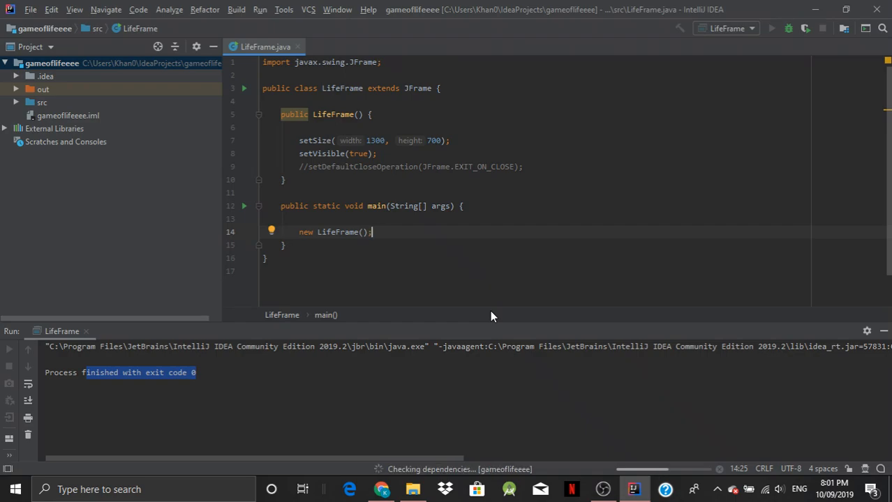
# Step: Run LifeFrame, close its window, rerun main, then stop and rerun the process
pyautogui.click(771, 28)
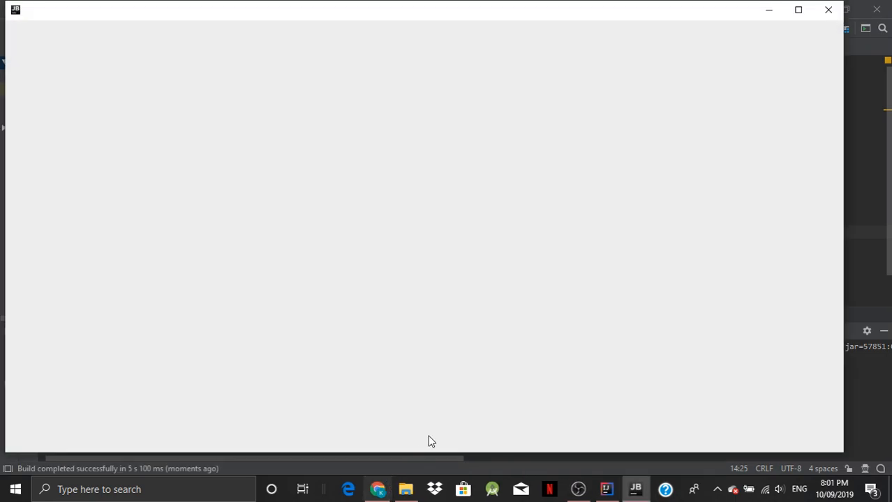
pyautogui.moveTo(829, 10)
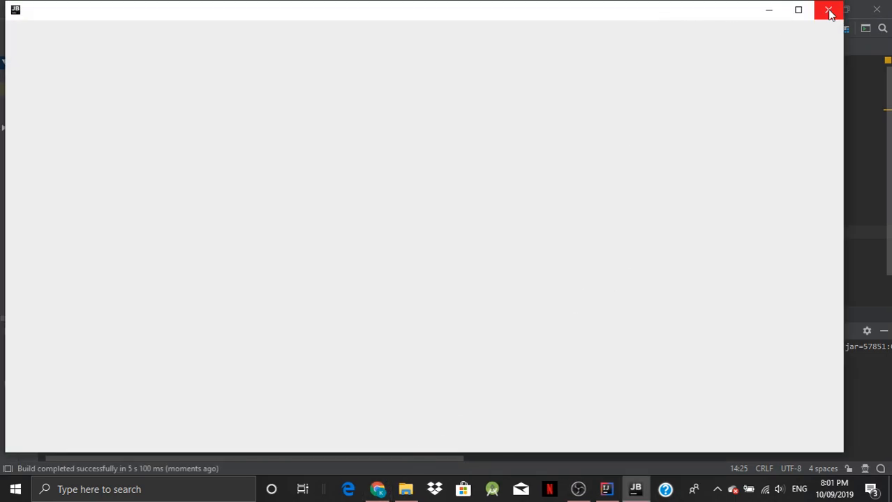
pyautogui.click(830, 13)
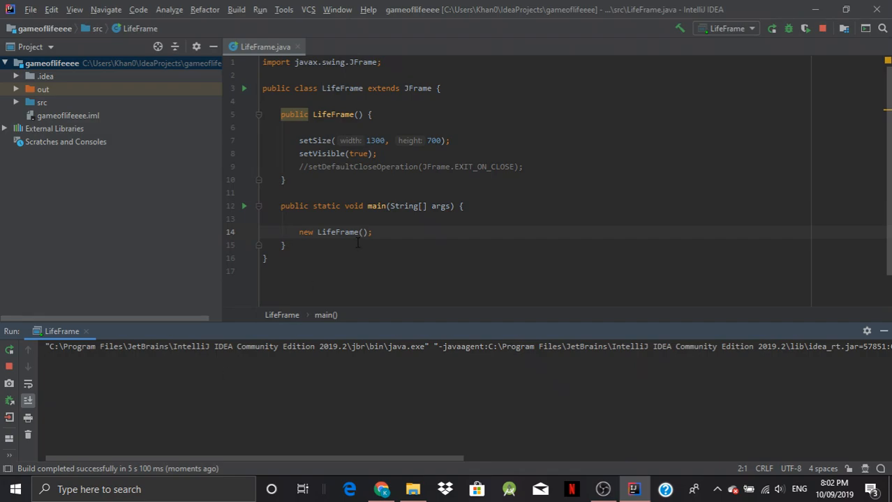
pyautogui.rightClick(356, 232)
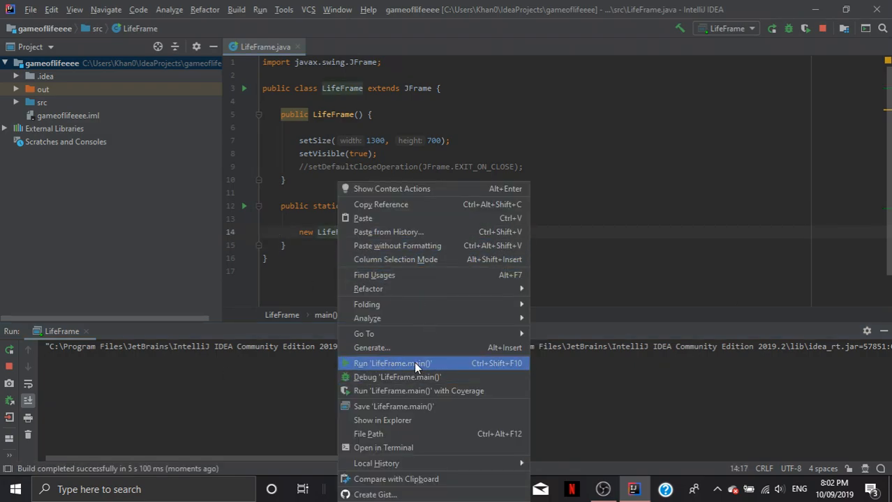
pyautogui.click(393, 363)
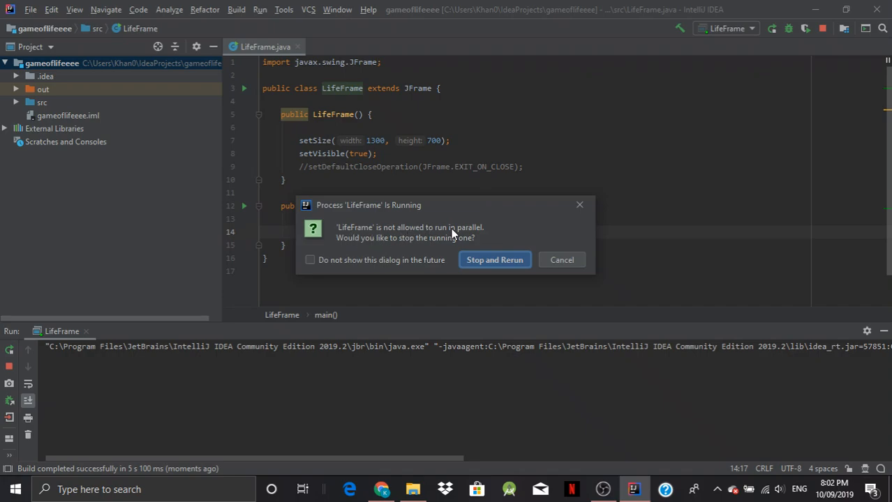
pyautogui.moveTo(352, 251)
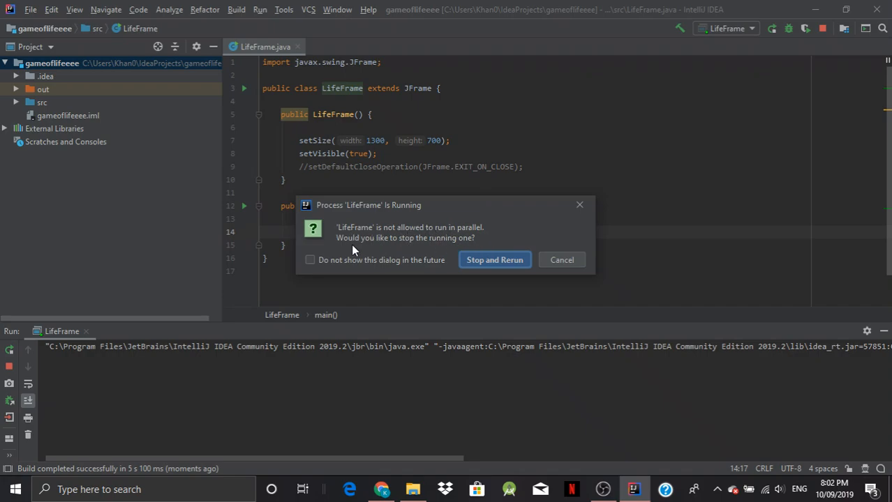
pyautogui.moveTo(555, 275)
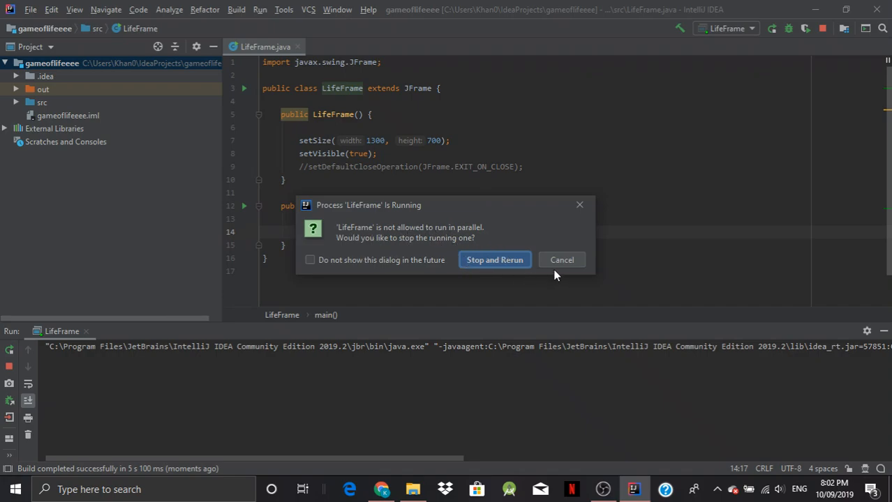
pyautogui.moveTo(381, 489)
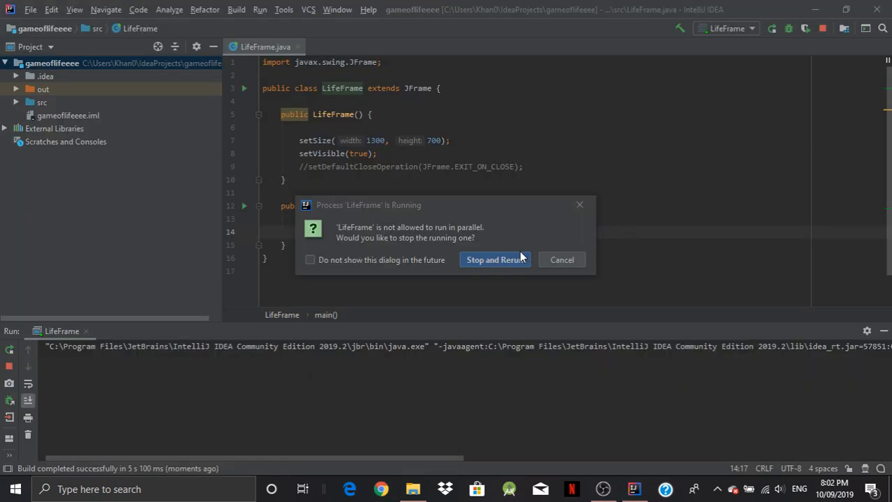
pyautogui.moveTo(519, 268)
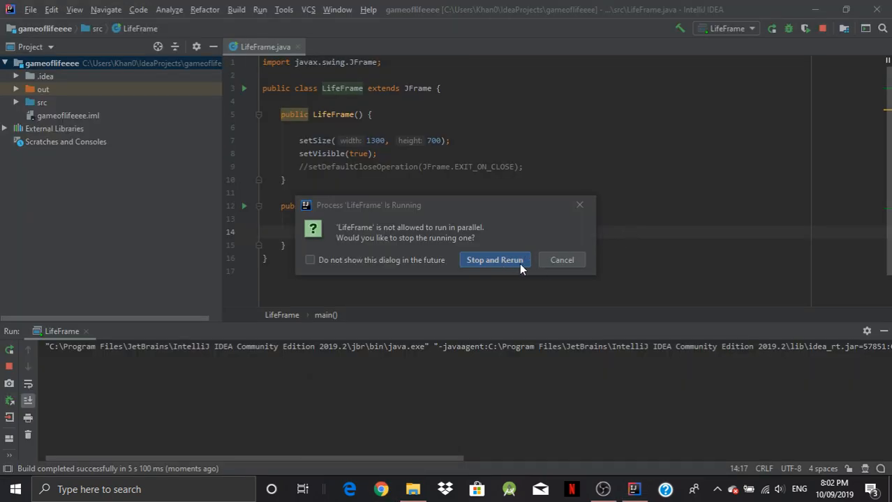
pyautogui.click(494, 259)
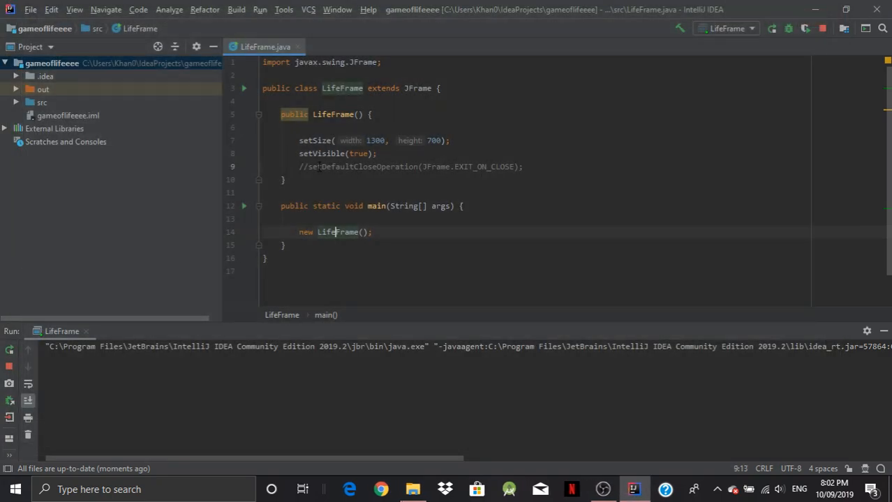
# Step: Place the caret on the commented setDefaultCloseOperation line, then select the src folder
pyautogui.click(300, 166)
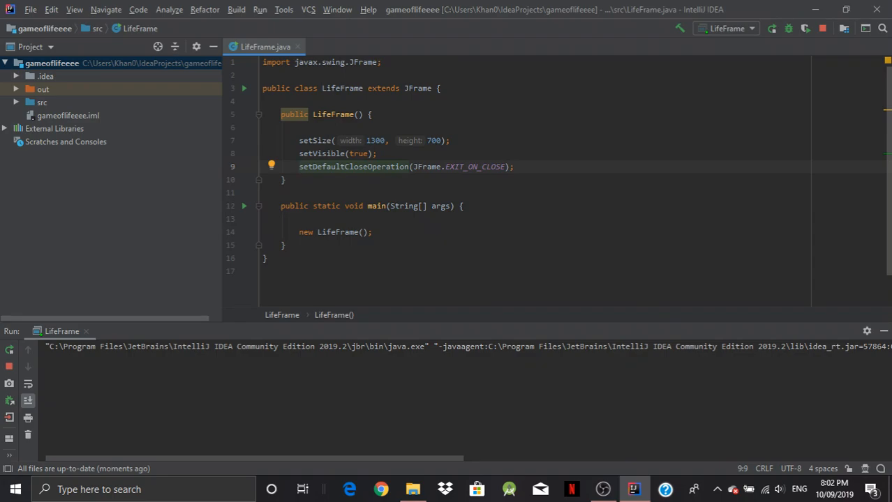
pyautogui.click(42, 102)
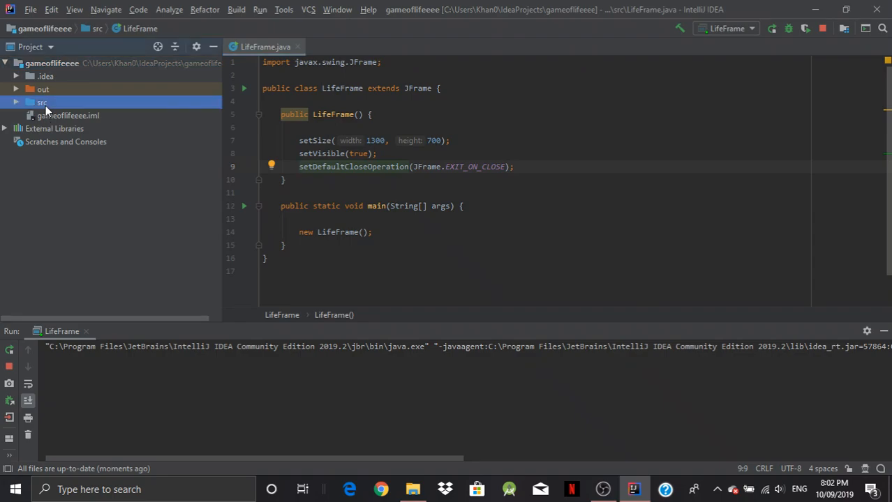
# Step: Create a new Java class named LifePanel in the src folder
pyautogui.rightClick(42, 102)
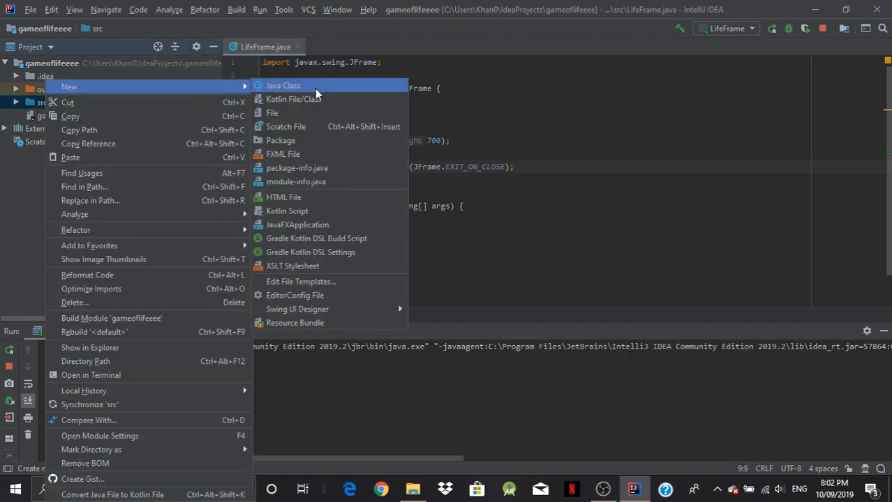
pyautogui.click(283, 85)
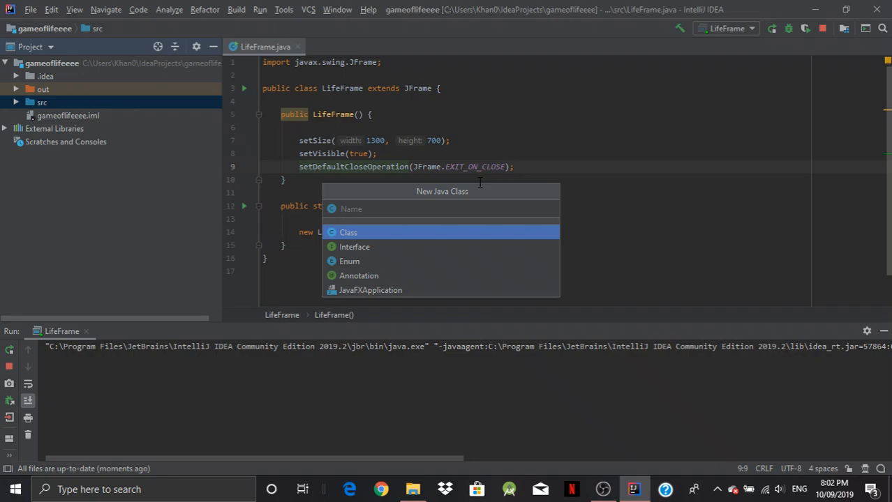
pyautogui.write('LifePa')
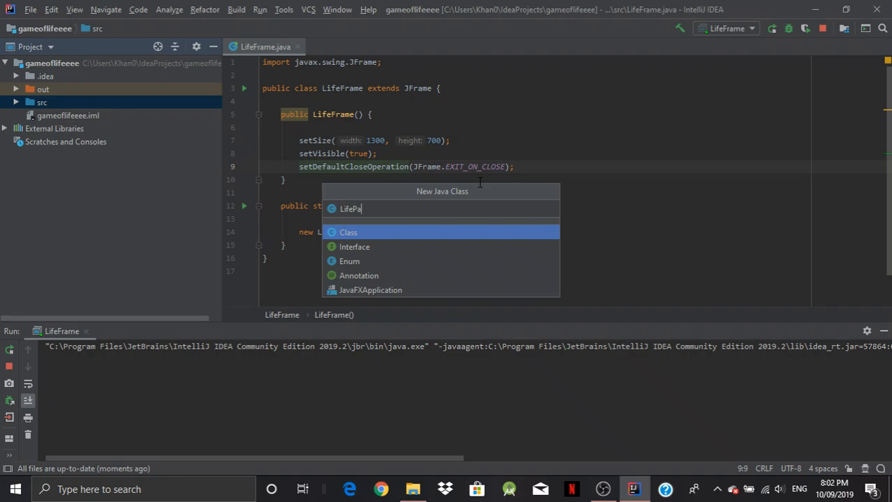
pyautogui.click(347, 232)
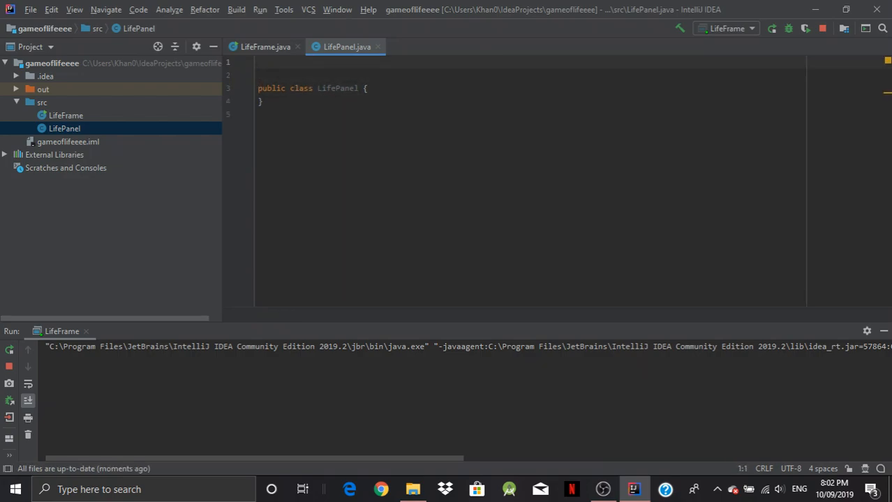
# Step: Import javax.swing.JPanel and javax.swing.Timer at the top of LifePanel
pyautogui.write('import javax.swin')
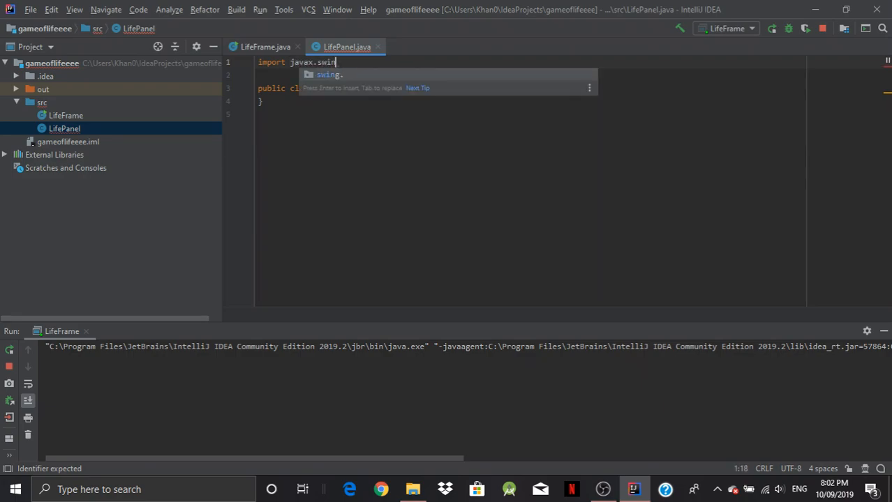
pyautogui.write('.JPanel;')
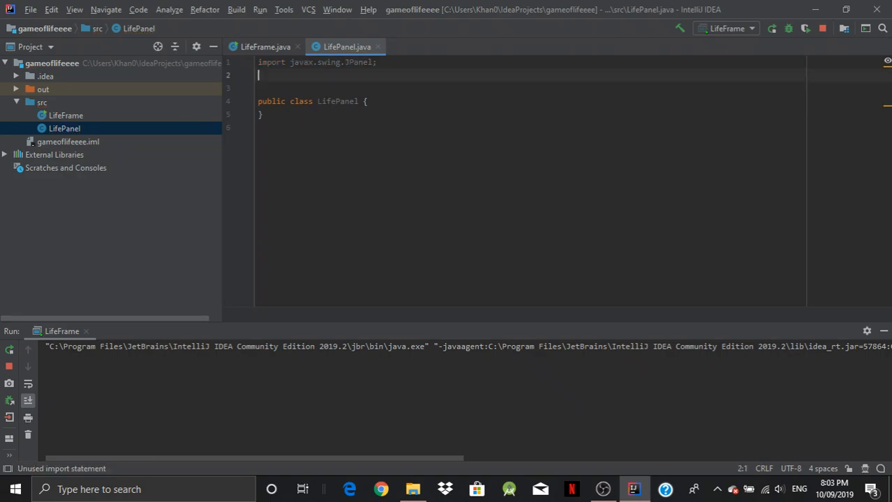
pyautogui.write('import')
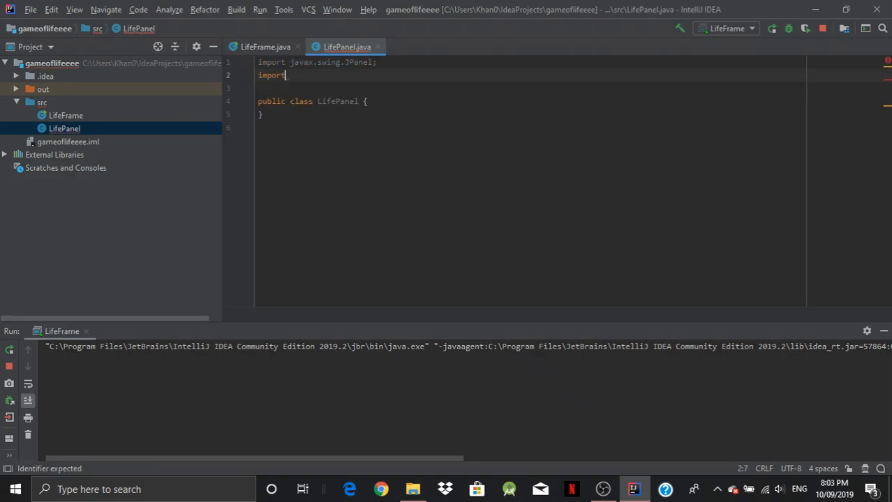
pyautogui.write('javax')
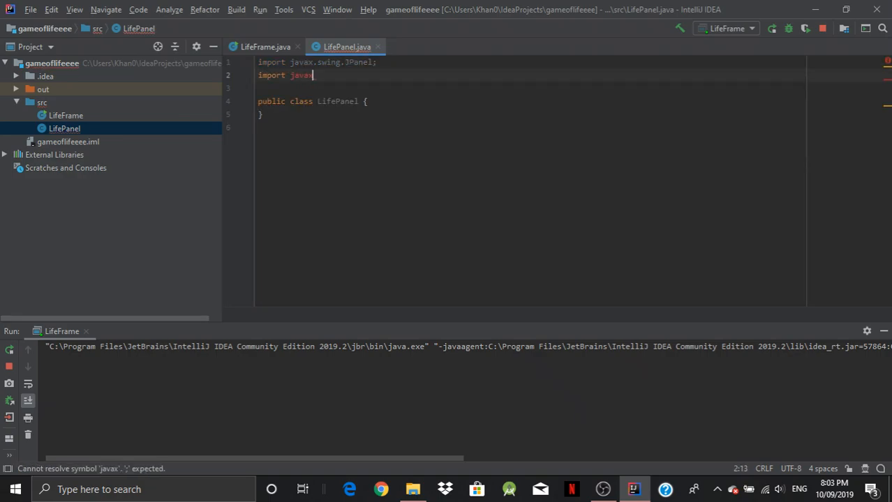
pyautogui.write('.swing.')
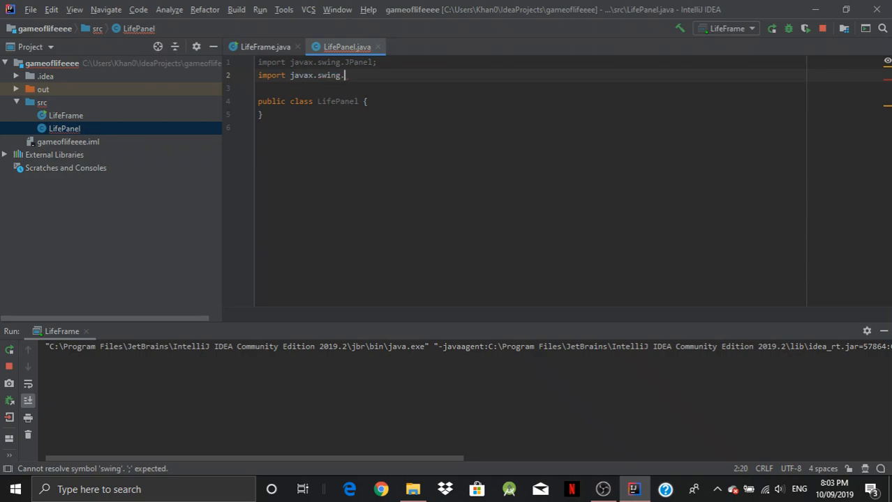
pyautogui.write('Timer;')
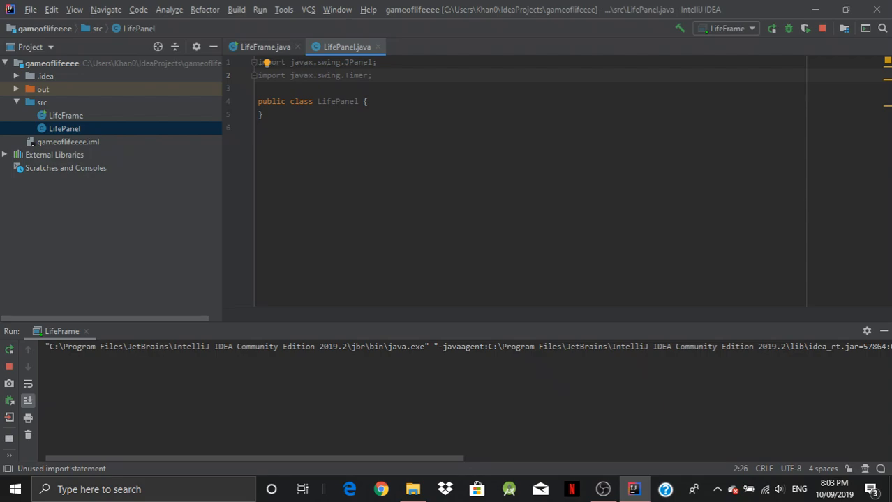
pyautogui.press('enter')
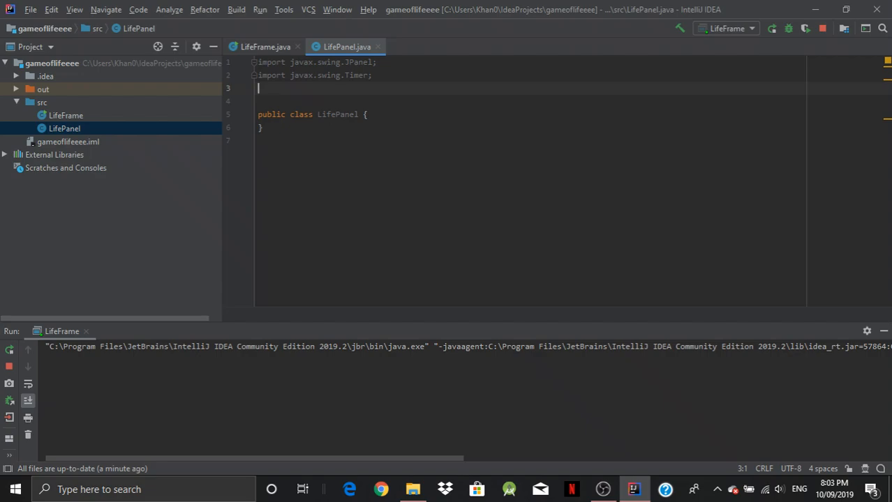
# Step: Add the java.awt.* import and open a blank line inside the class body
pyautogui.write('import j')
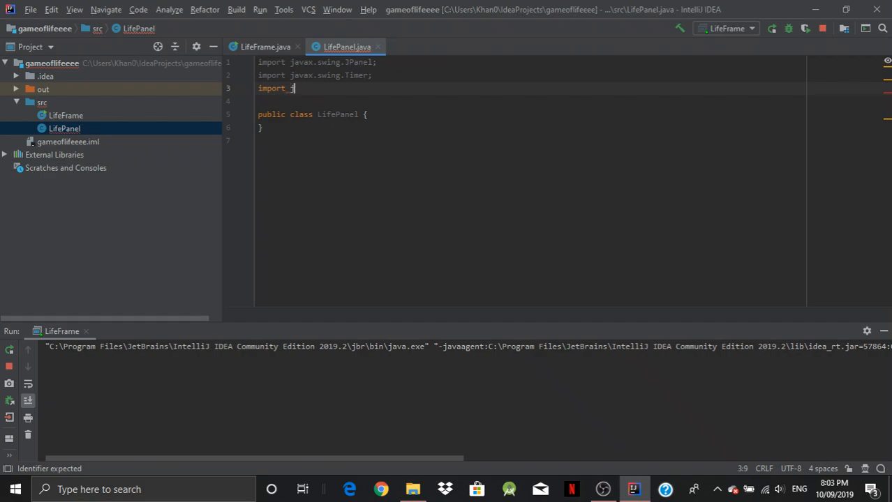
pyautogui.write('java')
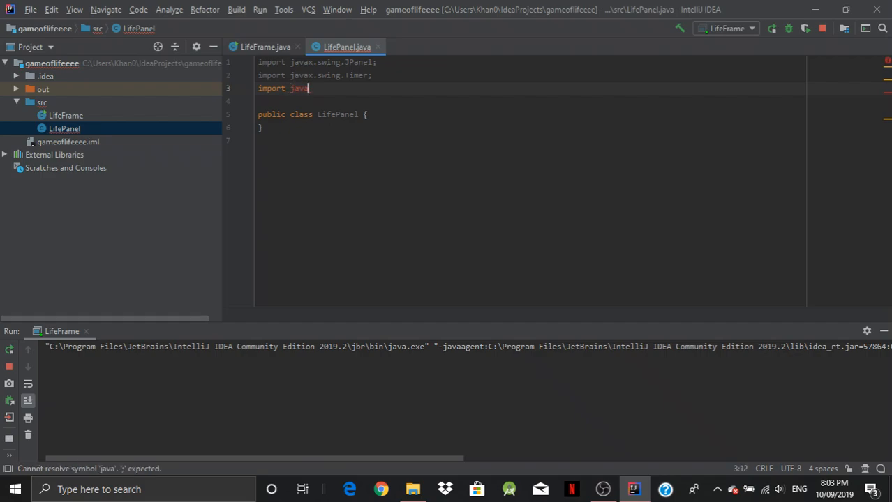
pyautogui.write('.awt.*;')
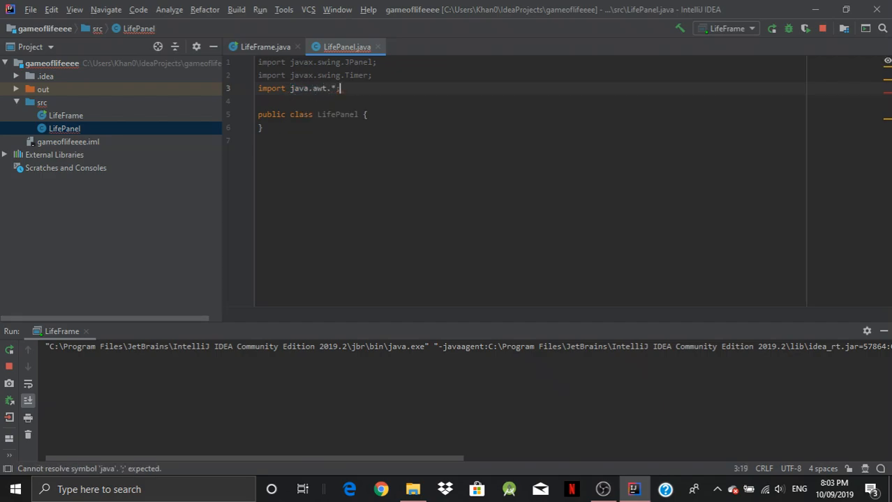
pyautogui.write(';')
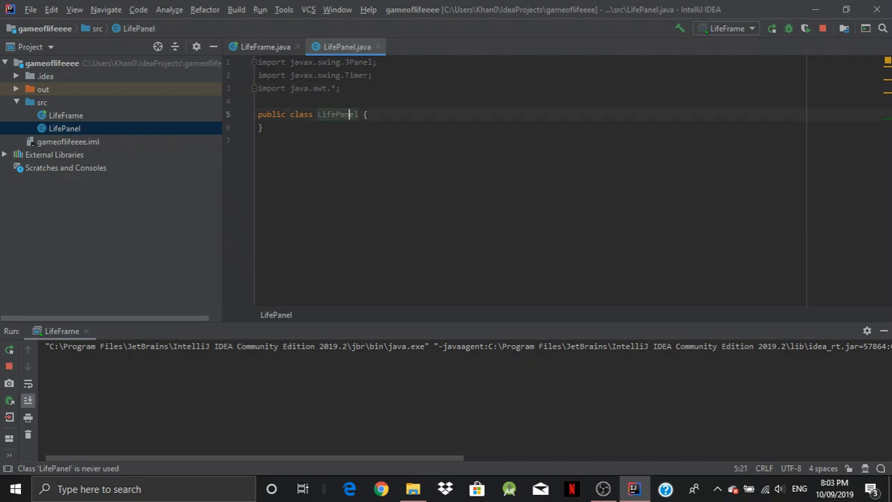
pyautogui.press('enter')
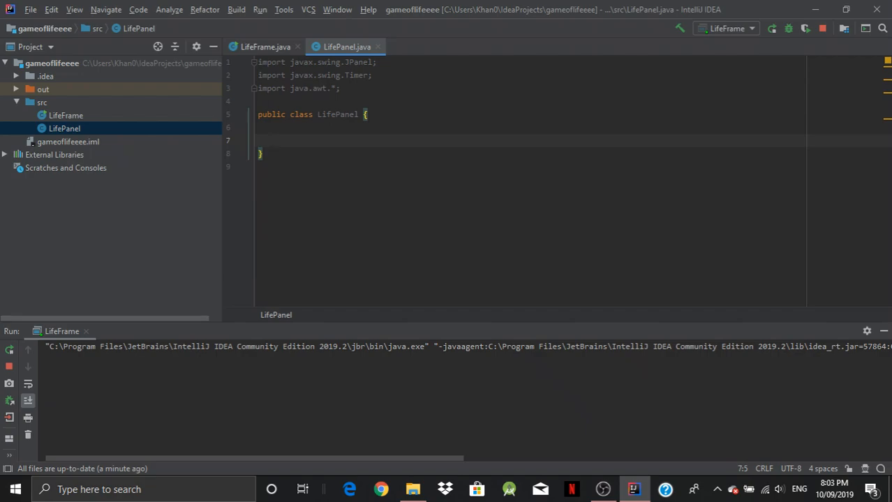
pyautogui.click(293, 88)
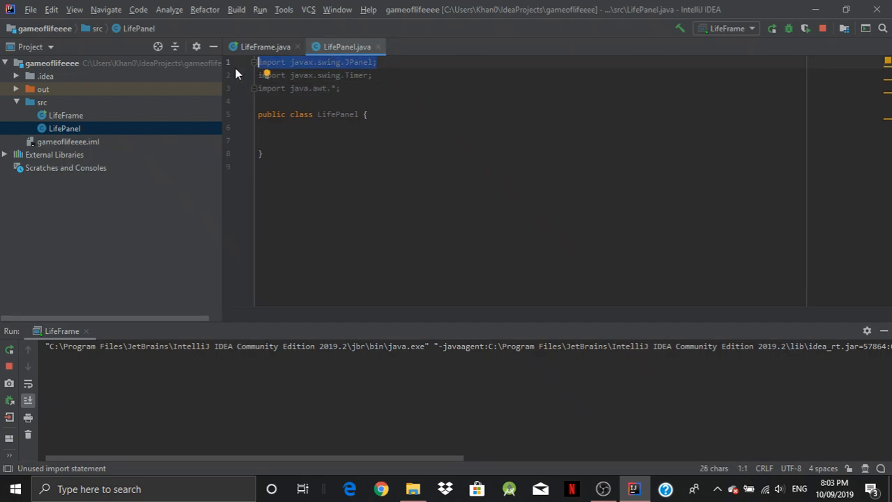
# Step: Add an empty public LifePanel() constructor with its braces expanded onto separate lines
pyautogui.click(320, 62)
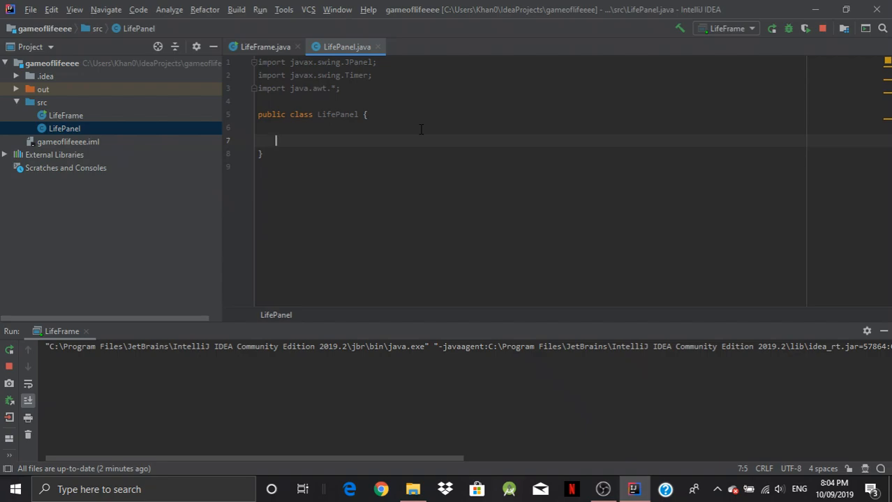
pyautogui.write('public')
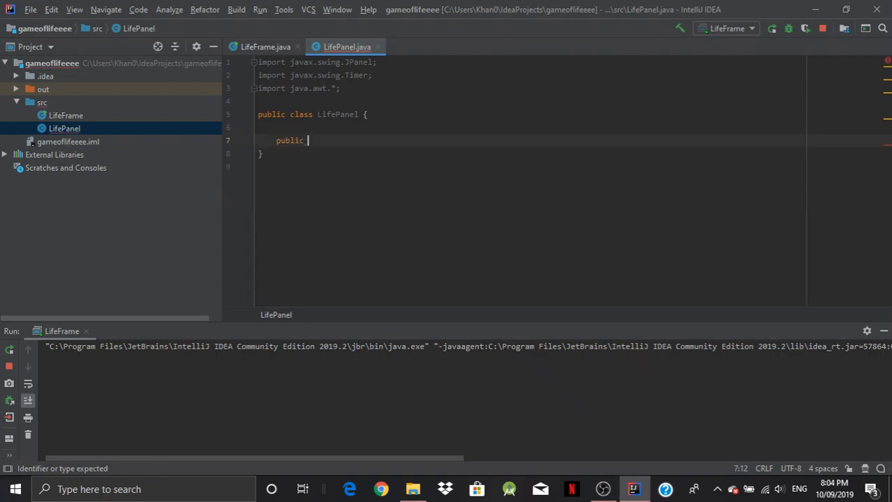
pyautogui.write('LifePanel() {')
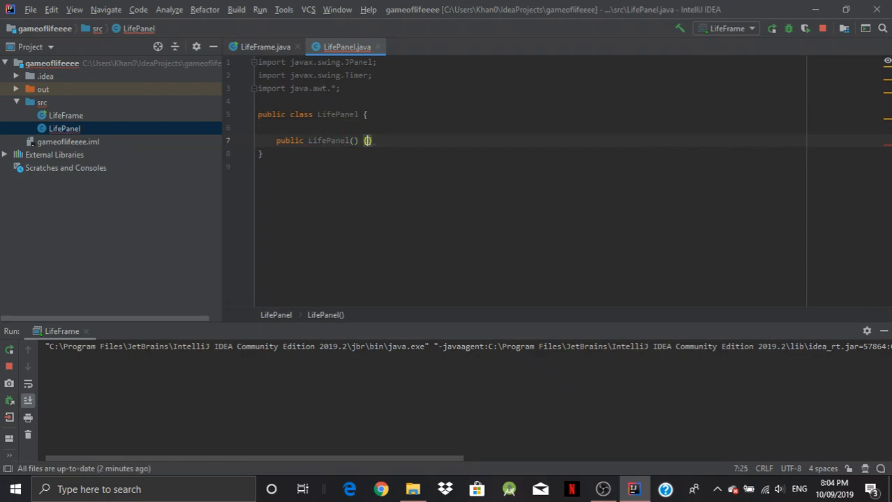
pyautogui.press('Return')
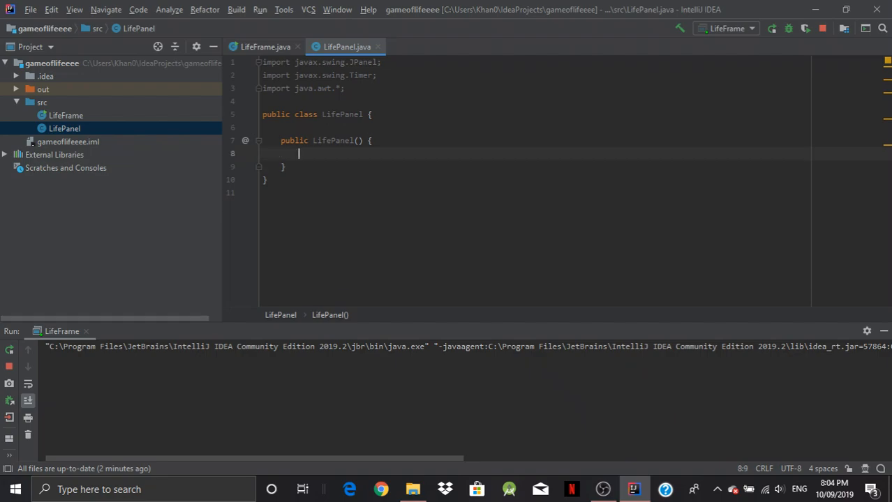
pyautogui.click(298, 140)
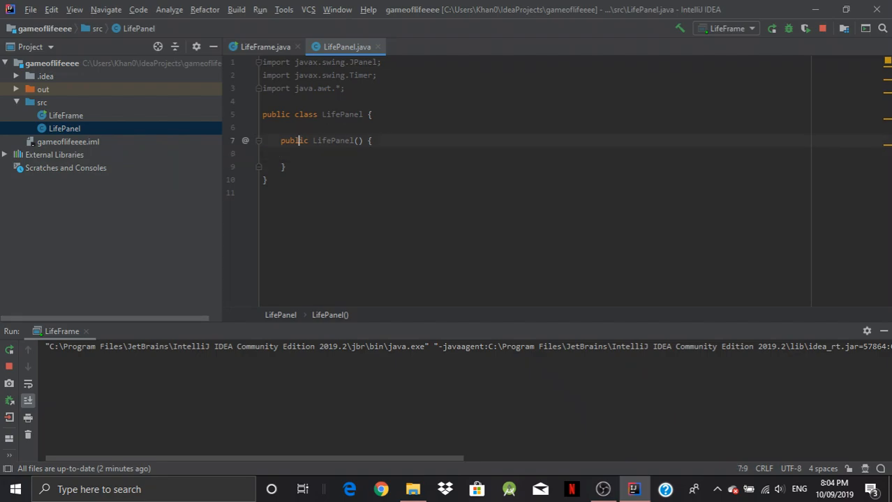
# Step: Add add(new LifePanel()); at the top of the LifeFrame constructor, then return to LifePanel
pyautogui.click(265, 47)
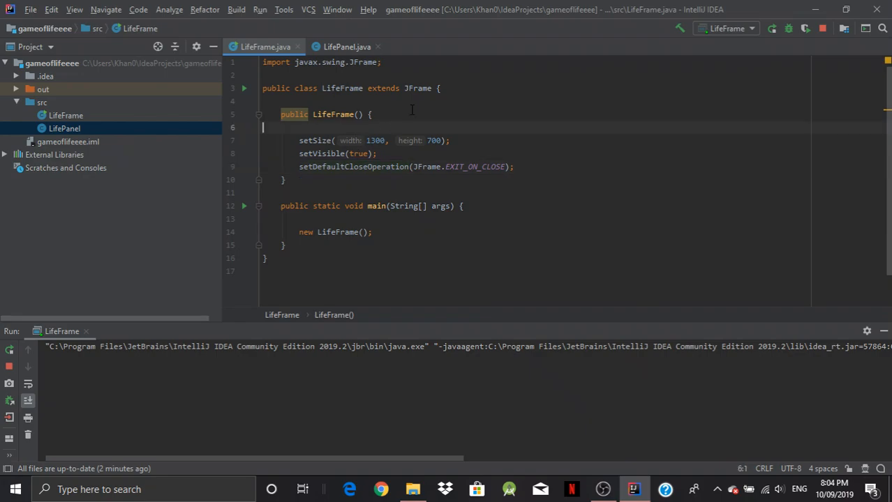
pyautogui.press('enter')
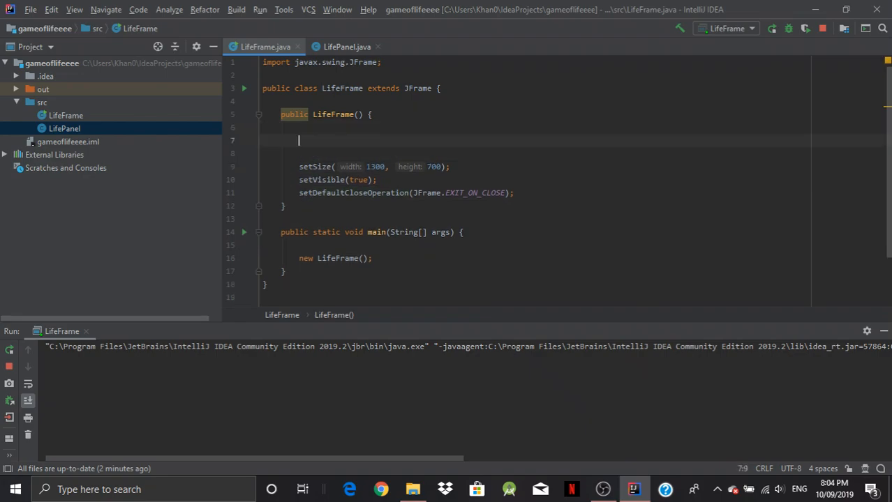
pyautogui.write('ad')
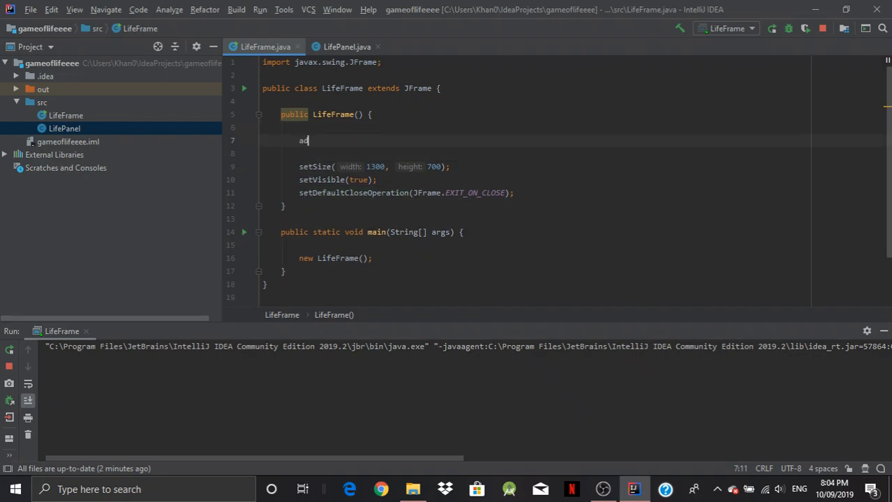
pyautogui.write('d(new )')
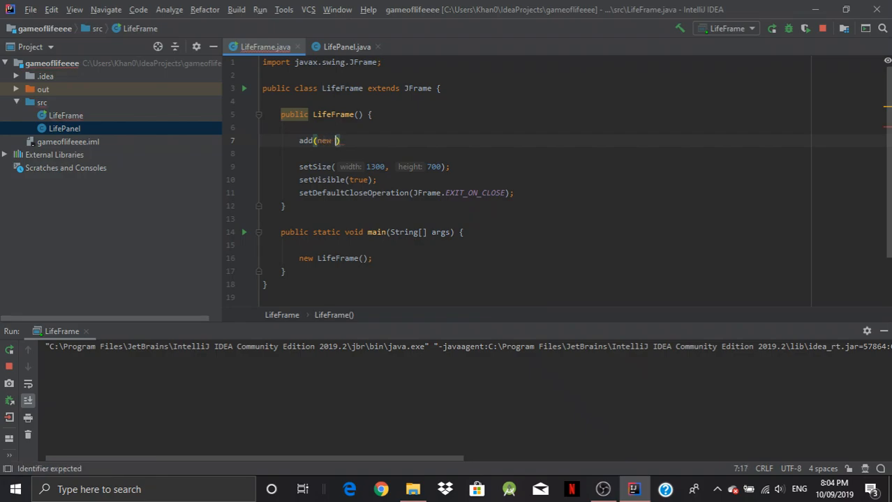
pyautogui.write('LifePanel(')
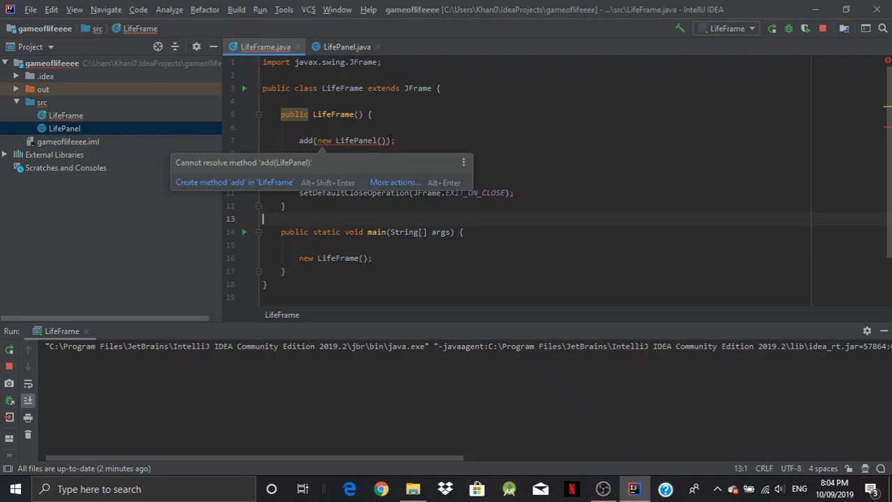
pyautogui.click(394, 141)
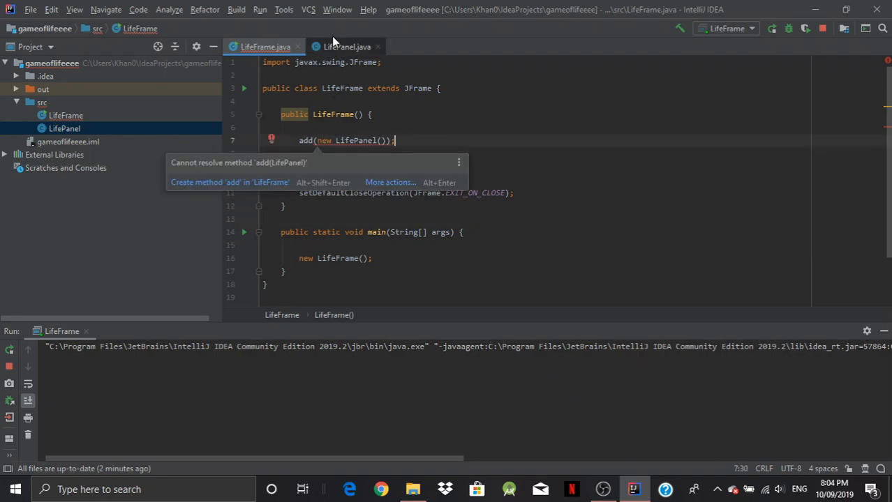
pyautogui.click(347, 46)
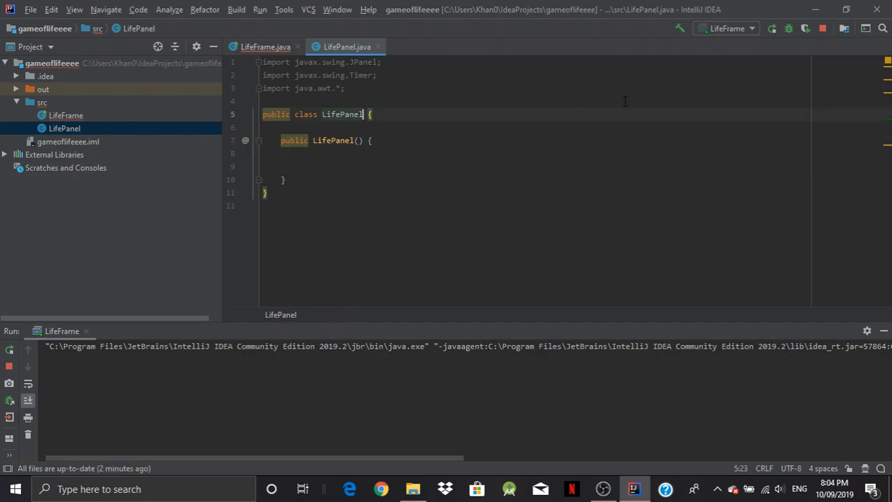
# Step: Declare LifePanel extends JPanel and call setSize(1300, 700) in its constructor
pyautogui.write('extends')
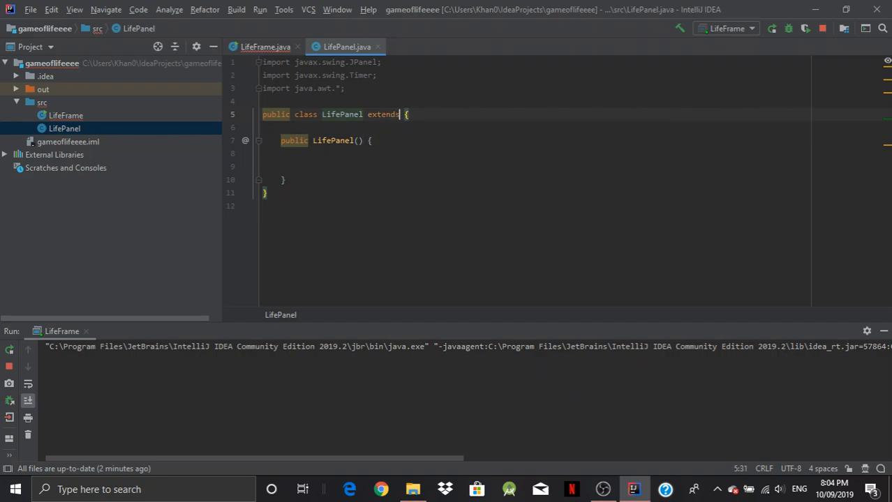
pyautogui.write('JPanel')
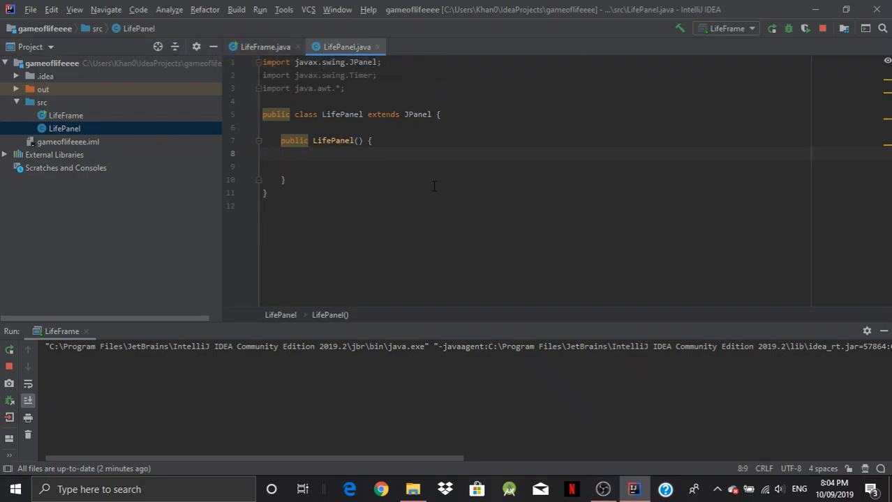
pyautogui.write('set')
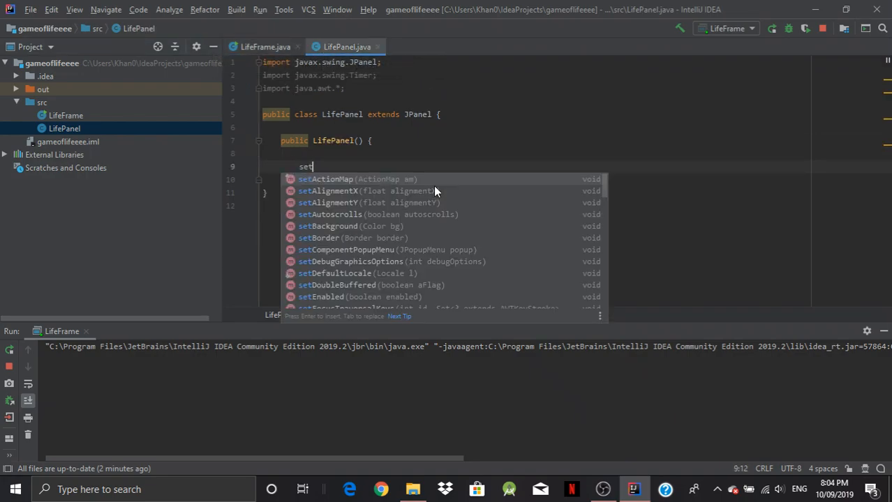
pyautogui.write('Size(1300, 700);')
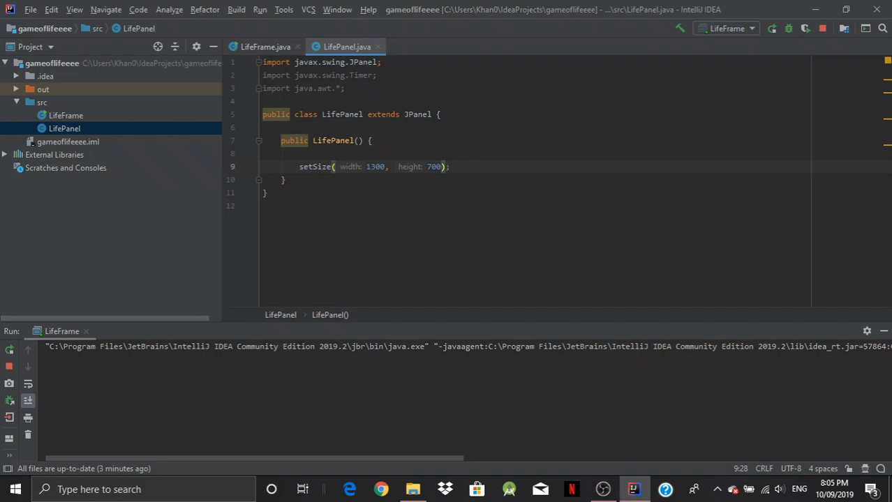
pyautogui.press('Return')
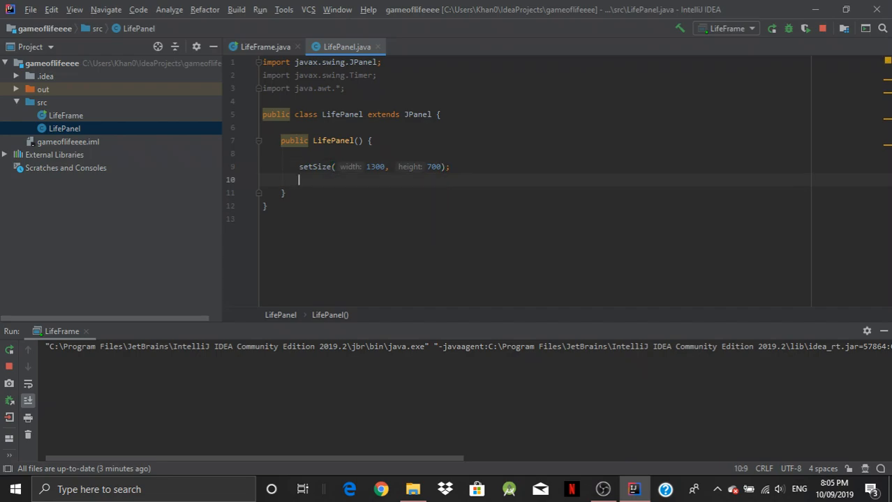
pyautogui.press('enter')
pyautogui.write('p')
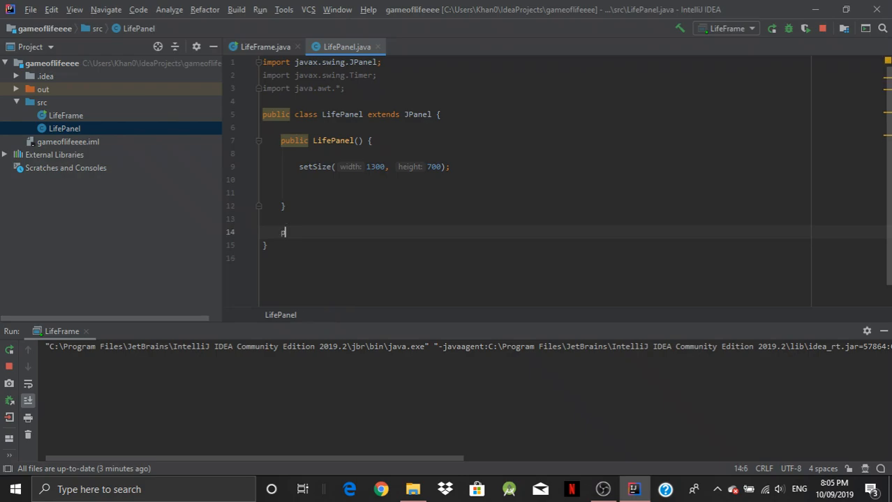
# Step: Add public void paintComponent(Graphics g) whose body calls super.paintComponent(g)
pyautogui.write('ublic')
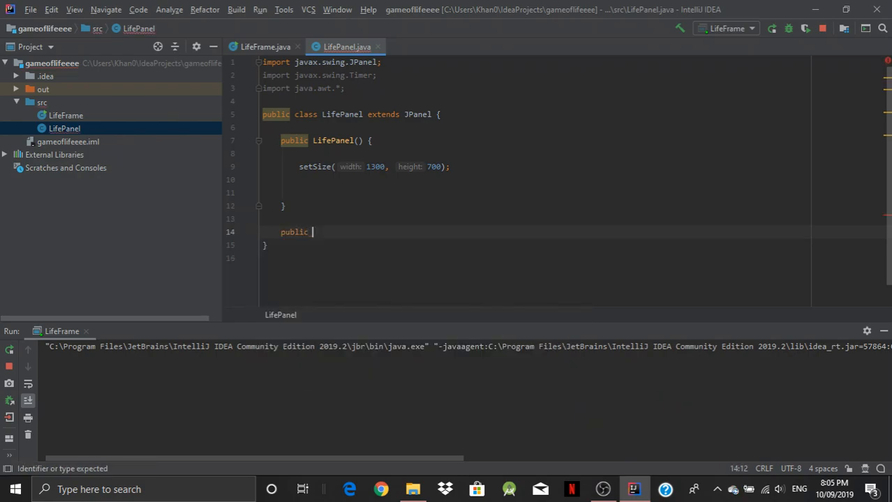
pyautogui.write('void paintComponent(')
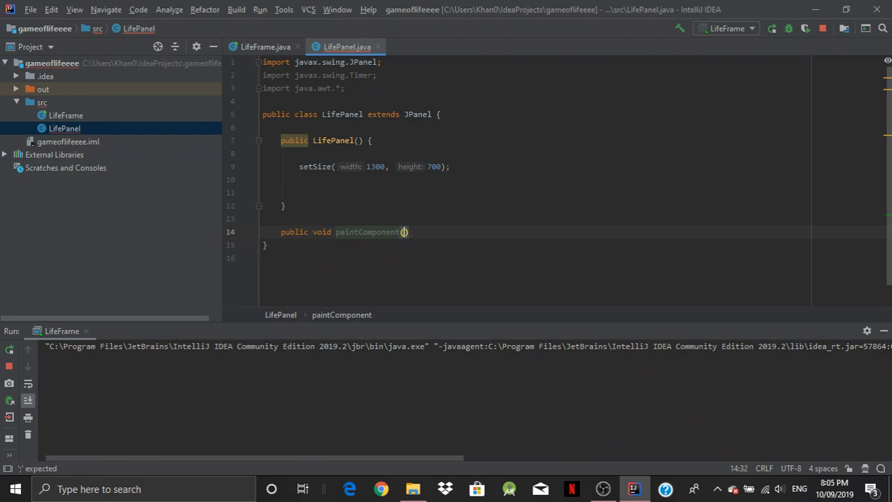
pyautogui.write('Graphics')
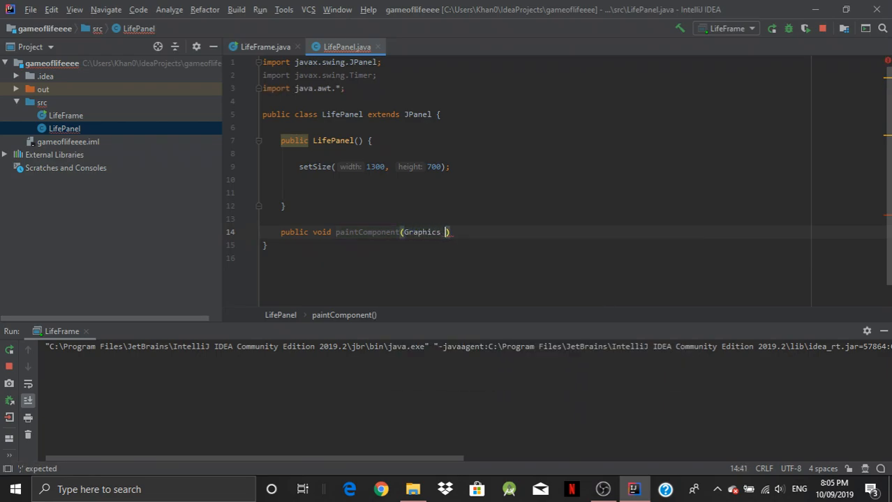
pyautogui.write('g')
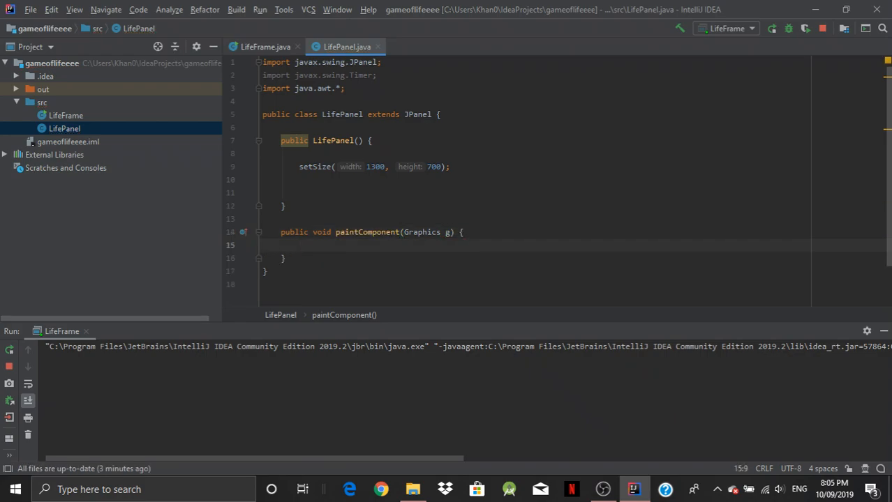
pyautogui.press('enter')
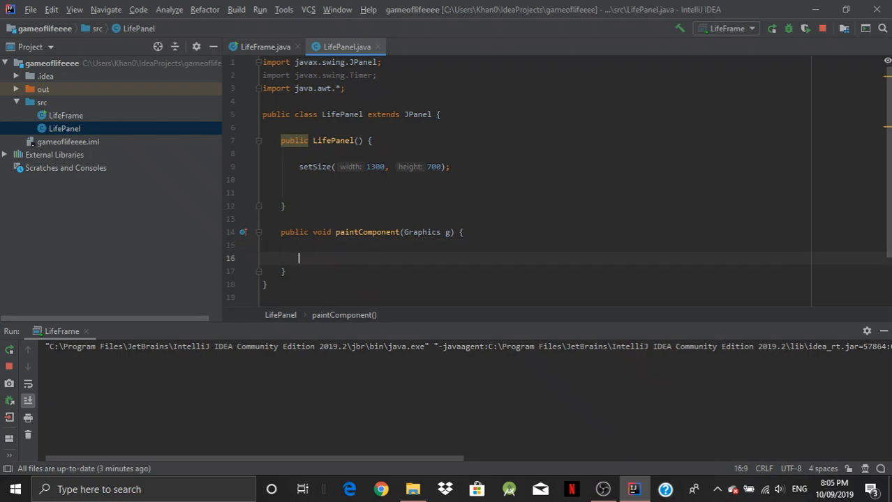
pyautogui.write('super')
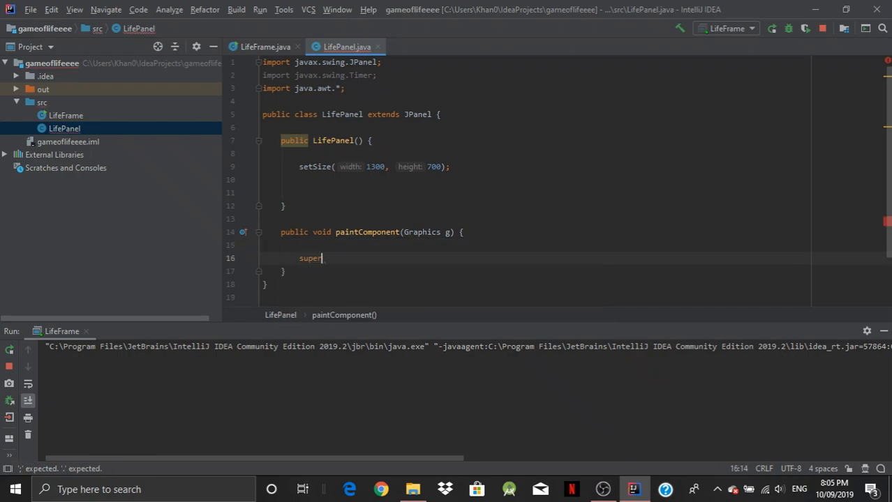
pyautogui.write('.paintComponent(g);')
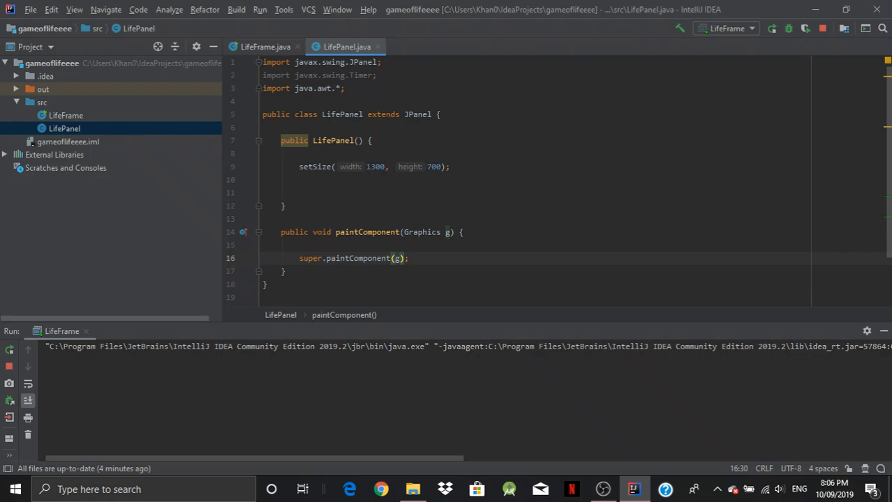
pyautogui.moveTo(489, 142)
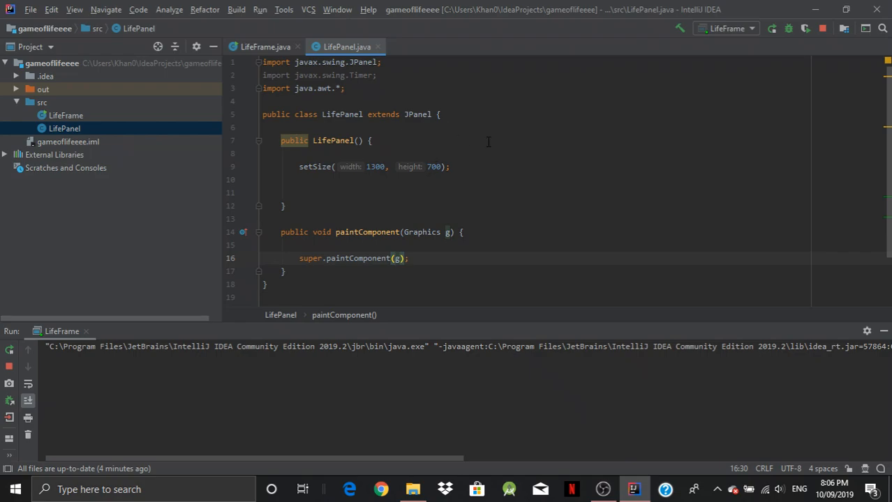
pyautogui.moveTo(433, 35)
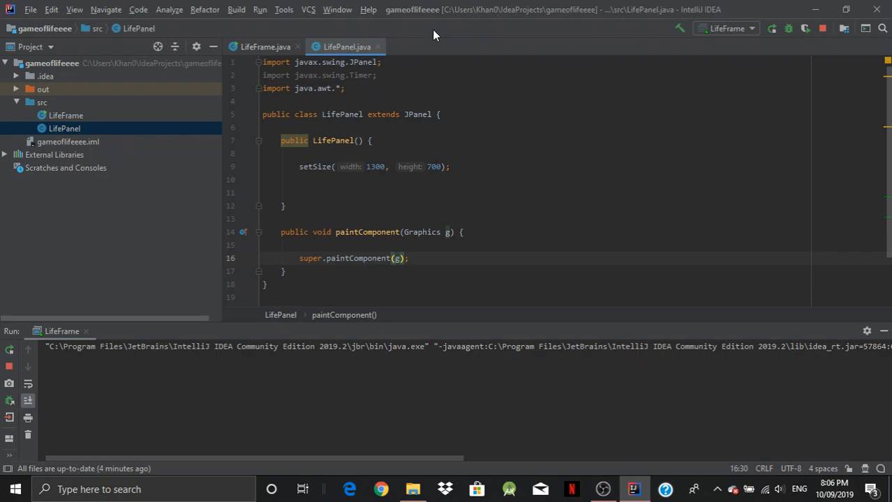
pyautogui.moveTo(401, 33)
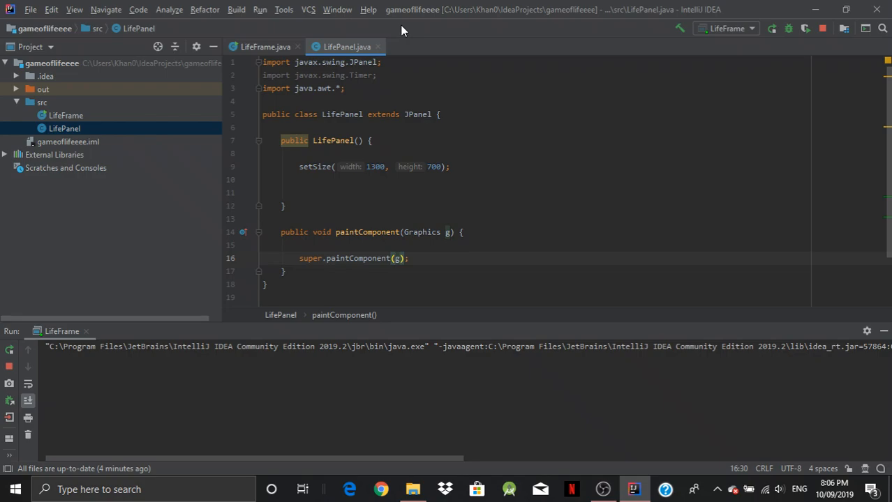
pyautogui.moveTo(441, 37)
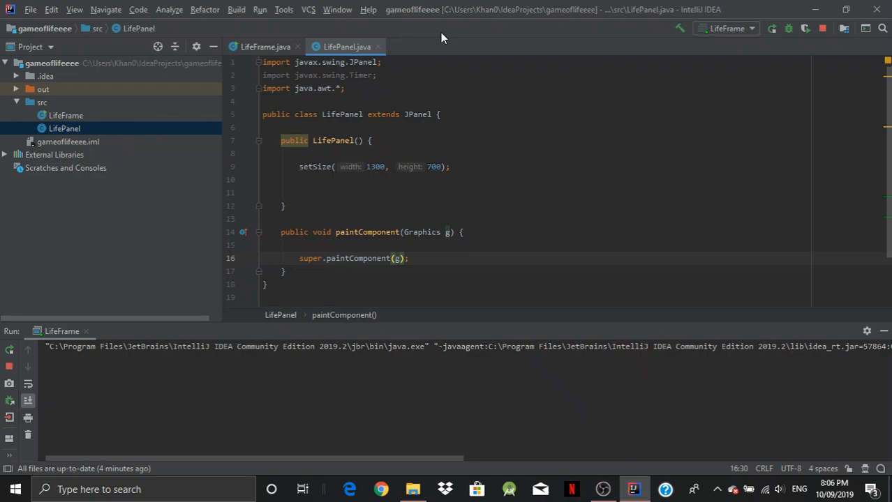
pyautogui.moveTo(452, 46)
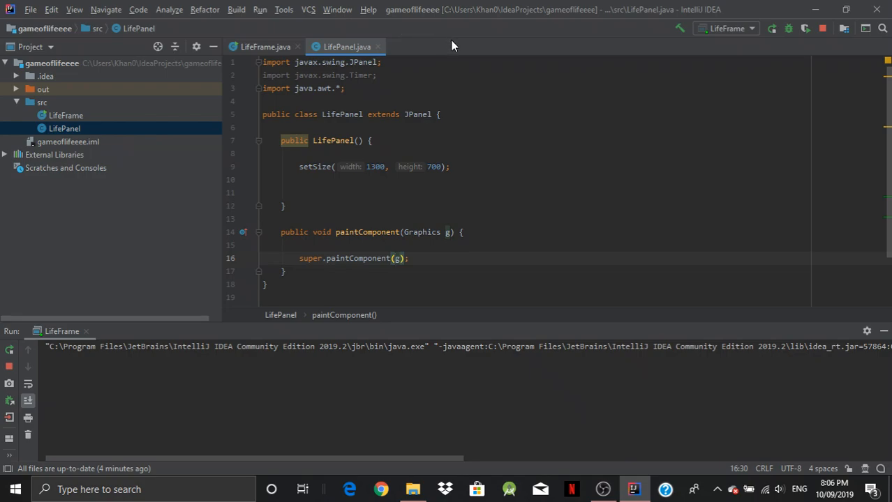
pyautogui.moveTo(408, 26)
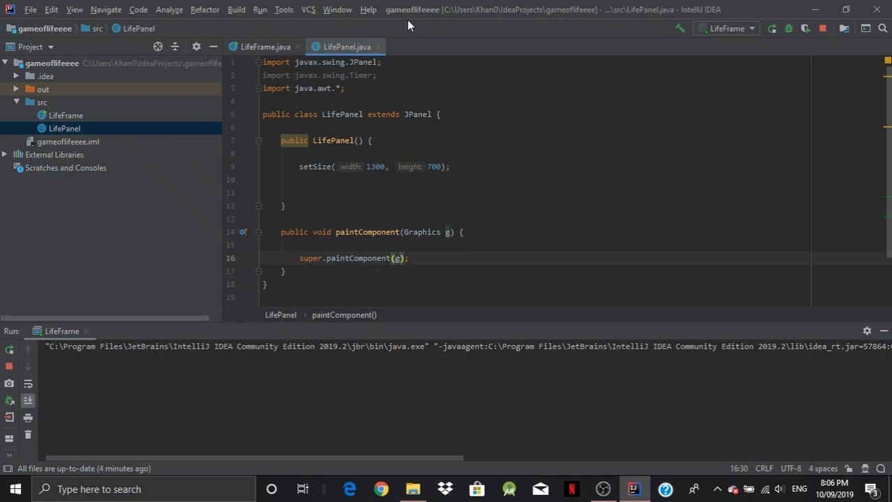
pyautogui.moveTo(528, 40)
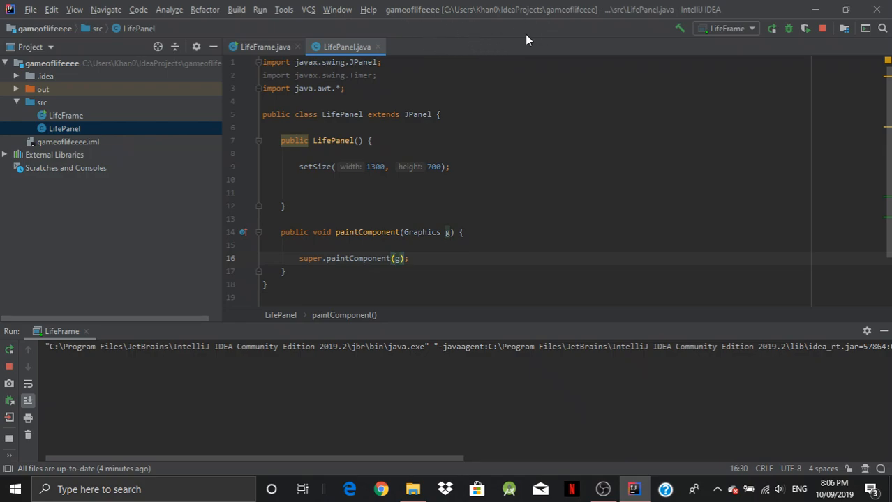
pyautogui.moveTo(429, 28)
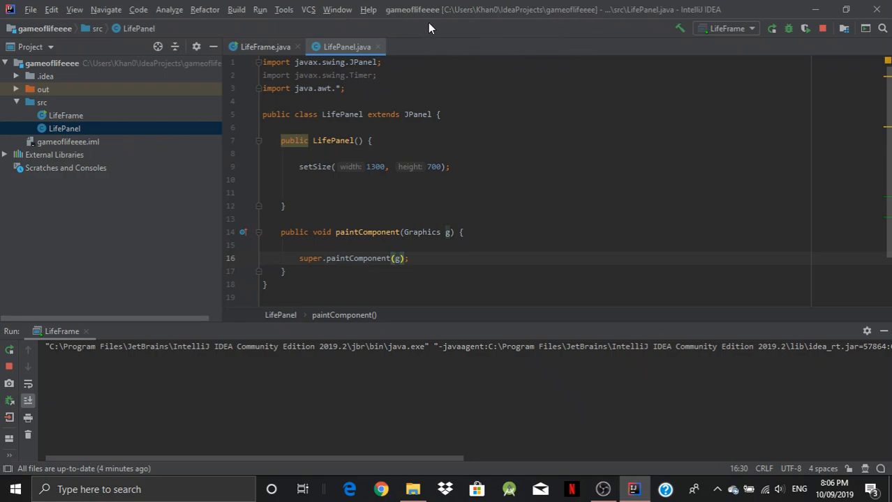
pyautogui.moveTo(412, 32)
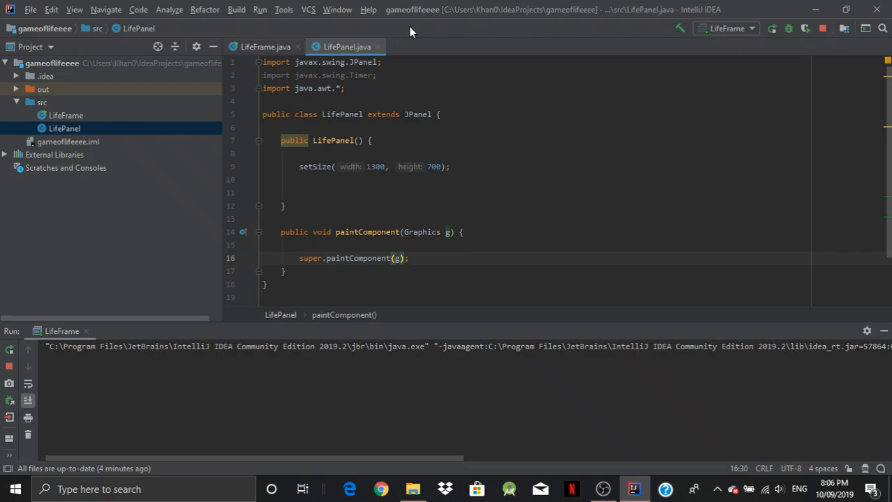
pyautogui.moveTo(493, 30)
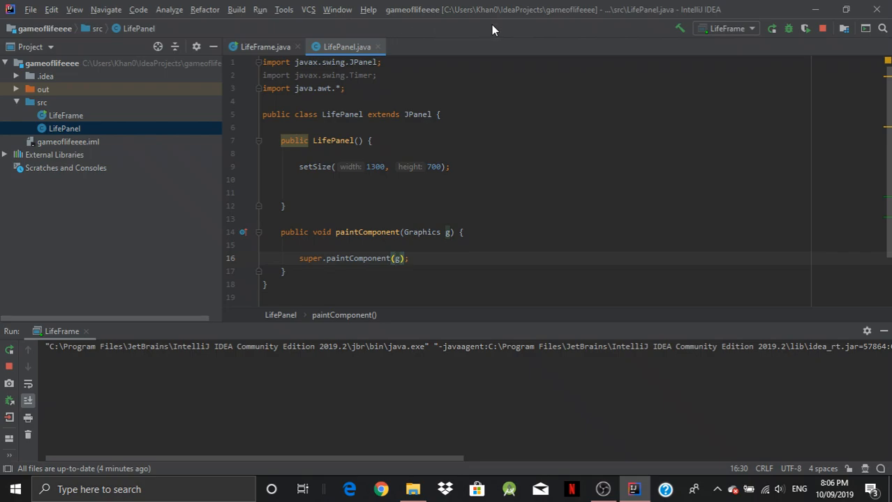
pyautogui.moveTo(477, 37)
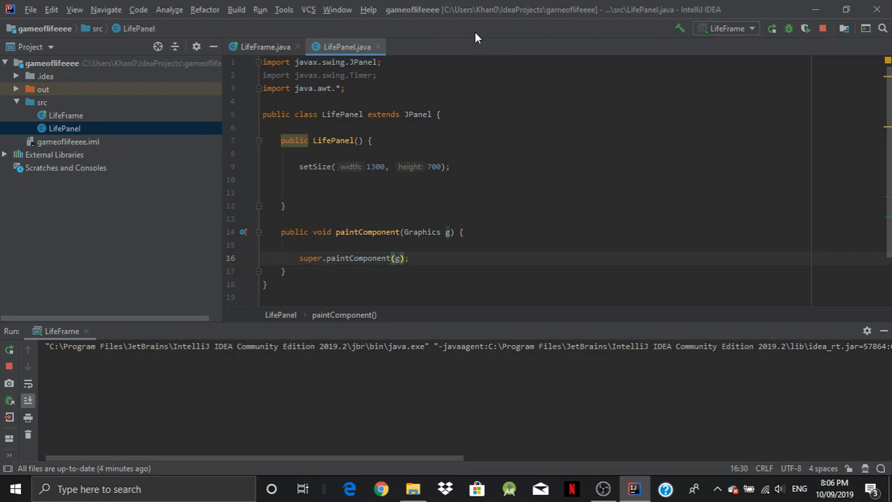
pyautogui.moveTo(447, 85)
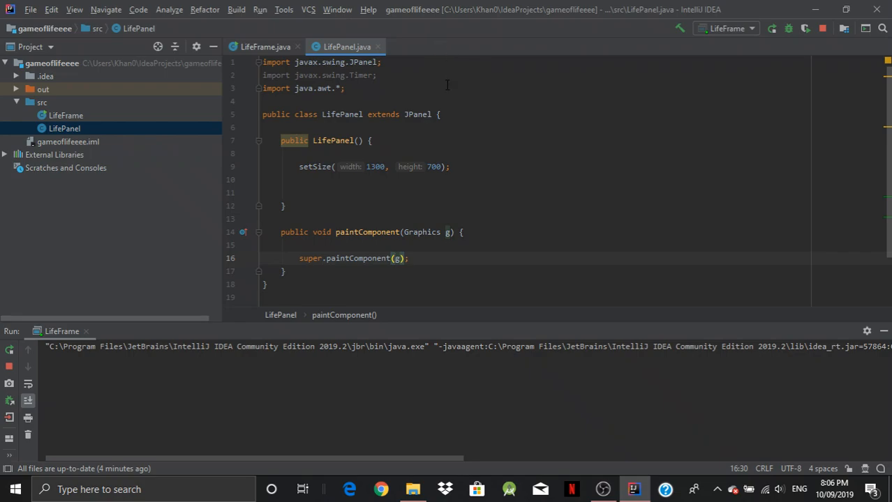
# Step: Add setLayout(null); below setSize in the LifePanel constructor
pyautogui.click(312, 167)
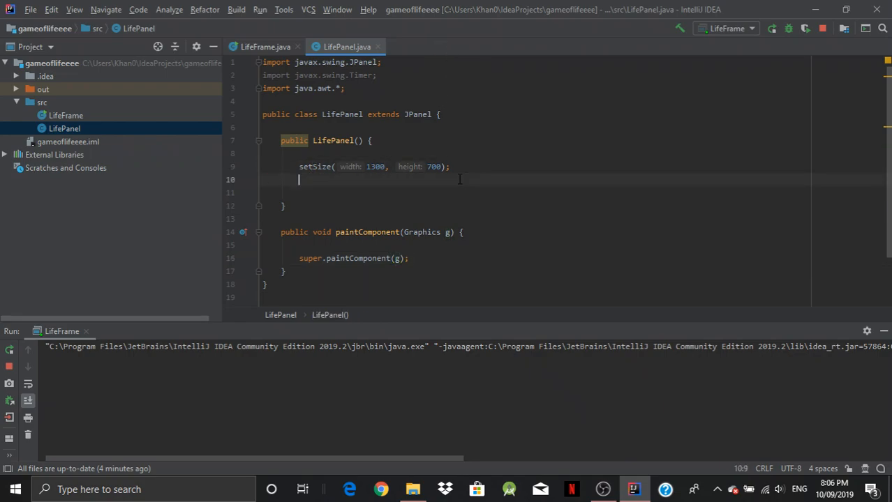
pyautogui.write('setLayout();')
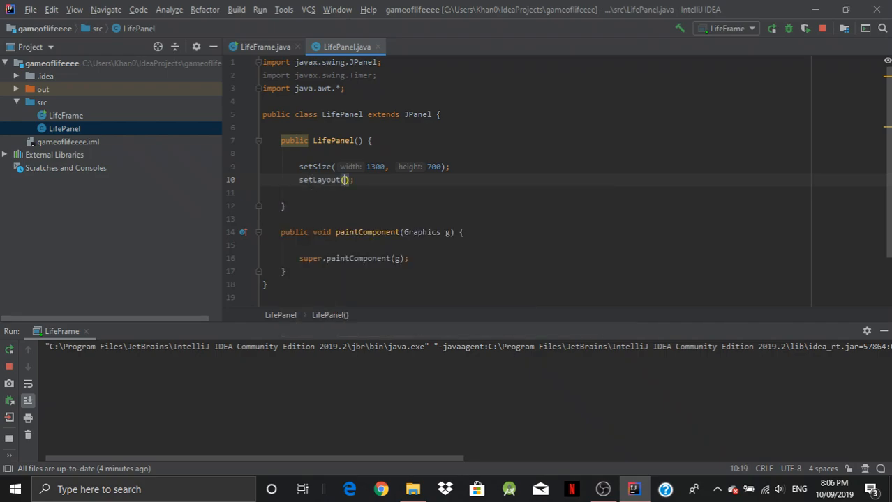
pyautogui.write('null')
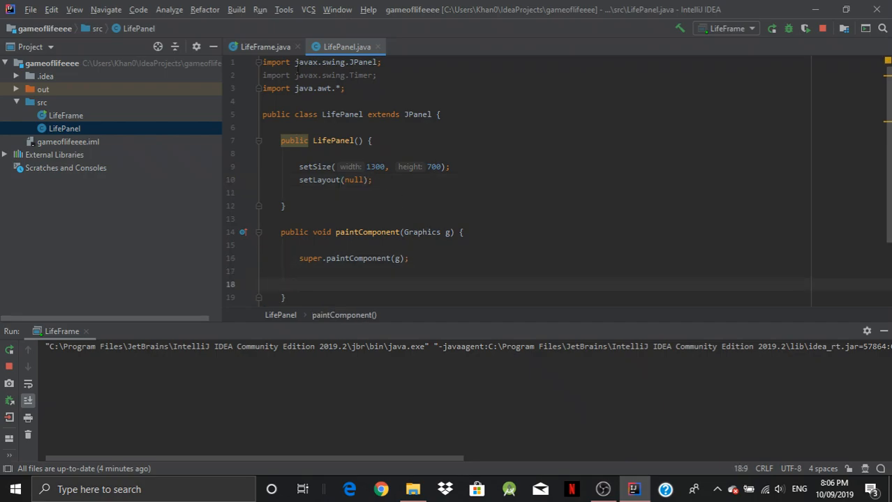
pyautogui.click(265, 47)
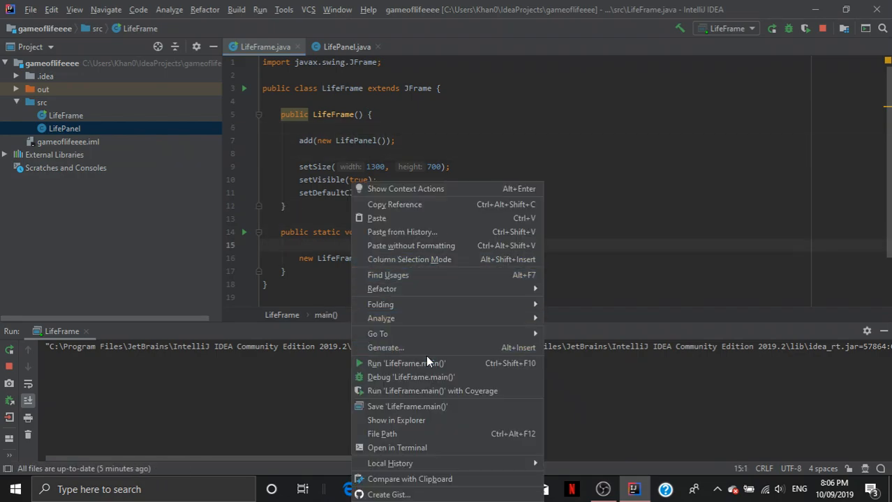
# Step: Run LifeFrame.main(), stopping and rerunning the already-running instance
pyautogui.click(406, 363)
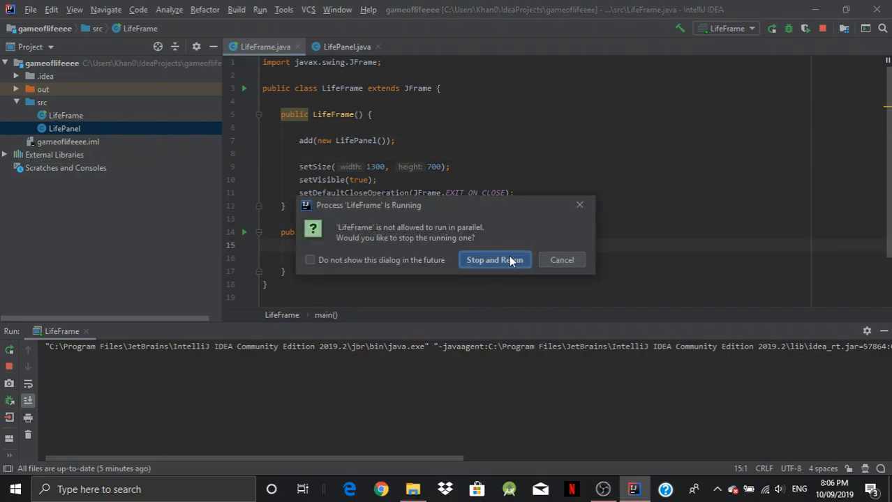
pyautogui.click(494, 259)
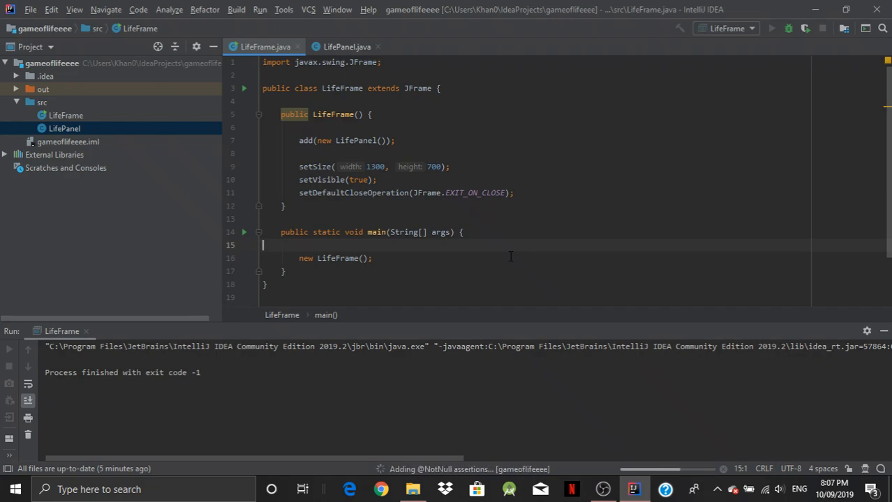
pyautogui.click(771, 28)
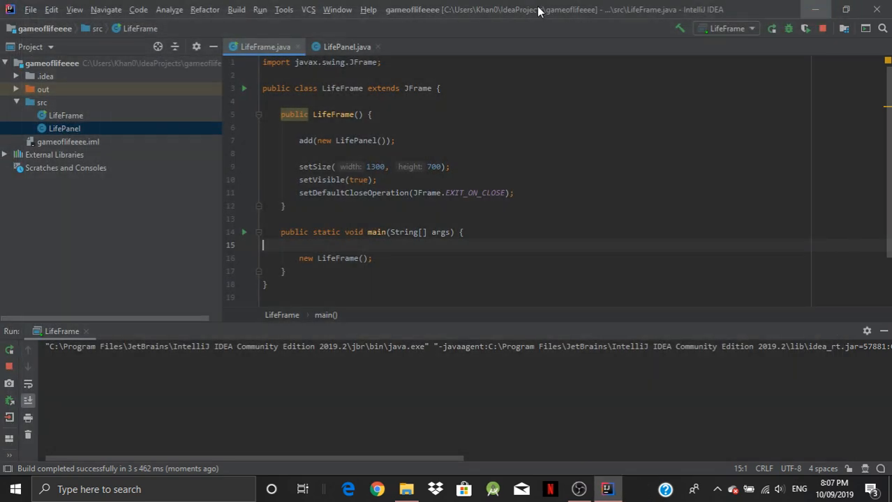
pyautogui.click(347, 47)
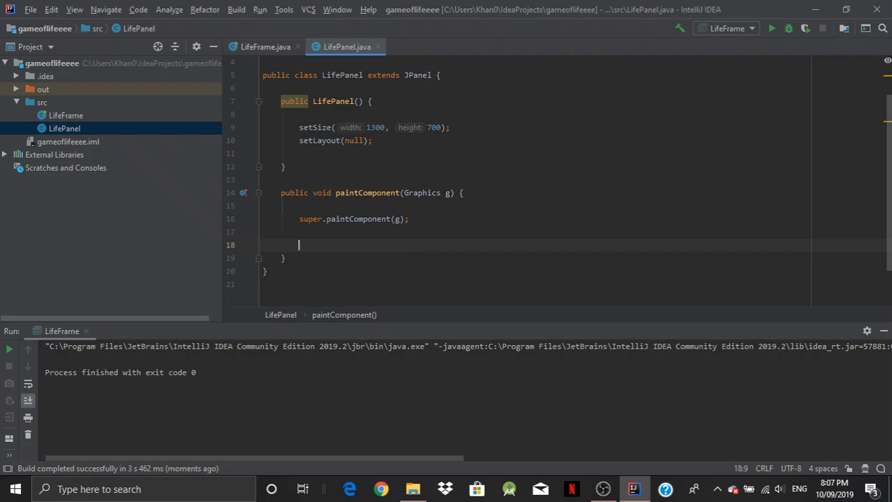
# Step: Add setBackground(Color.BLACK); in paintComponent after the super call
pyautogui.write('setBackground();')
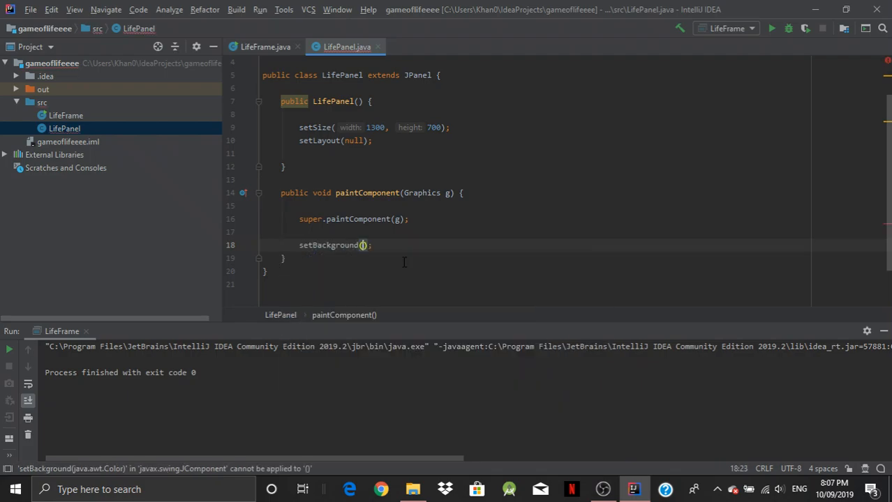
pyautogui.write('Color')
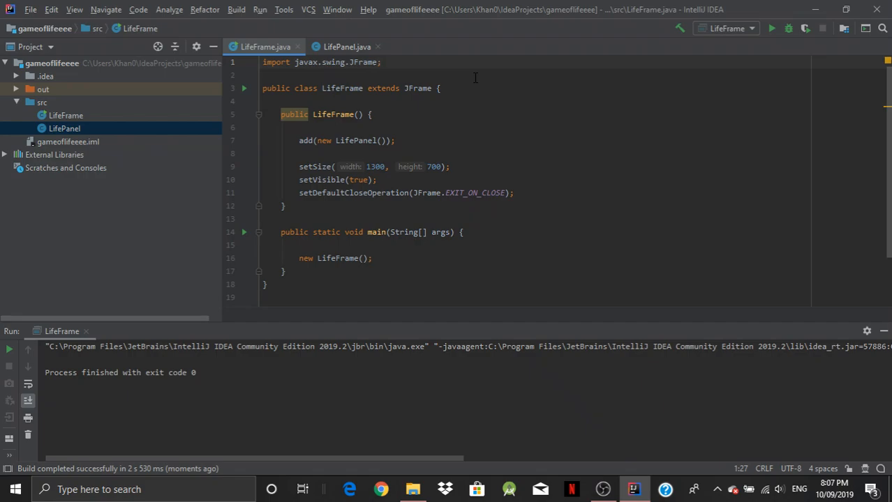
pyautogui.moveTo(346, 47)
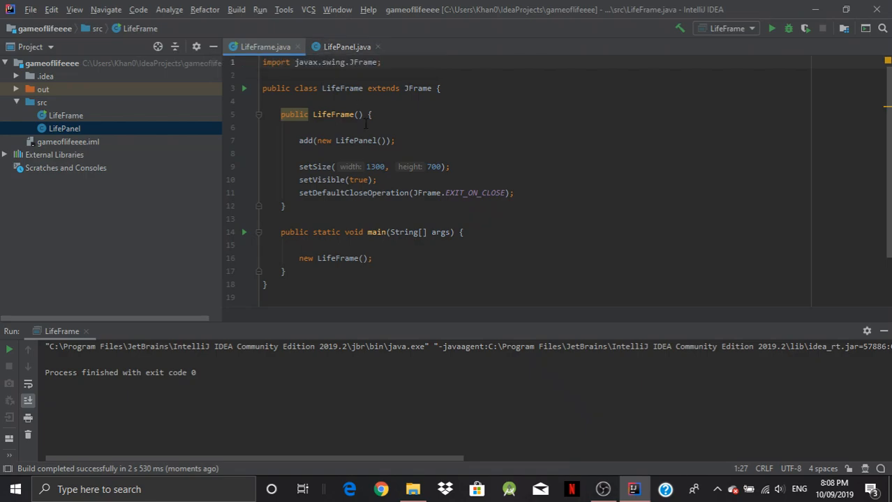
# Step: Compare the LifePanel and LifeFrame code by switching between the two tabs
pyautogui.click(347, 47)
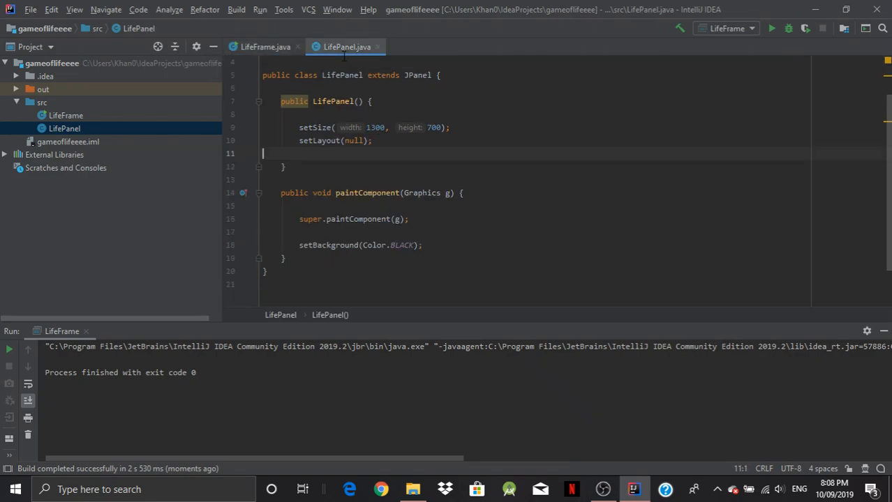
pyautogui.click(265, 47)
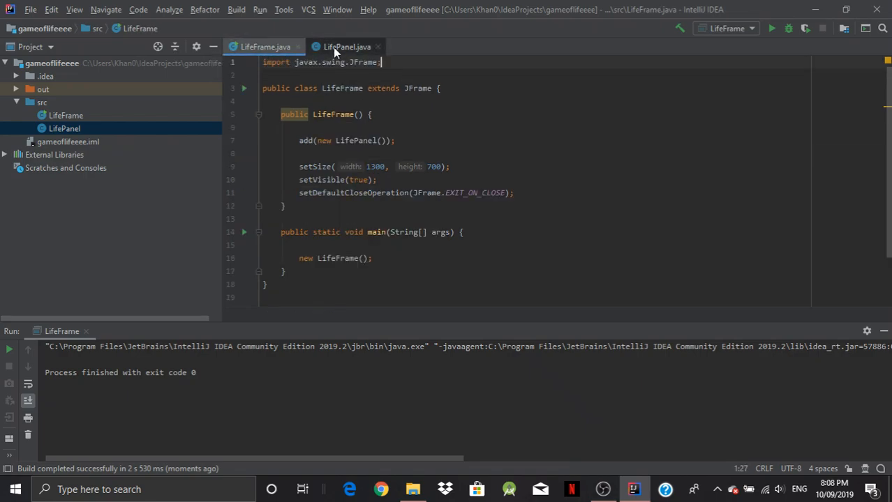
pyautogui.click(347, 47)
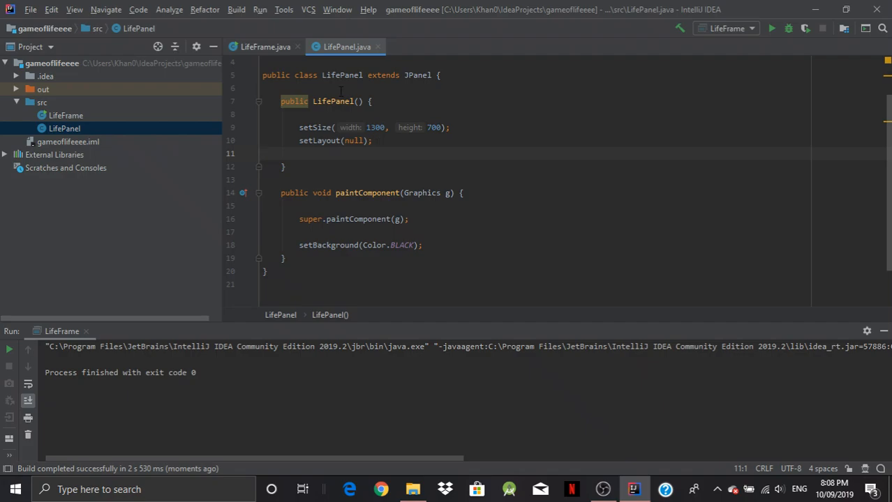
pyautogui.scroll(3)
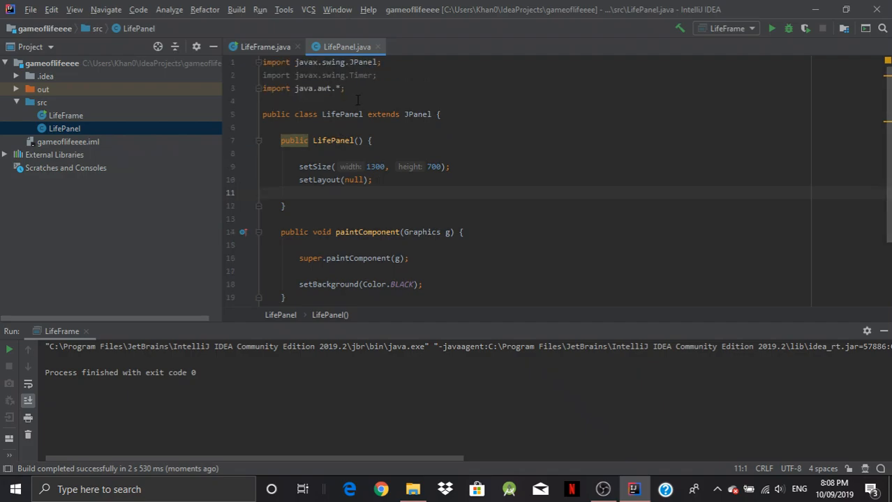
pyautogui.click(264, 47)
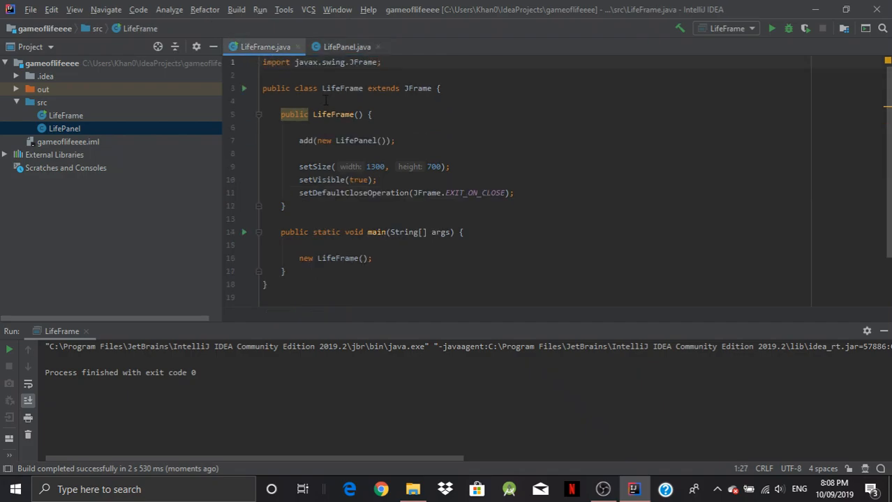
pyautogui.click(346, 47)
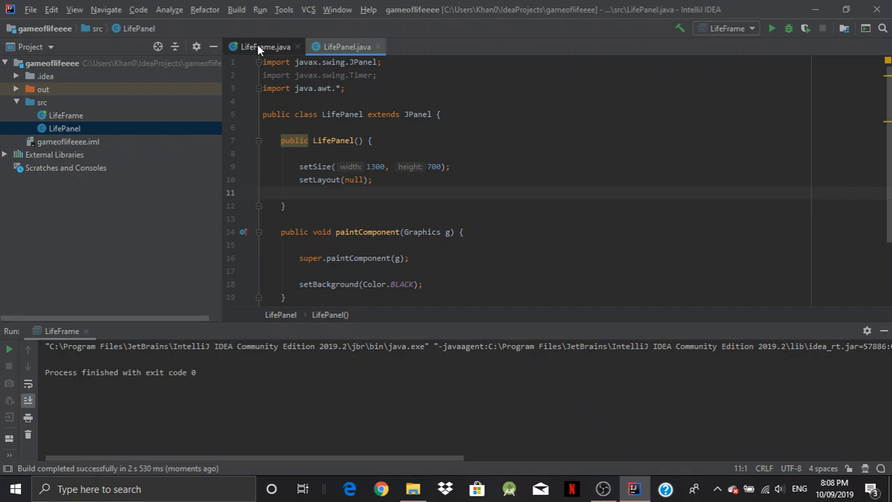
pyautogui.click(264, 46)
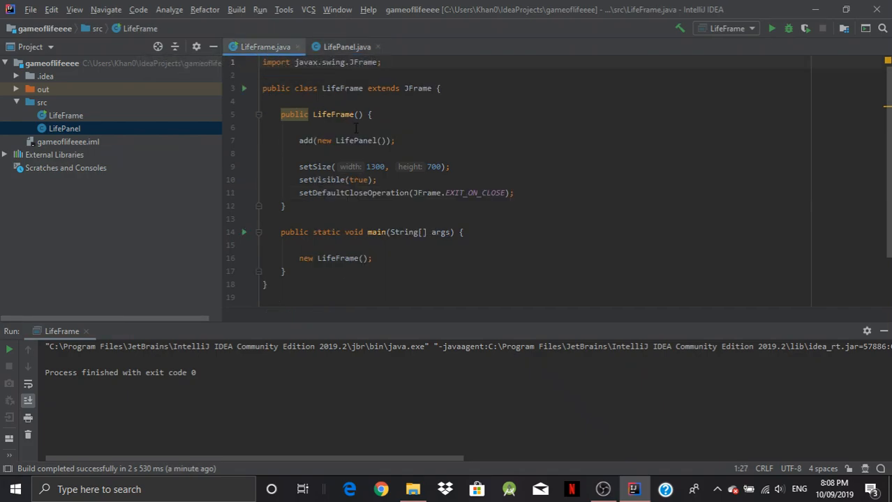
pyautogui.moveTo(393, 153)
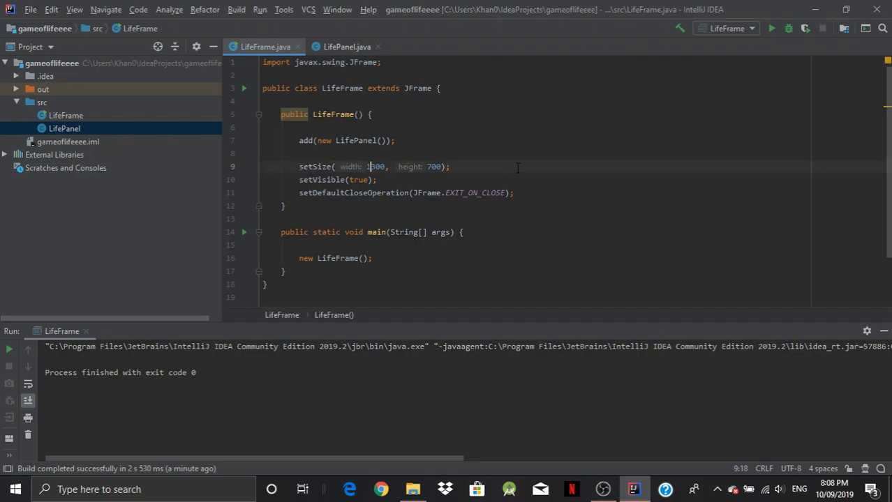
# Step: Type 1300 in LifeFrame and select the 'extends' keyword in LifePanel's header
pyautogui.write('1300')
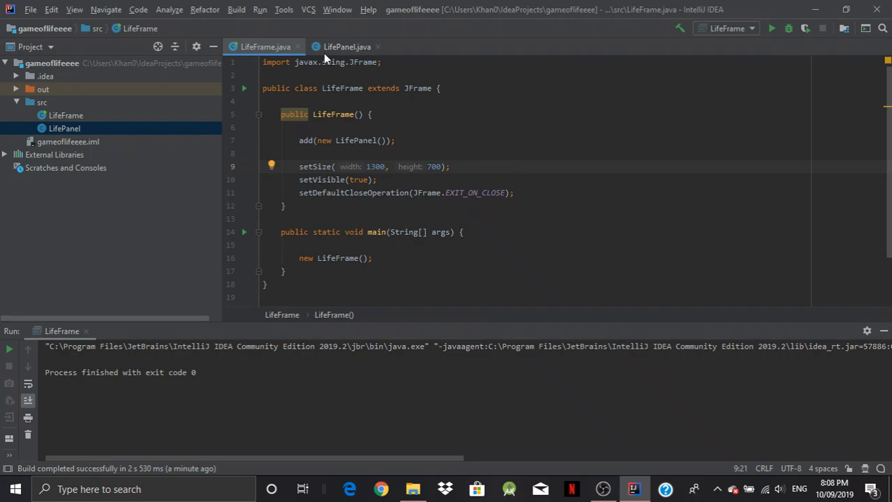
pyautogui.click(346, 47)
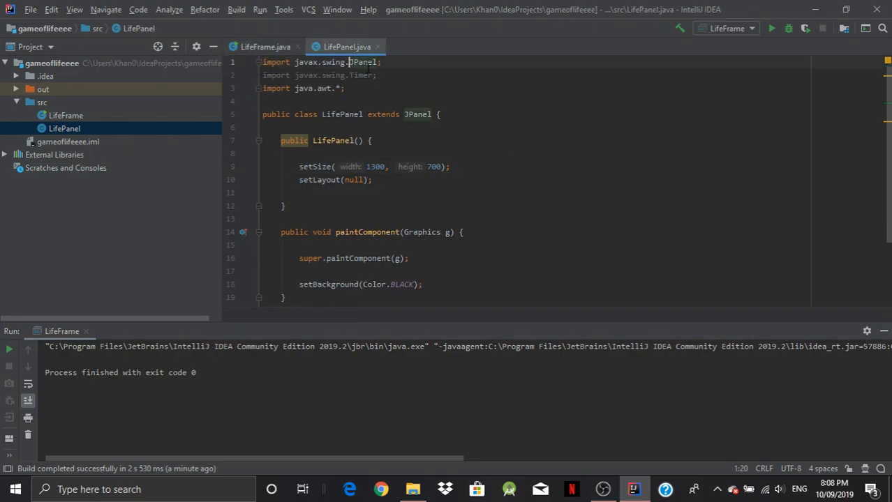
pyautogui.click(264, 47)
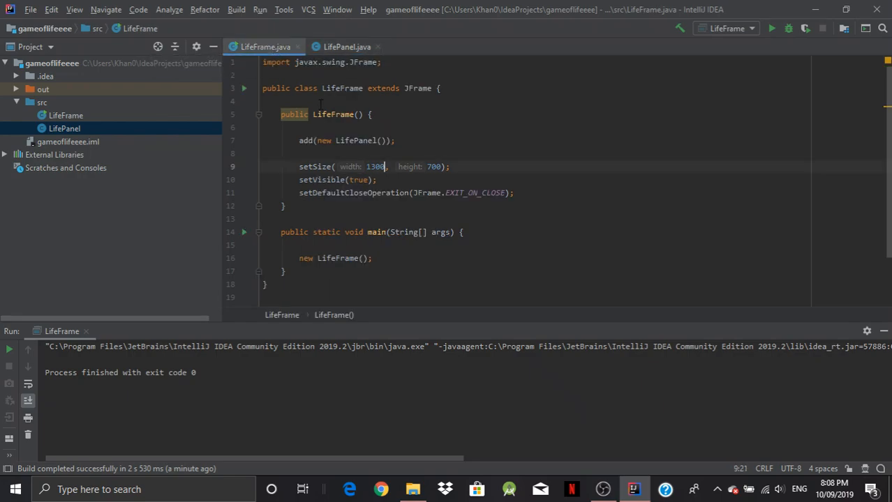
pyautogui.click(347, 46)
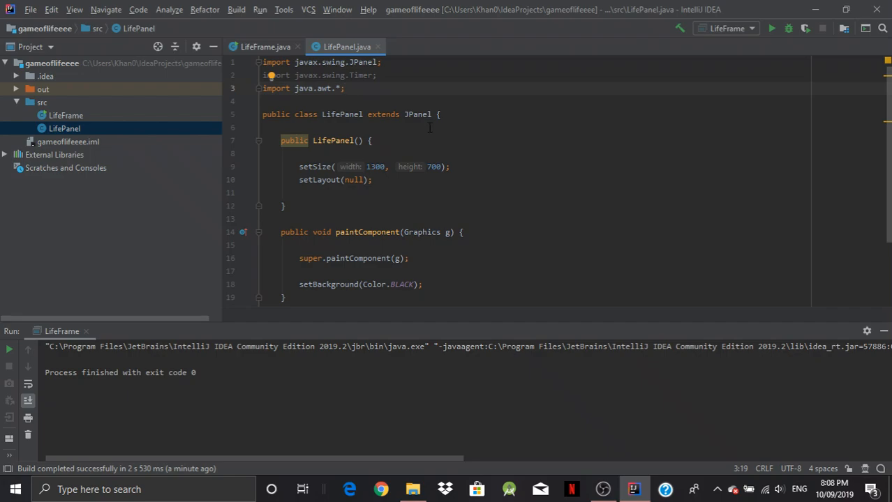
pyautogui.doubleClick(382, 114)
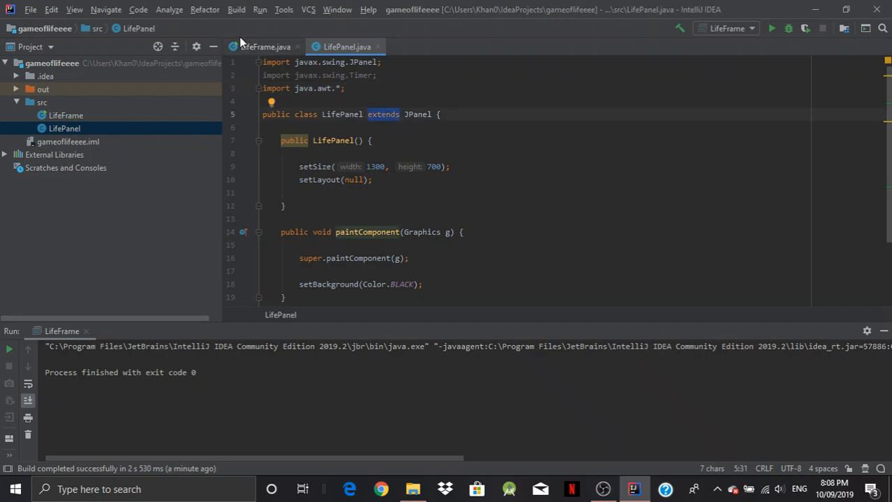
pyautogui.click(265, 47)
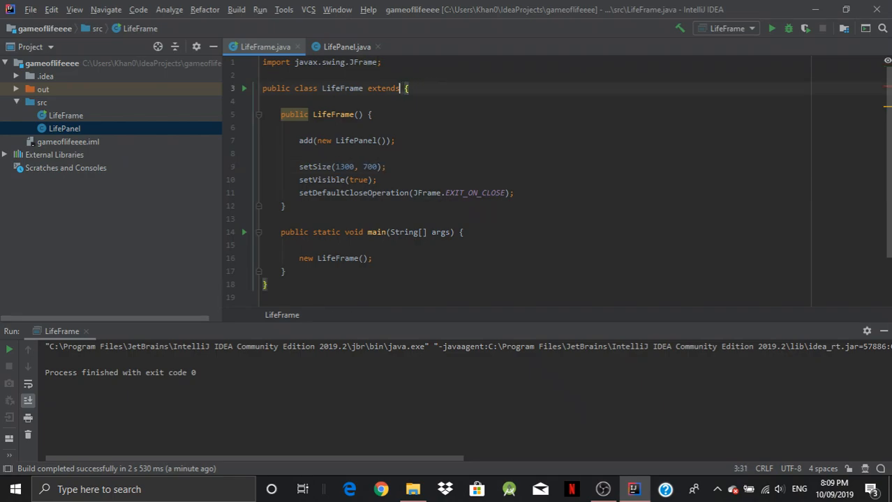
# Step: Add the field 'JFrame f = new JFrame();' to the LifeFrame class body
pyautogui.click(383, 88)
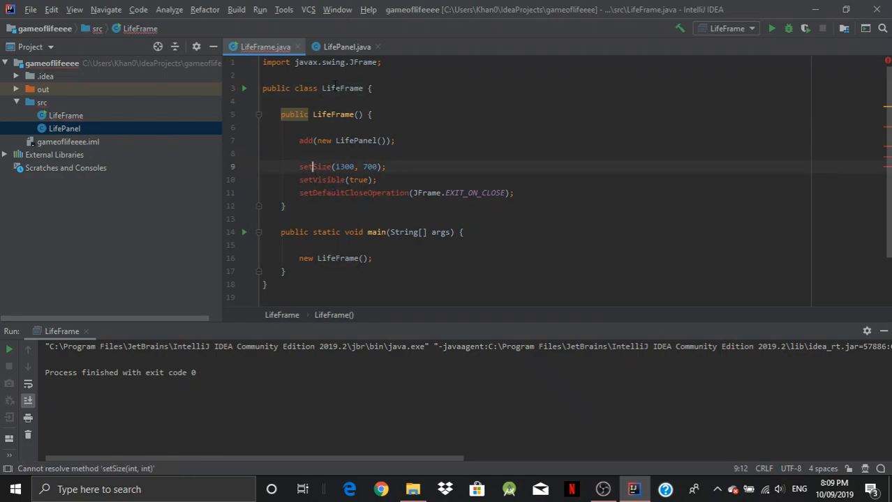
pyautogui.press('Enter')
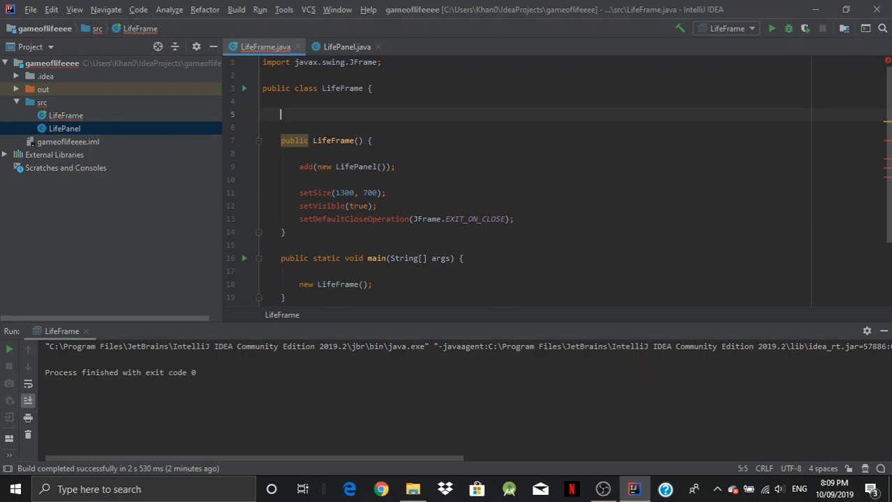
pyautogui.moveTo(322, 205)
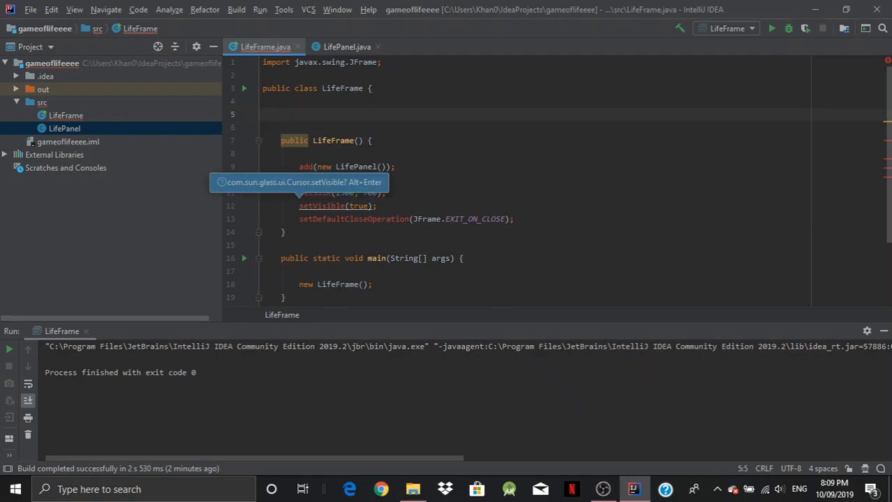
pyautogui.write('JFrame')
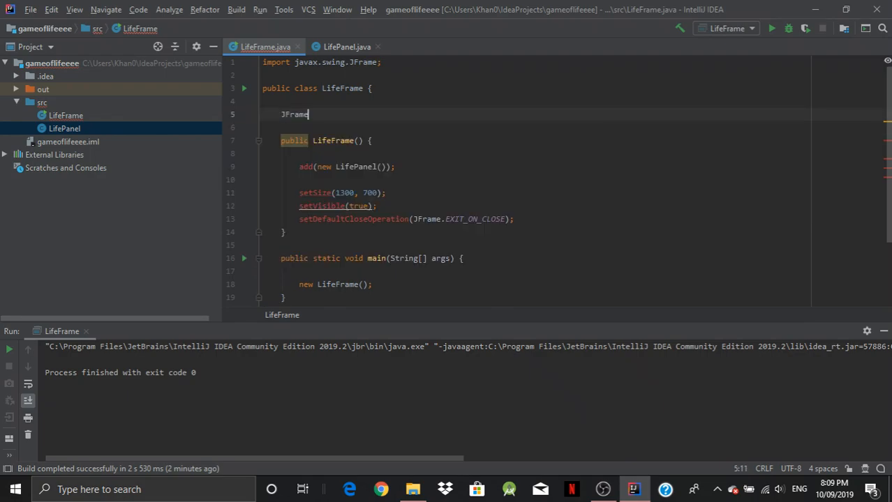
pyautogui.write('f = new')
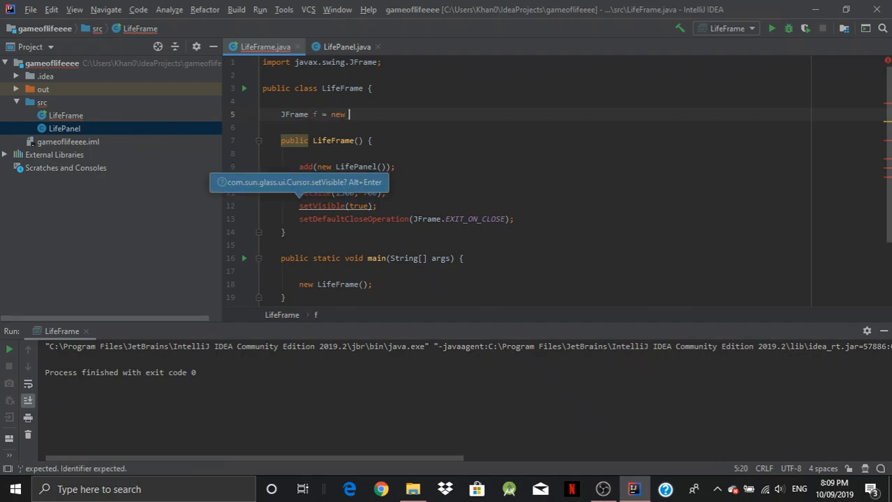
pyautogui.write('JFrame()')
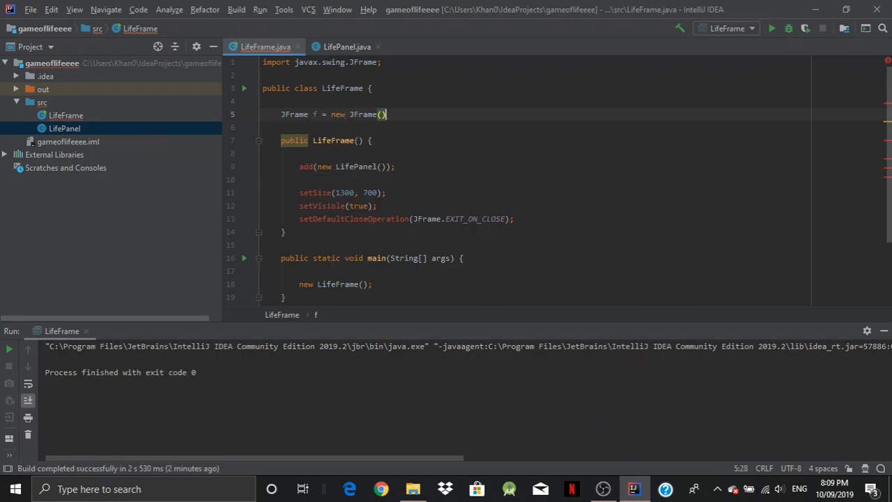
pyautogui.write(';')
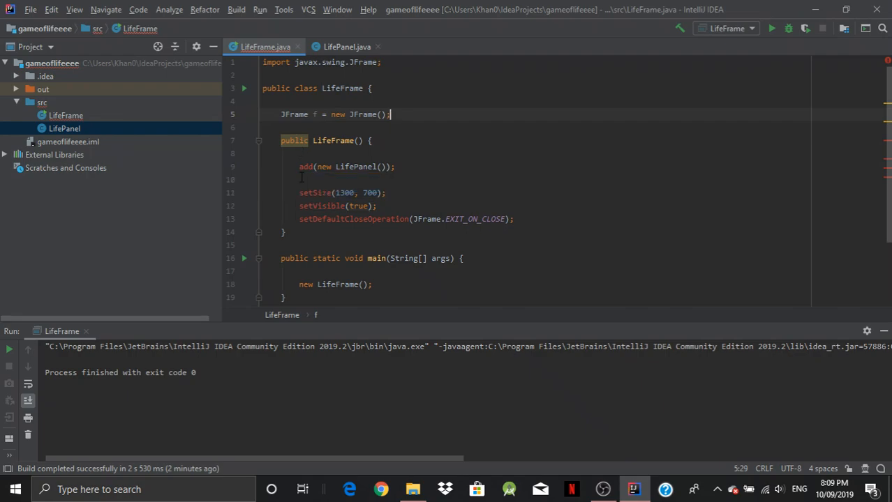
# Step: Prefix the frame calls with 'f.', including f.setVisible(true), and run LifeFrame.main()
pyautogui.write('f.')
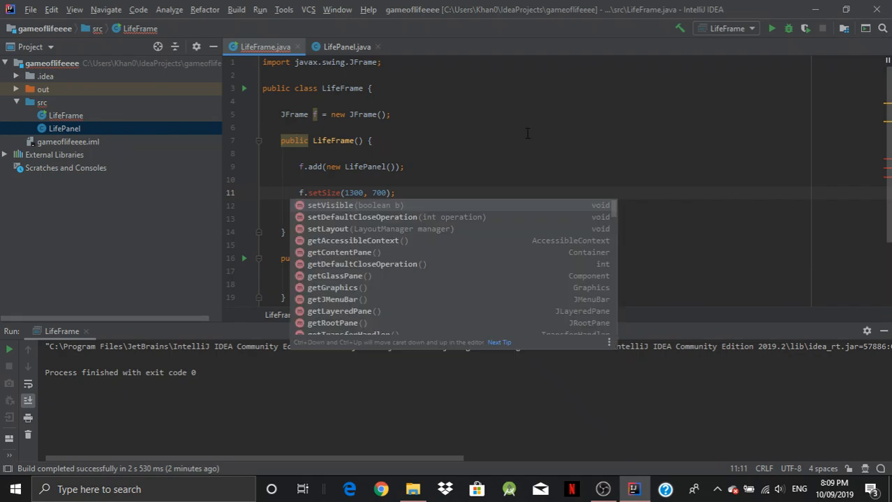
pyautogui.write('f.setVisible(true);')
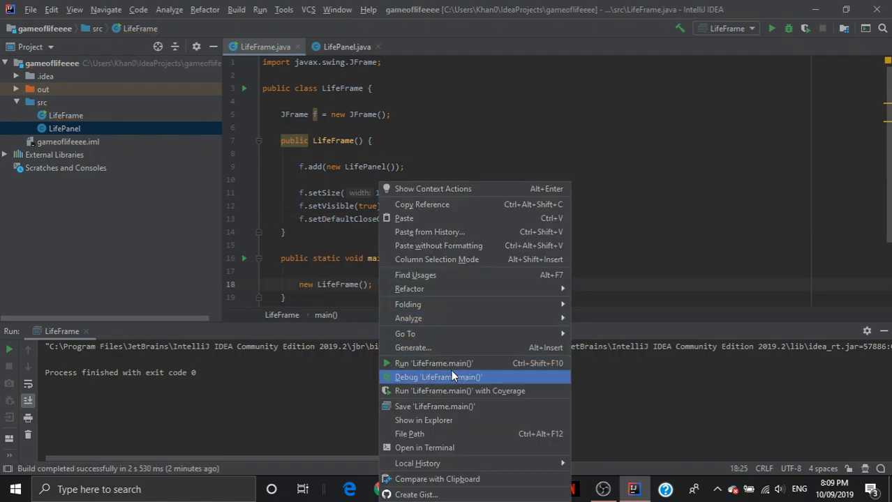
pyautogui.moveTo(432, 363)
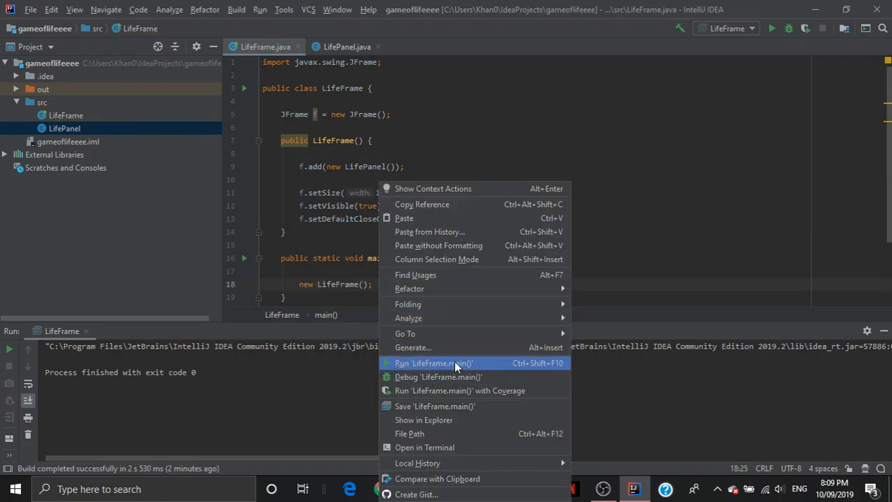
pyautogui.click(433, 362)
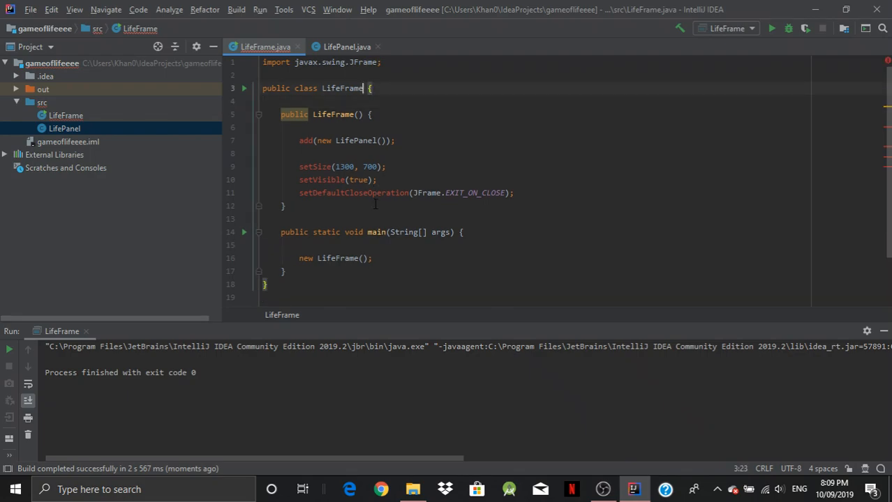
# Step: Type 'extends JFrame' after 'public class LifeFrame' to restore the superclass
pyautogui.write('extends JFrame')
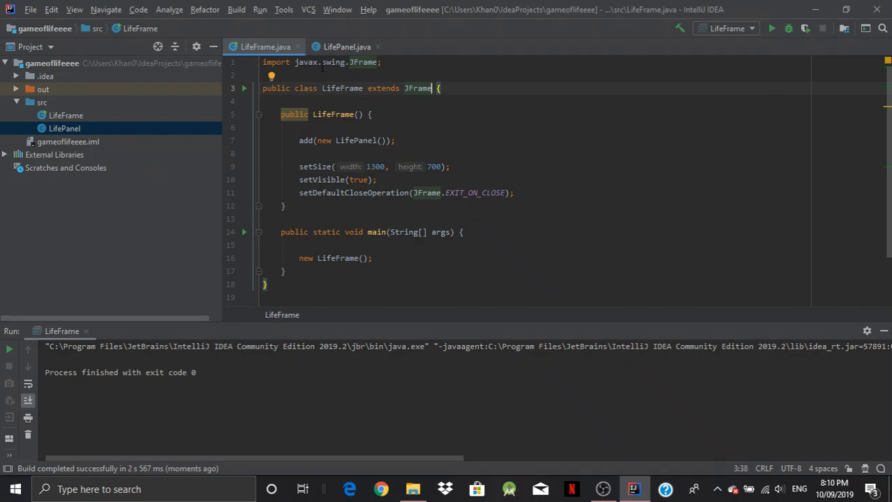
# Step: Switch to LifePanel.java and highlight the paintComponent method name
pyautogui.click(347, 47)
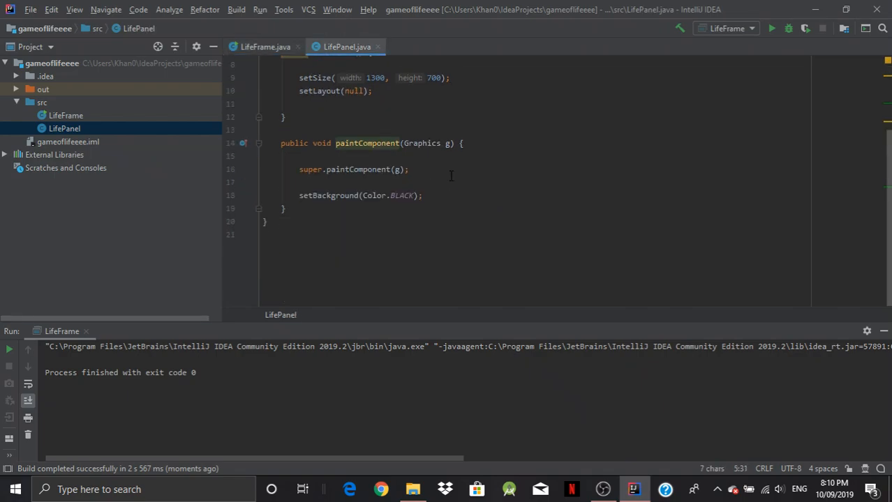
pyautogui.scroll(3)
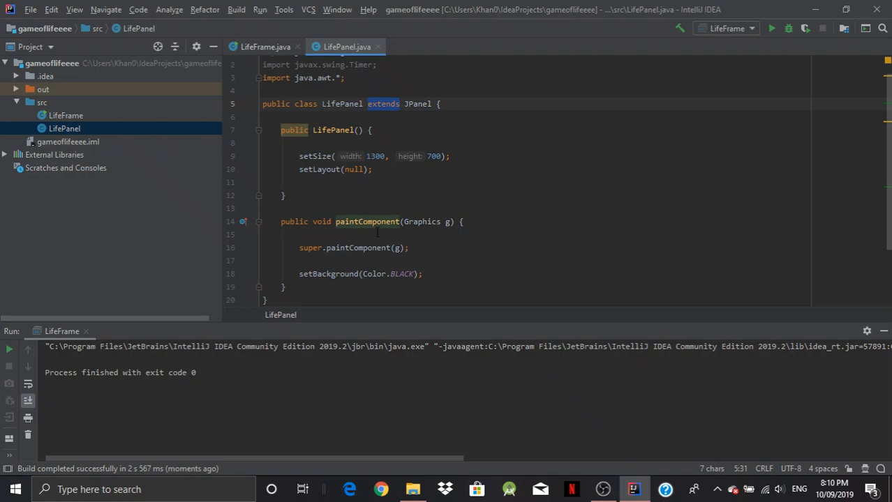
pyautogui.click(283, 195)
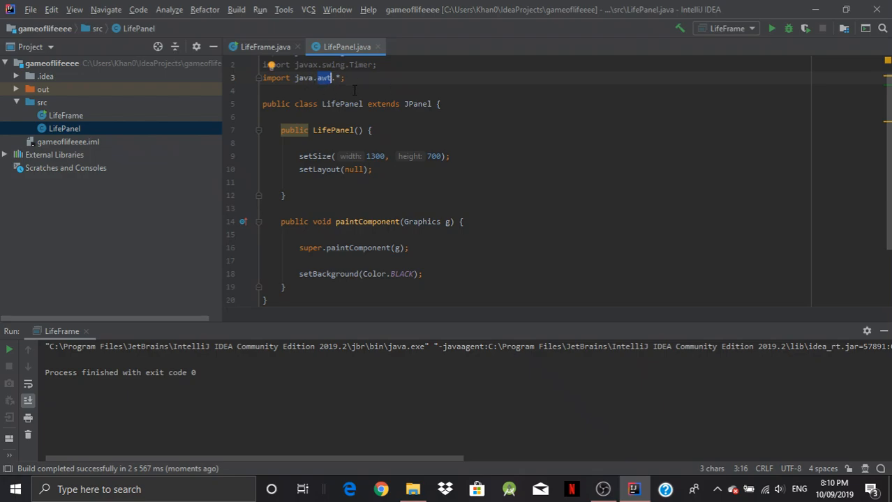
pyautogui.click(502, 222)
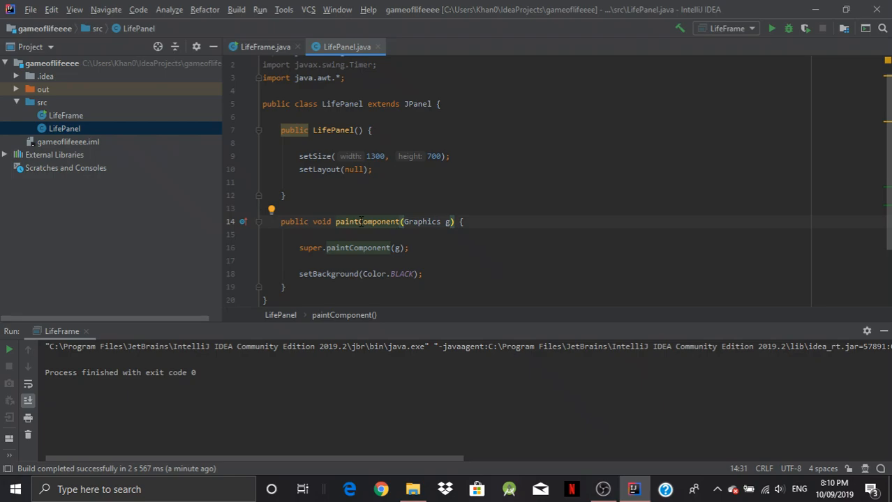
pyautogui.doubleClick(366, 222)
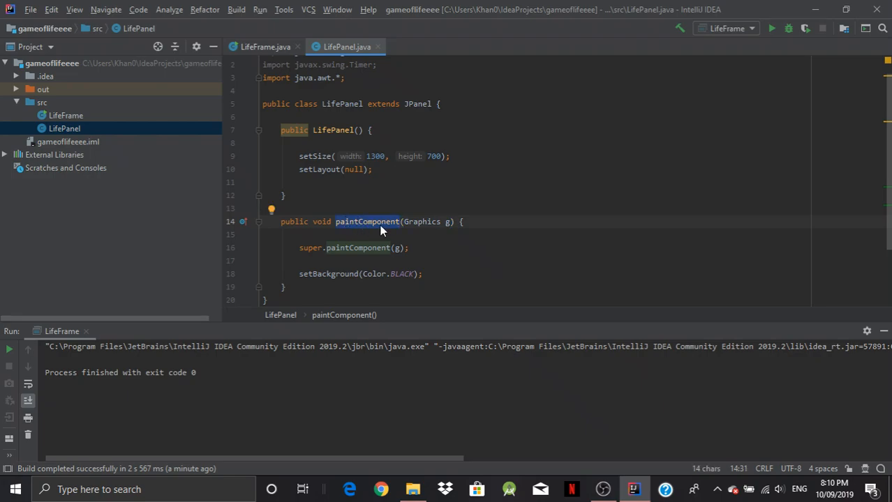
pyautogui.click(380, 221)
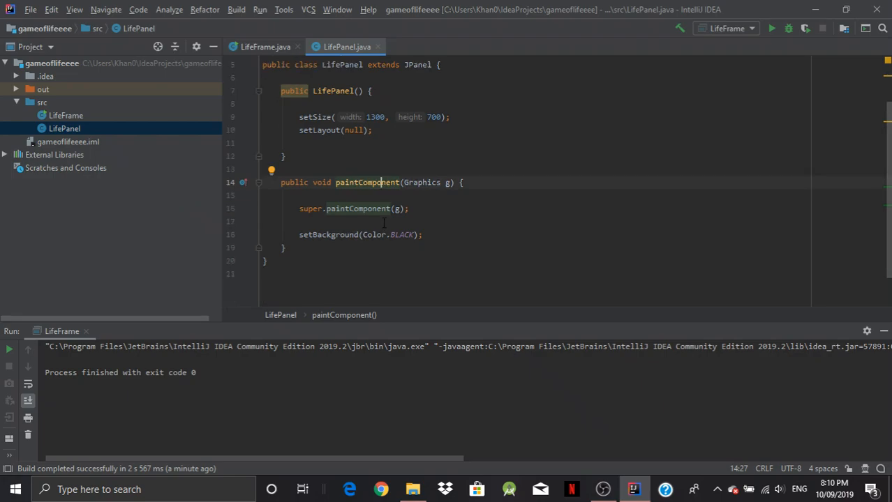
# Step: Scroll through LifePanel to review paintComponent's super call and black background
pyautogui.scroll(3)
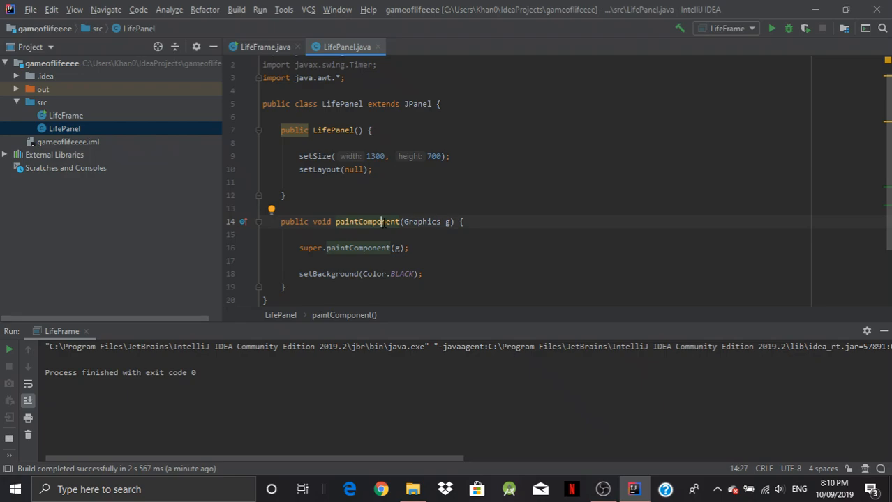
pyautogui.scroll(3)
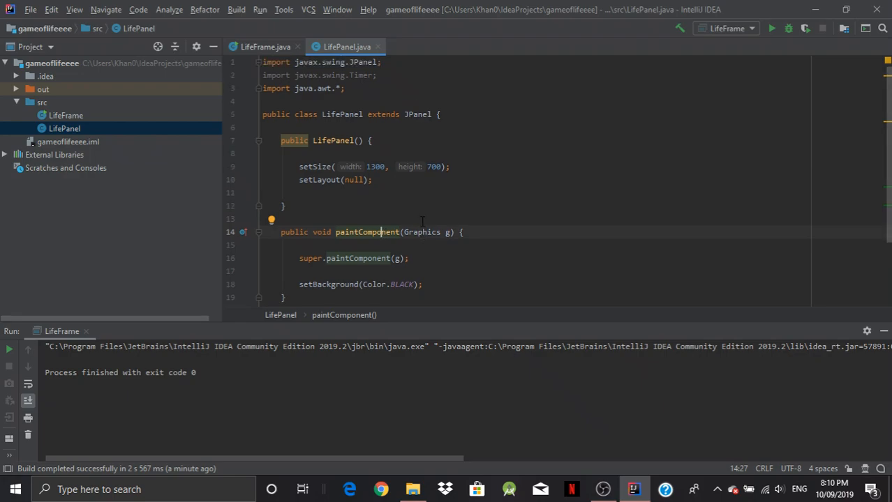
pyautogui.moveTo(416, 216)
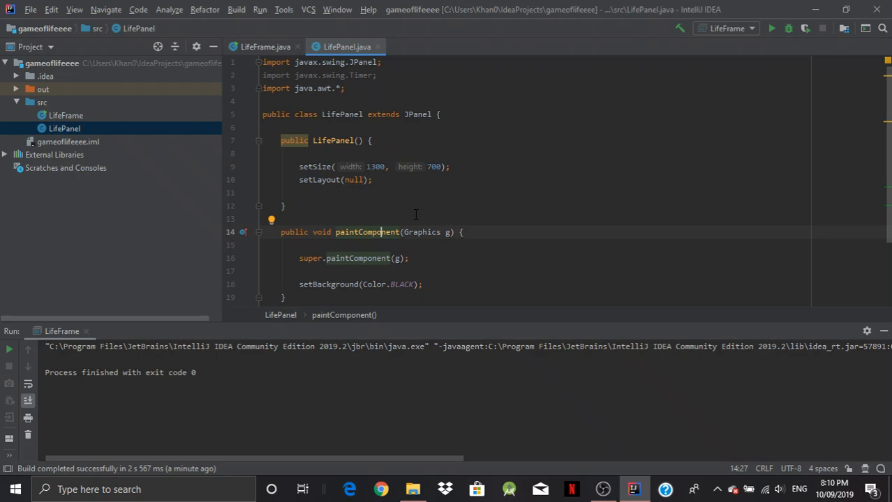
pyautogui.moveTo(417, 214)
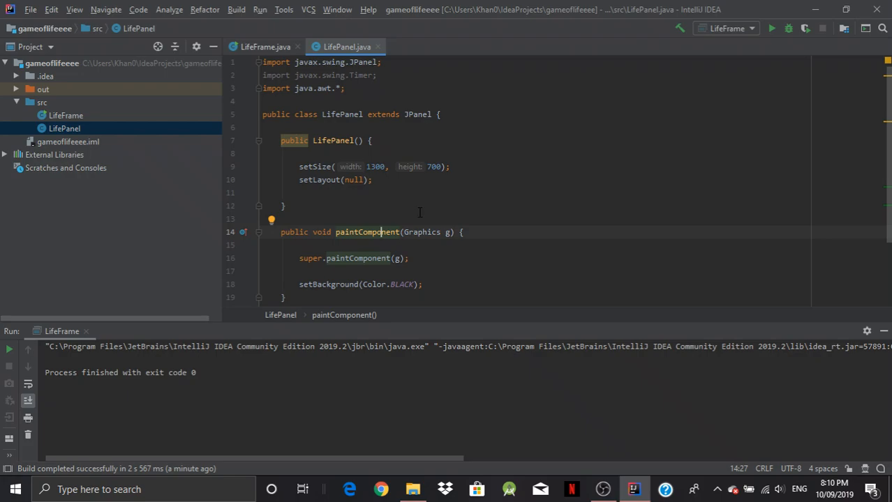
pyautogui.scroll(-3)
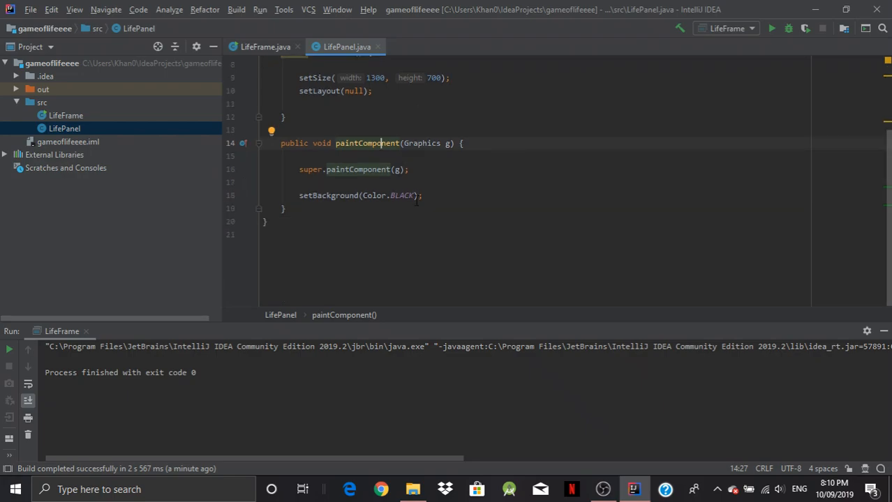
pyautogui.scroll(3)
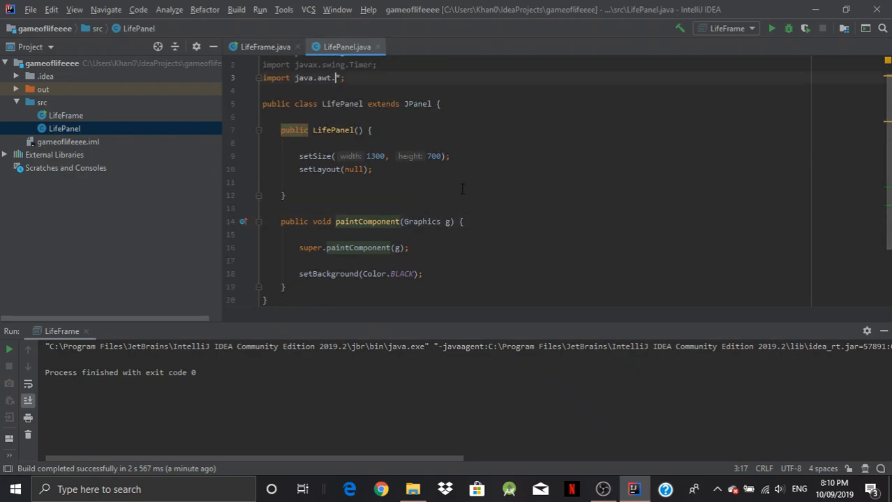
pyautogui.scroll(-3)
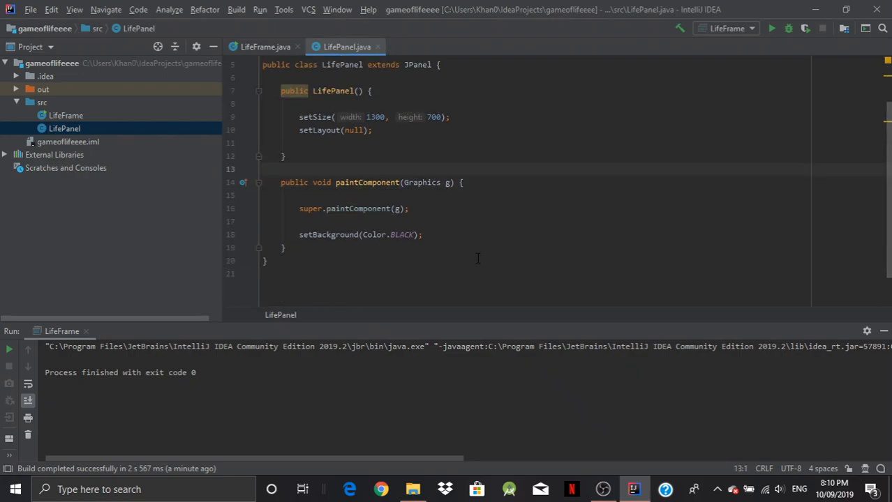